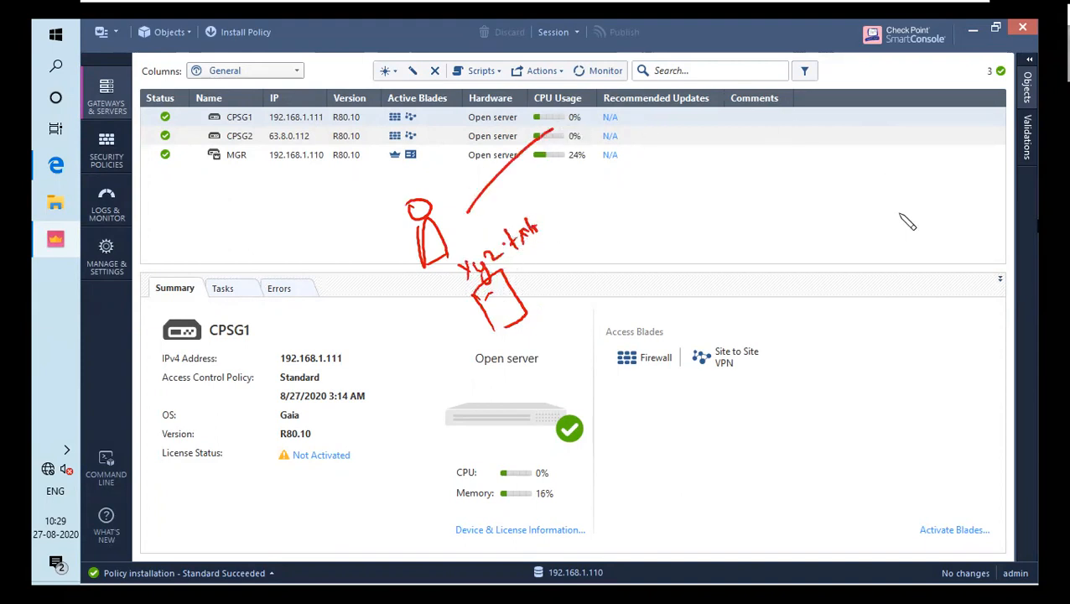
# Step: In CPSG2's properties, uncheck URL Filtering and check Data Loss Prevention to launch its wizard
pyautogui.moveTo(902, 222); pyautogui.dragTo(927, 276)
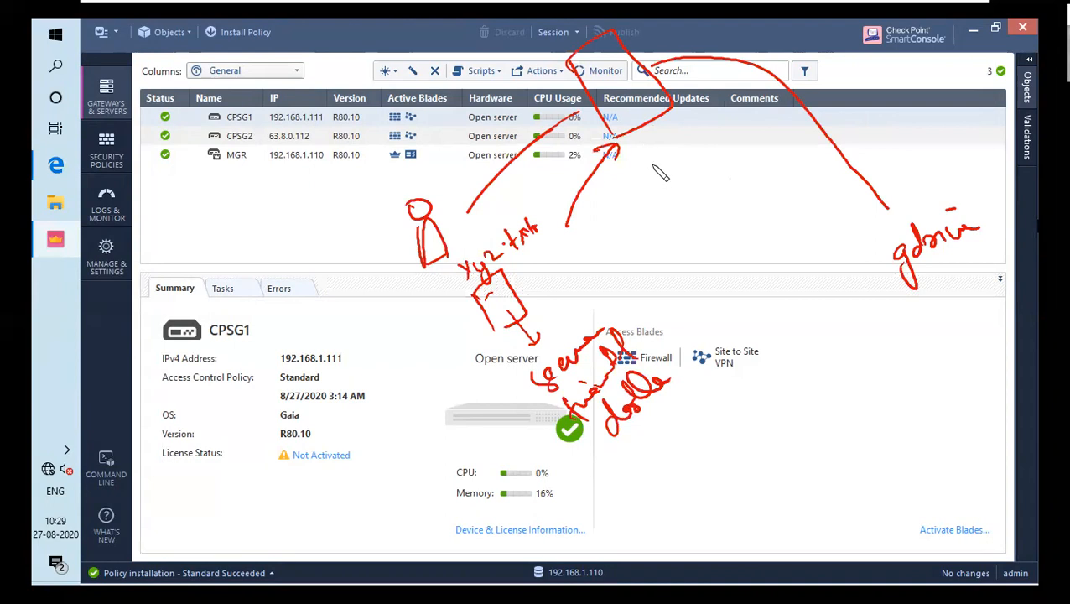
pyautogui.moveTo(654, 177)
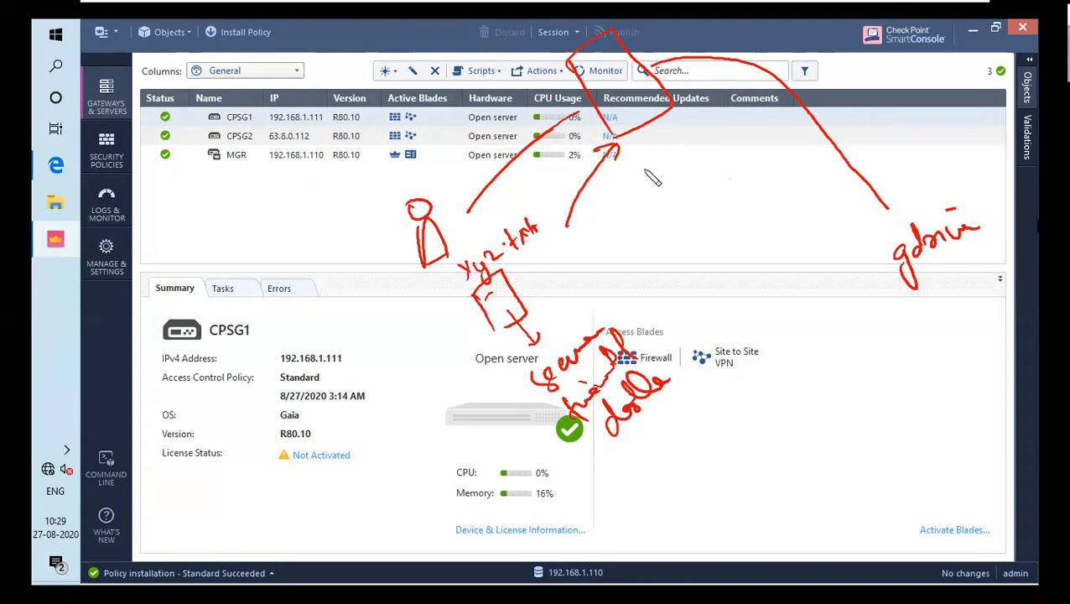
pyautogui.moveTo(643, 250)
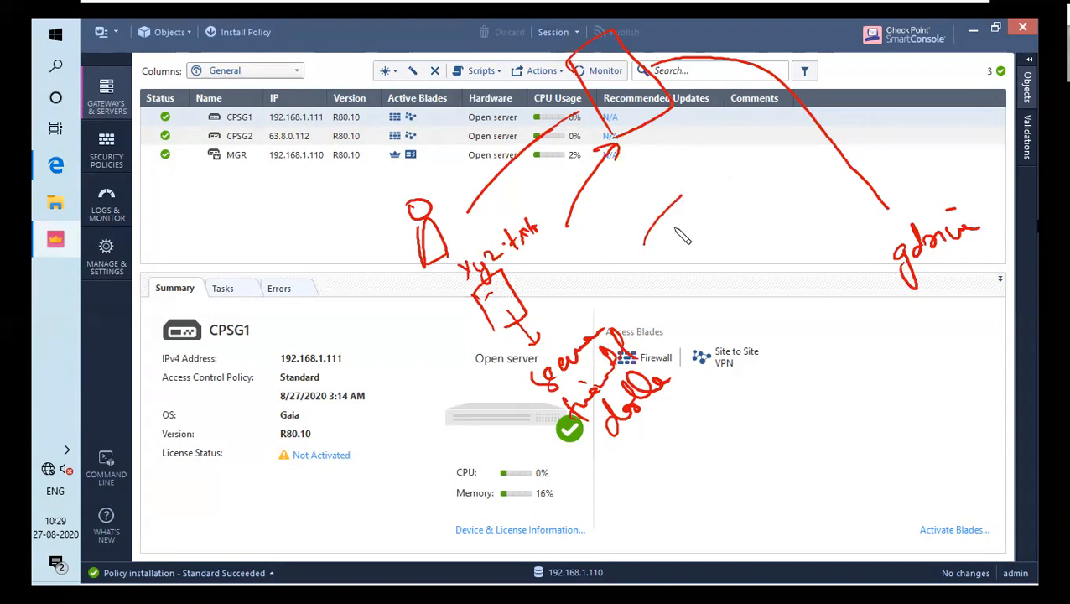
pyautogui.moveTo(663, 251); pyautogui.dragTo(743, 189)
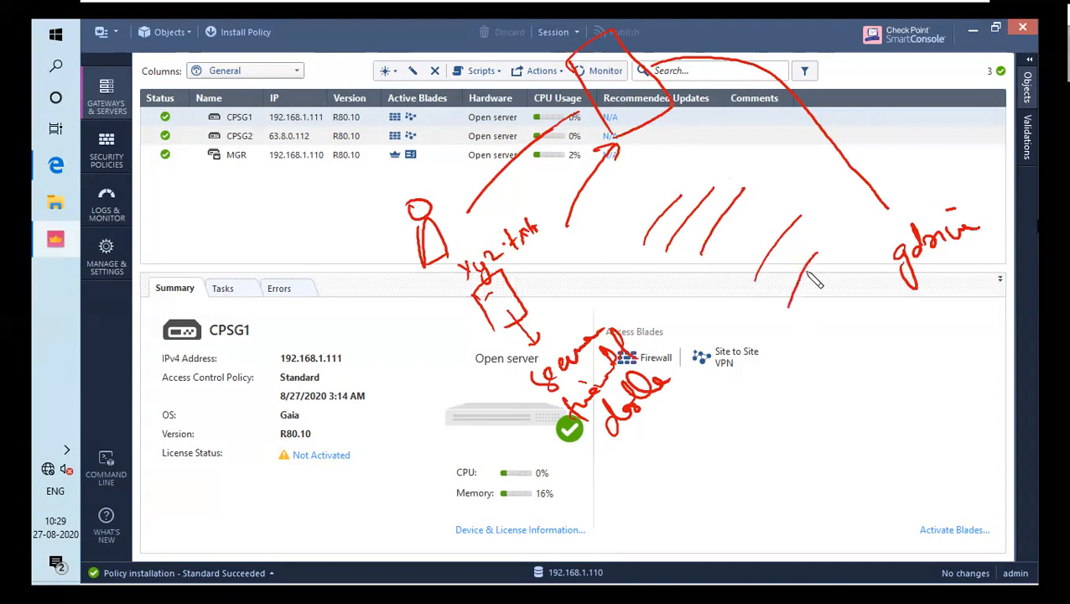
pyautogui.moveTo(803, 322)
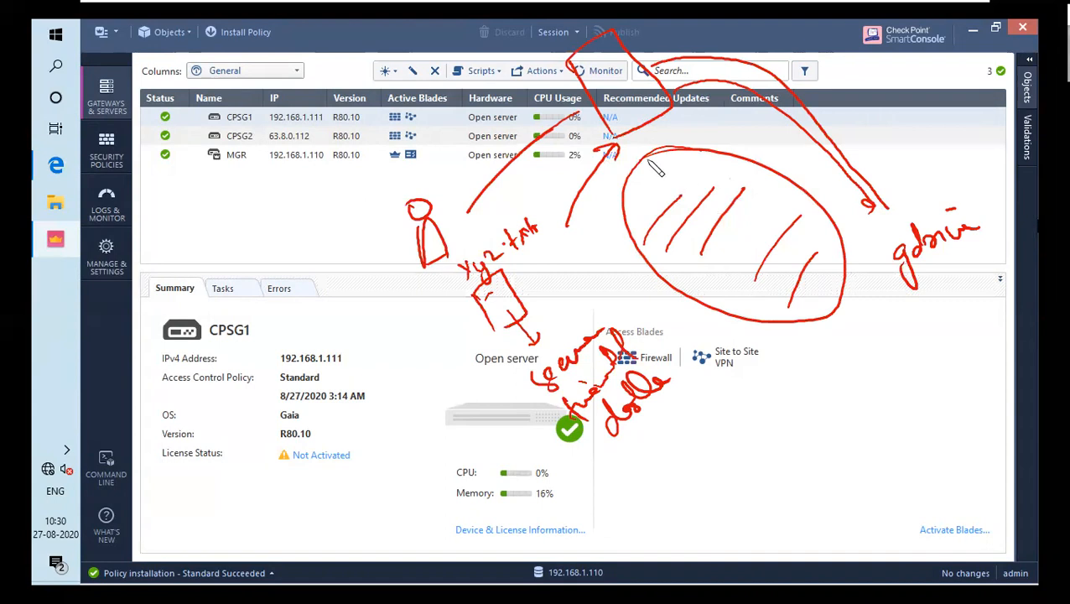
pyautogui.moveTo(607, 165)
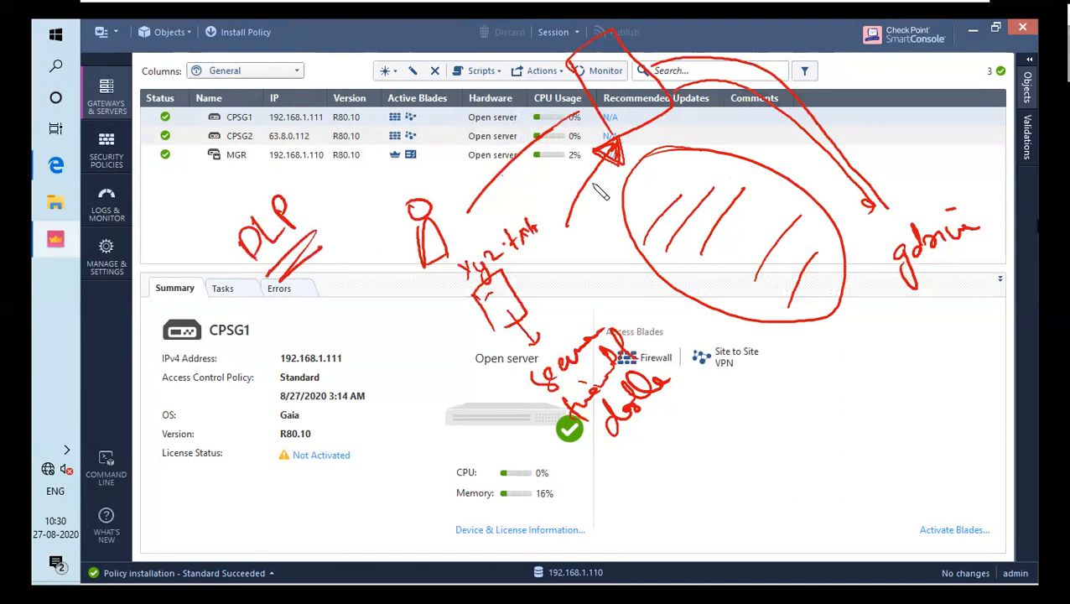
pyautogui.moveTo(804, 438)
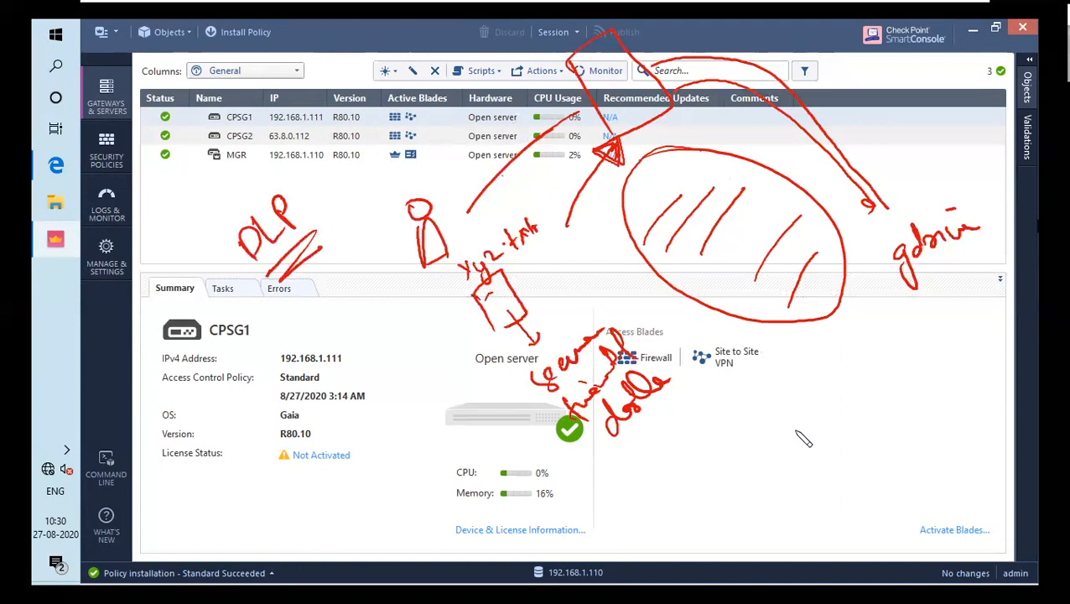
pyautogui.moveTo(826, 442)
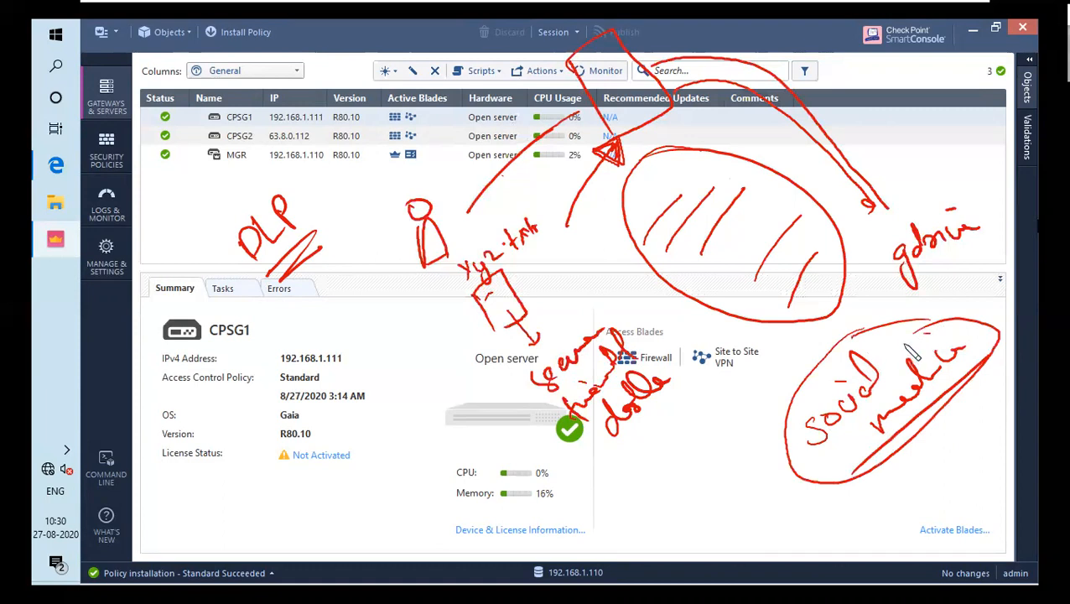
pyautogui.moveTo(925, 221)
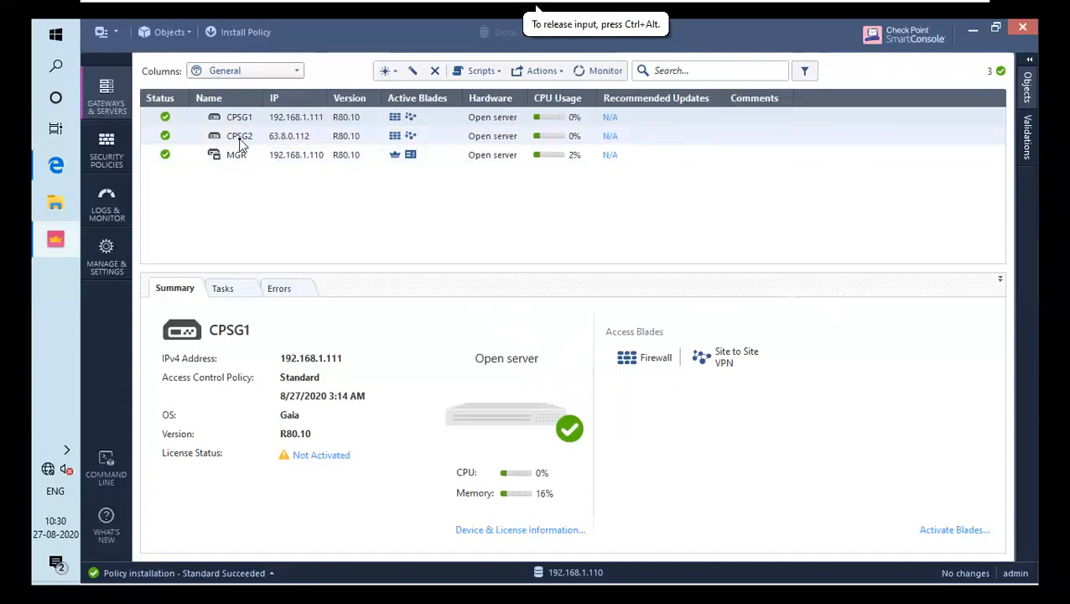
pyautogui.doubleClick(239, 136)
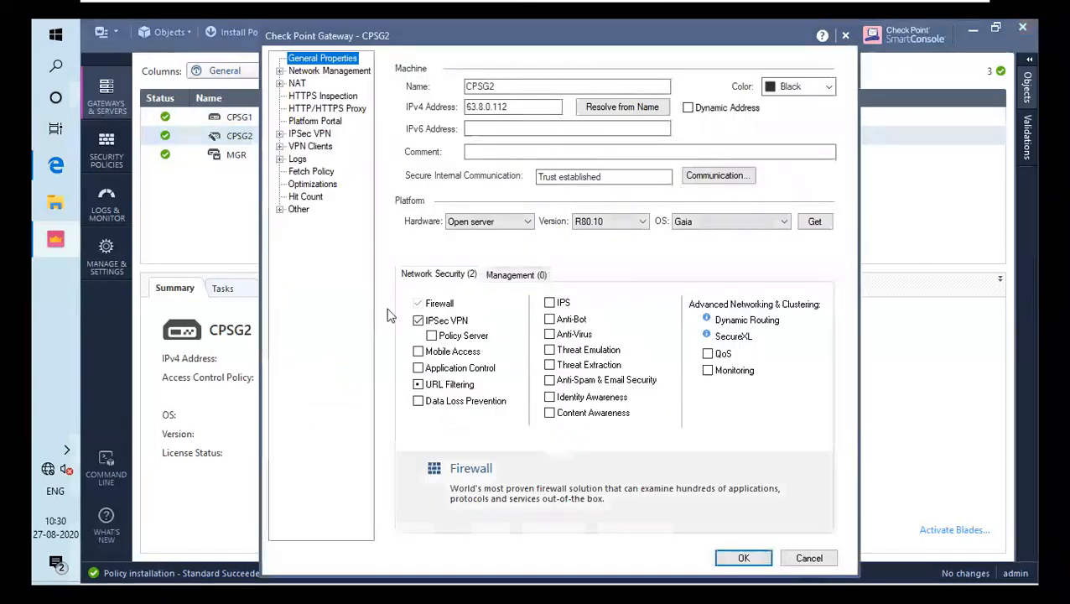
pyautogui.click(418, 384)
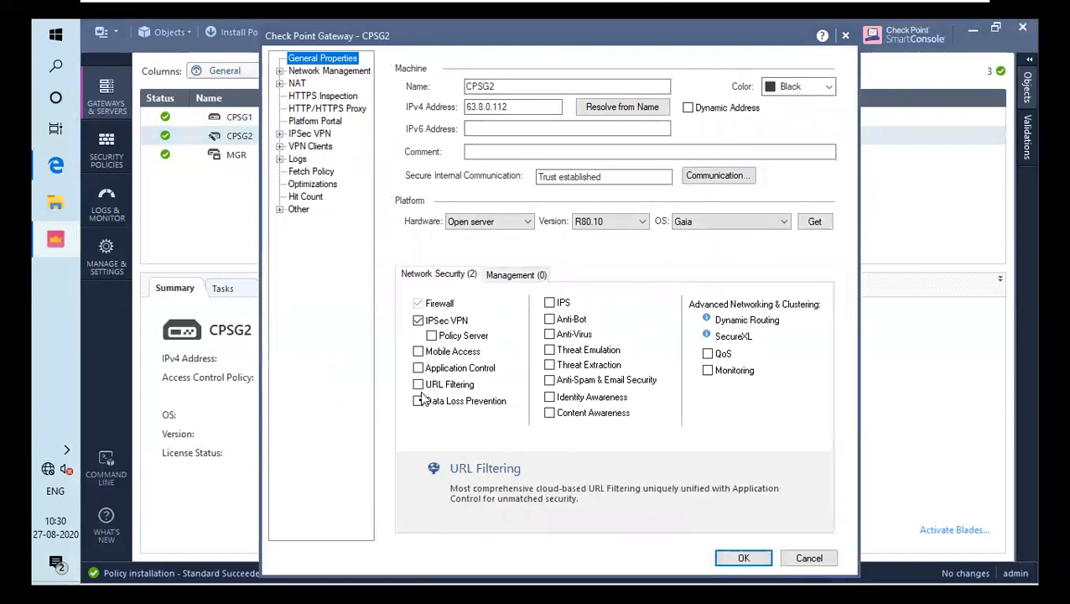
pyautogui.click(419, 400)
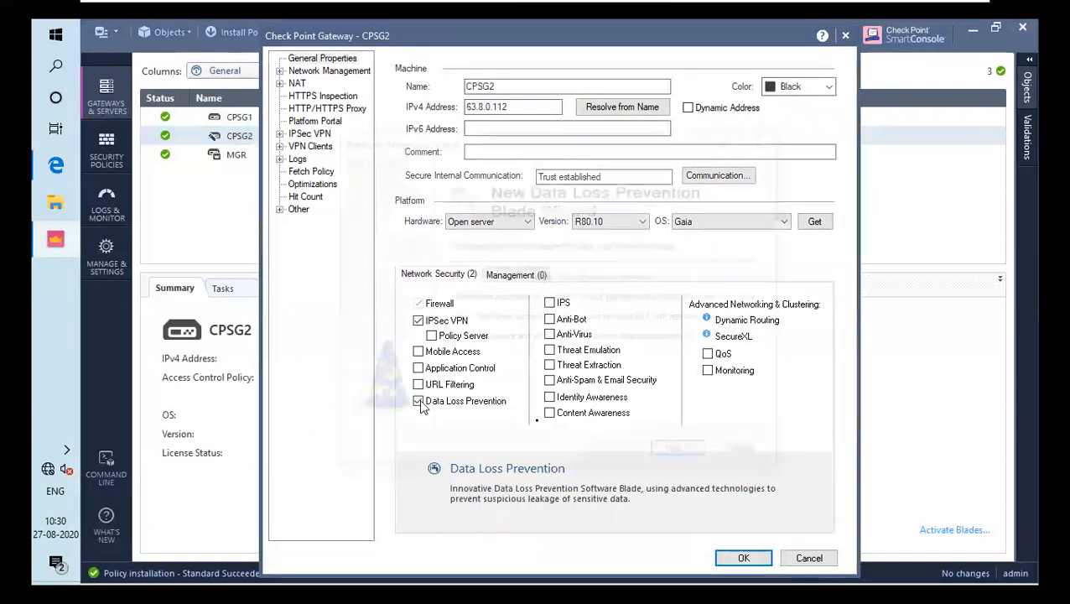
pyautogui.click(419, 400)
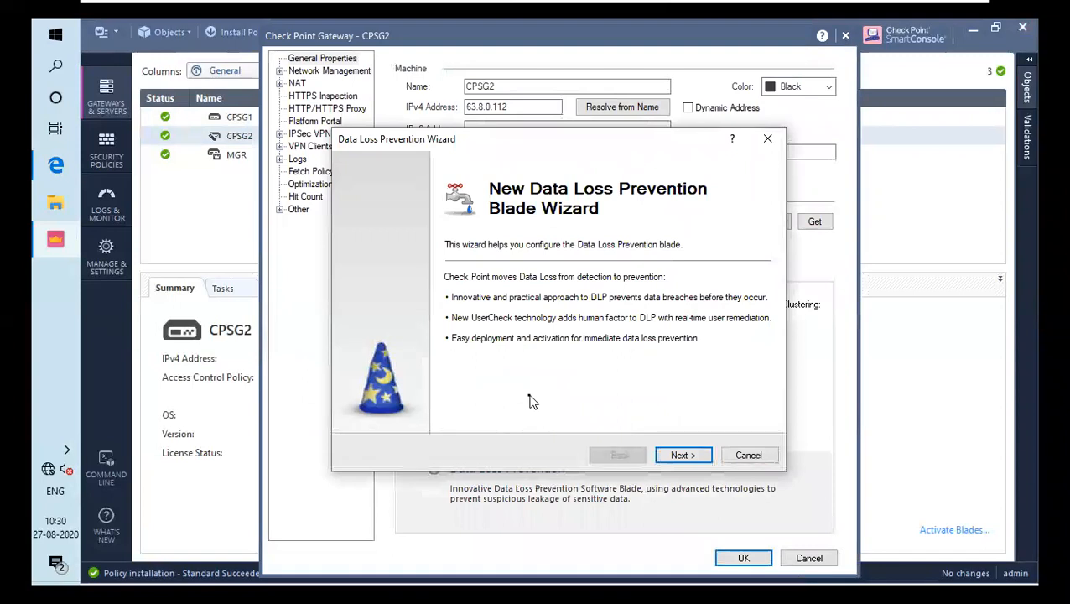
pyautogui.moveTo(562, 407)
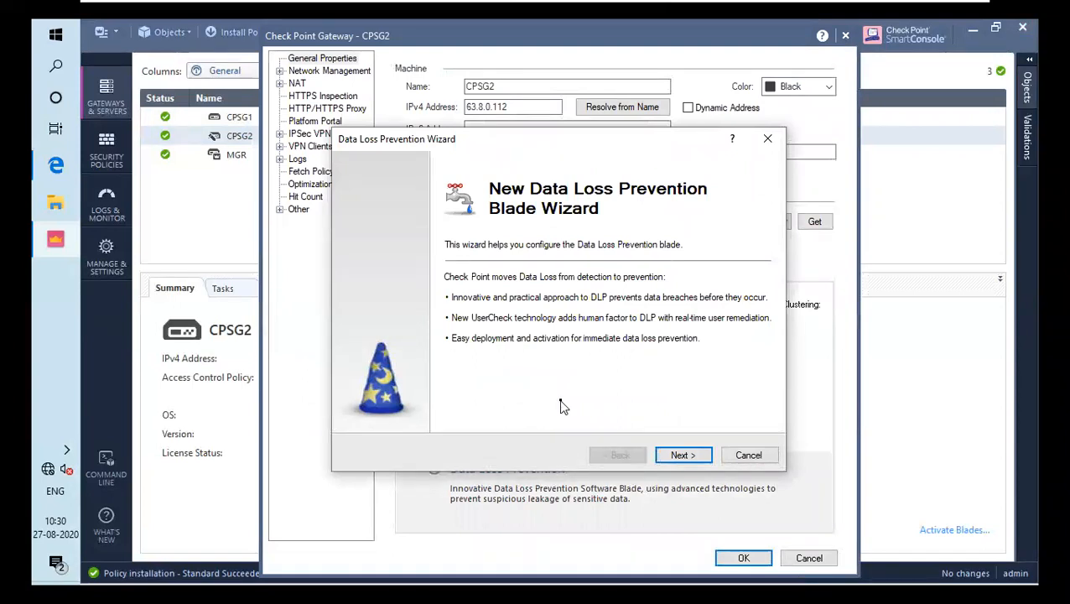
pyautogui.moveTo(663, 467)
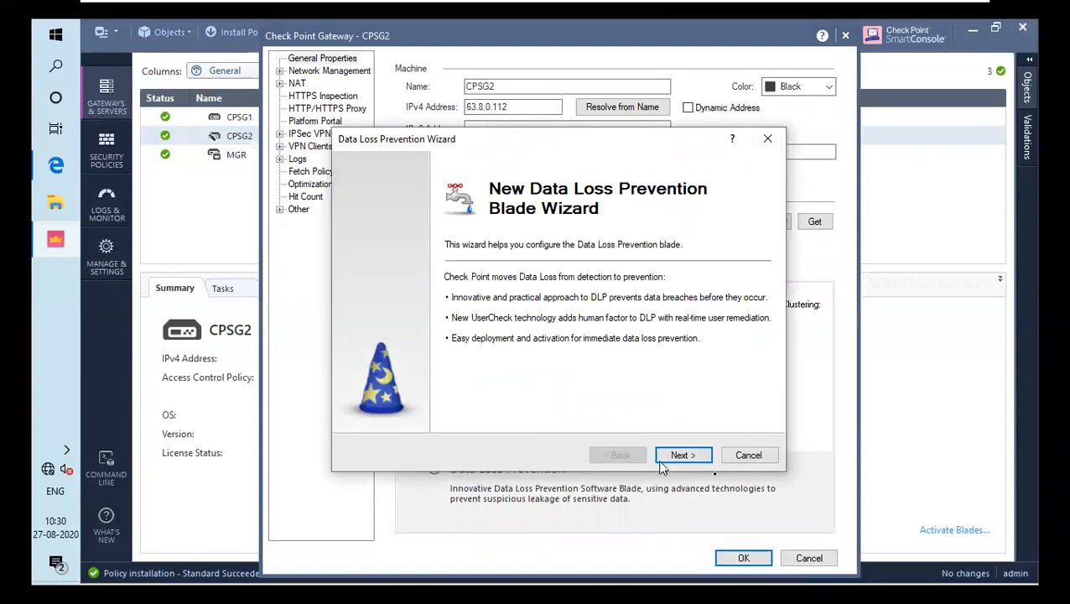
# Step: Finish the DLP wizard with organization names networkershome and nh, portal activated, all protocols accepted
pyautogui.click(683, 455)
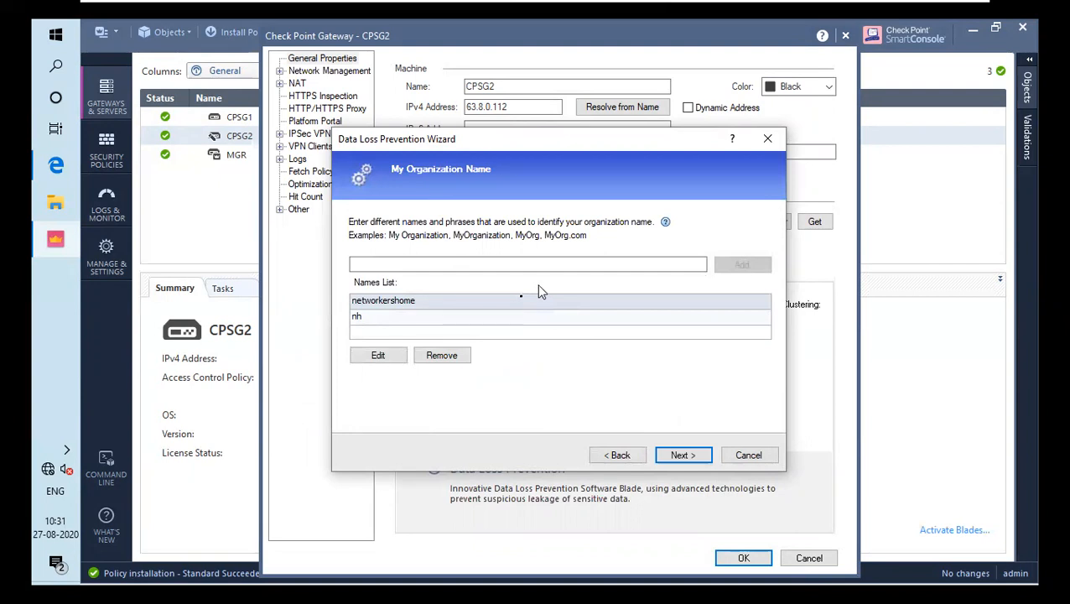
pyautogui.moveTo(470, 304)
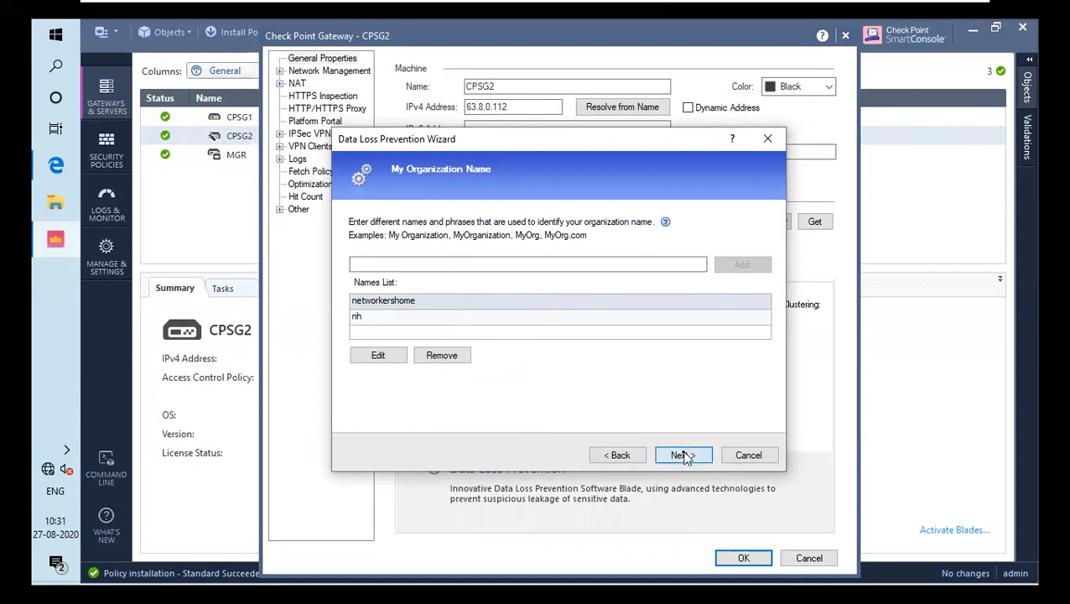
pyautogui.click(683, 454)
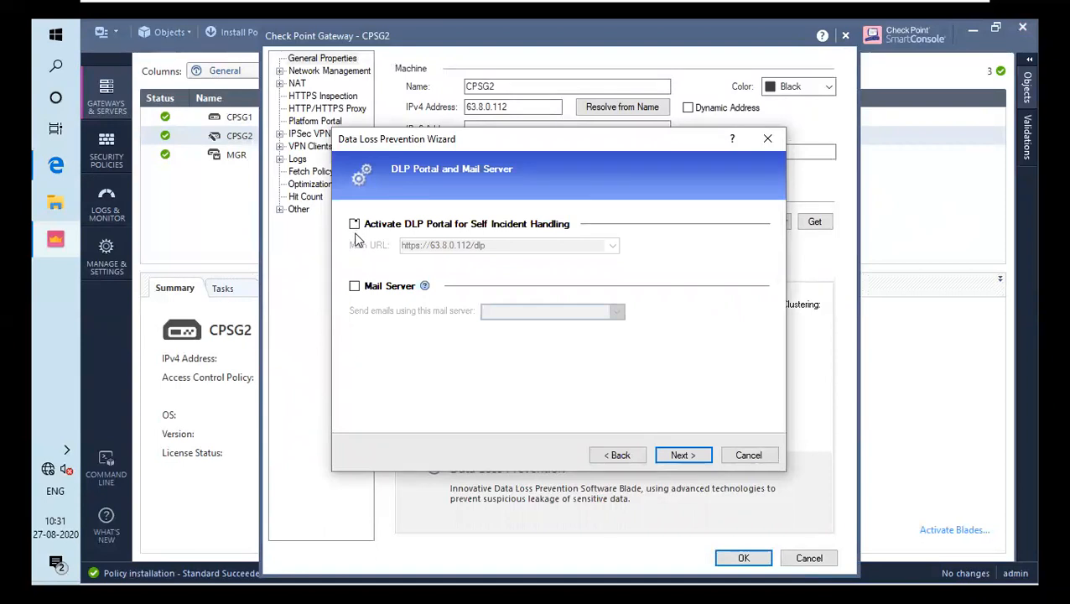
pyautogui.click(355, 224)
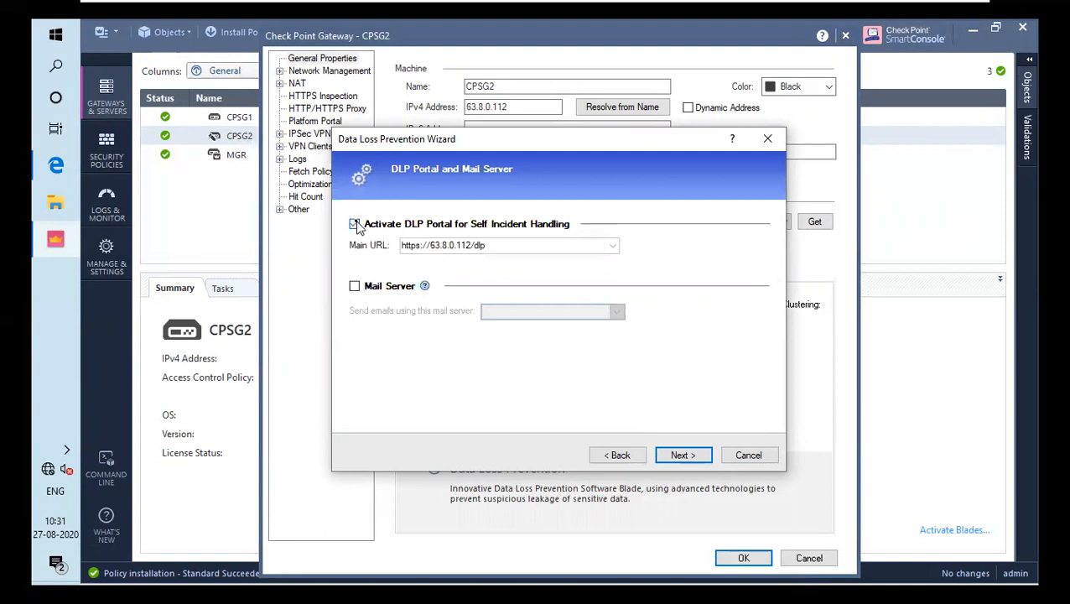
pyautogui.click(353, 223)
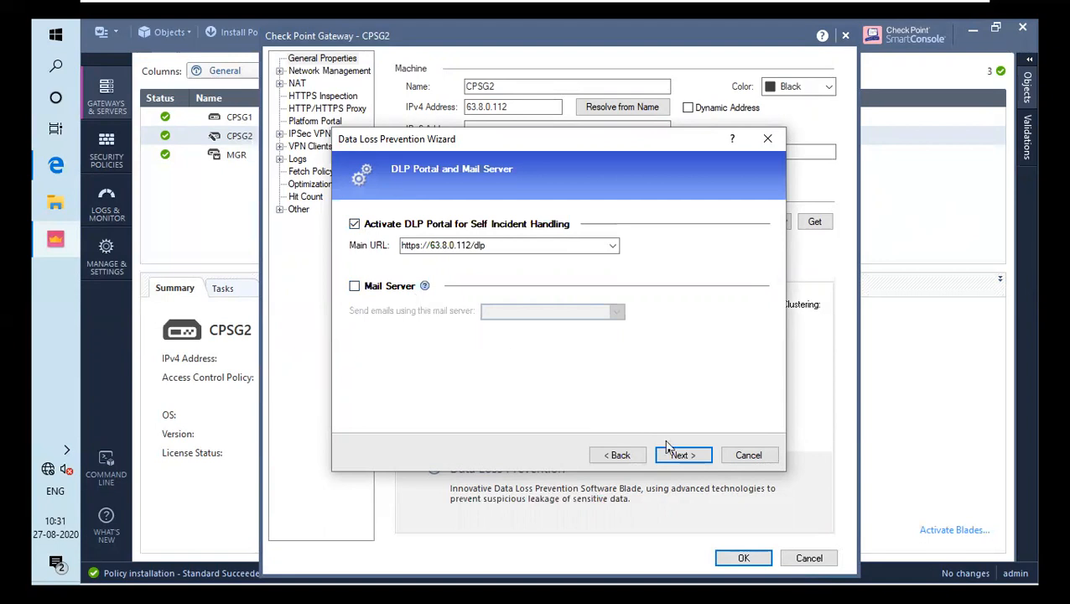
pyautogui.click(682, 455)
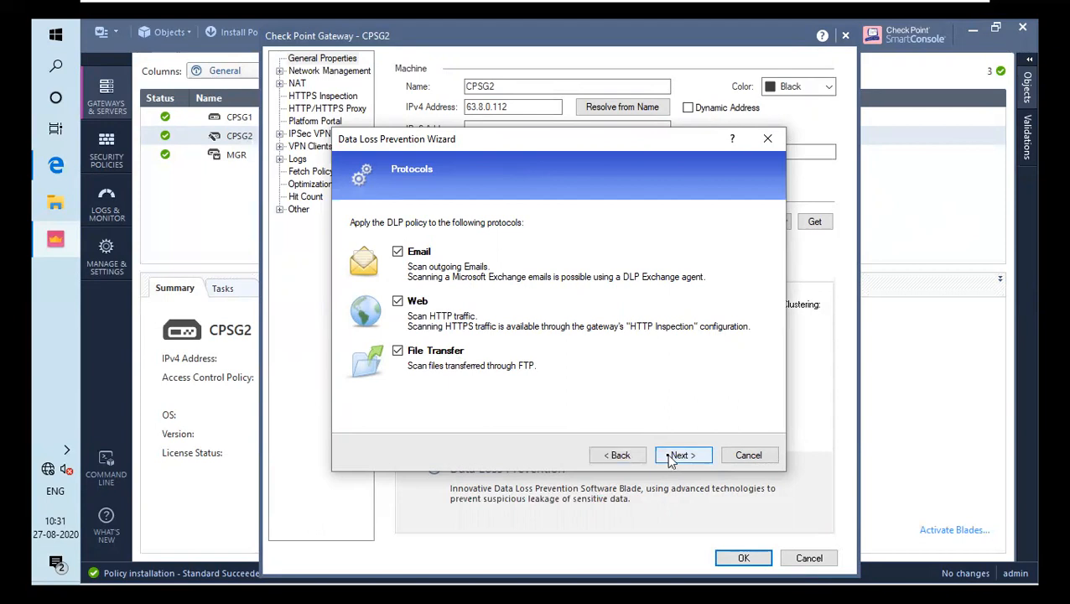
pyautogui.click(682, 455)
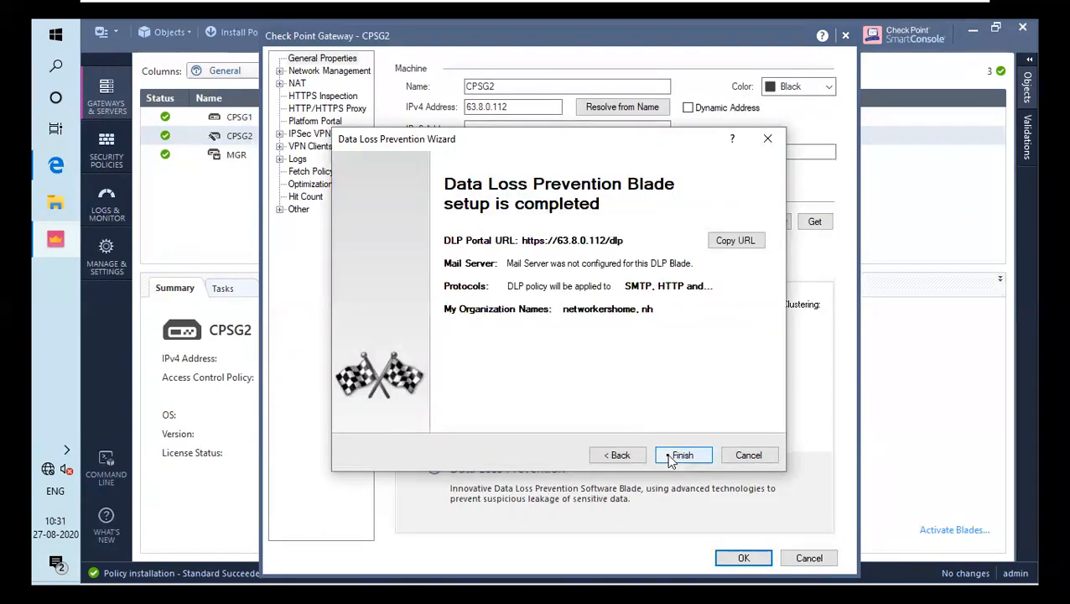
pyautogui.click(683, 455)
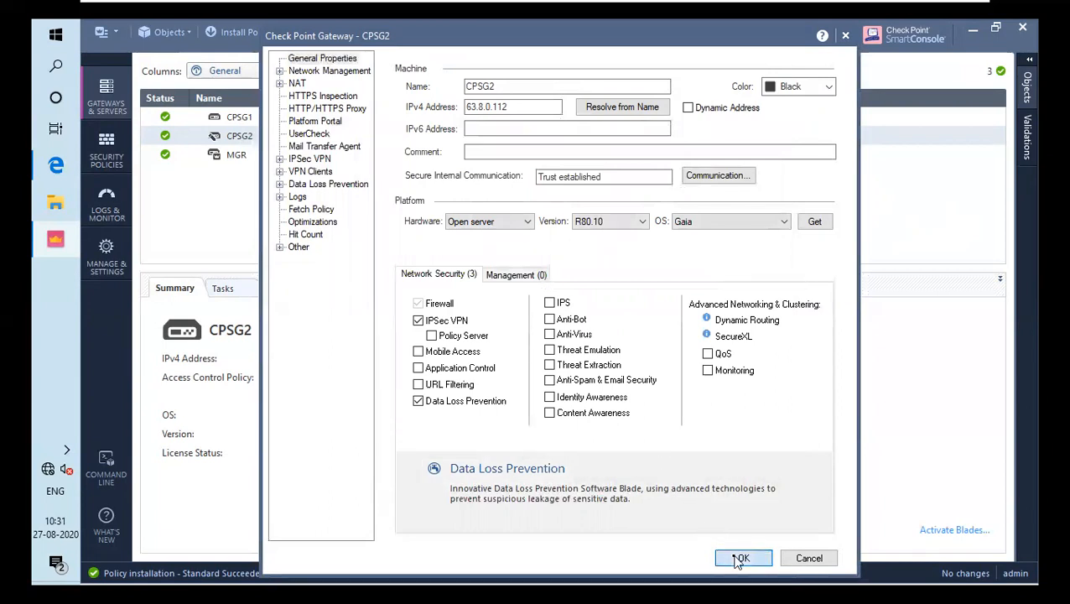
# Step: Save CPSG2's properties, leaving Firewall, Site to Site VPN and Data Loss Prevention active
pyautogui.click(742, 558)
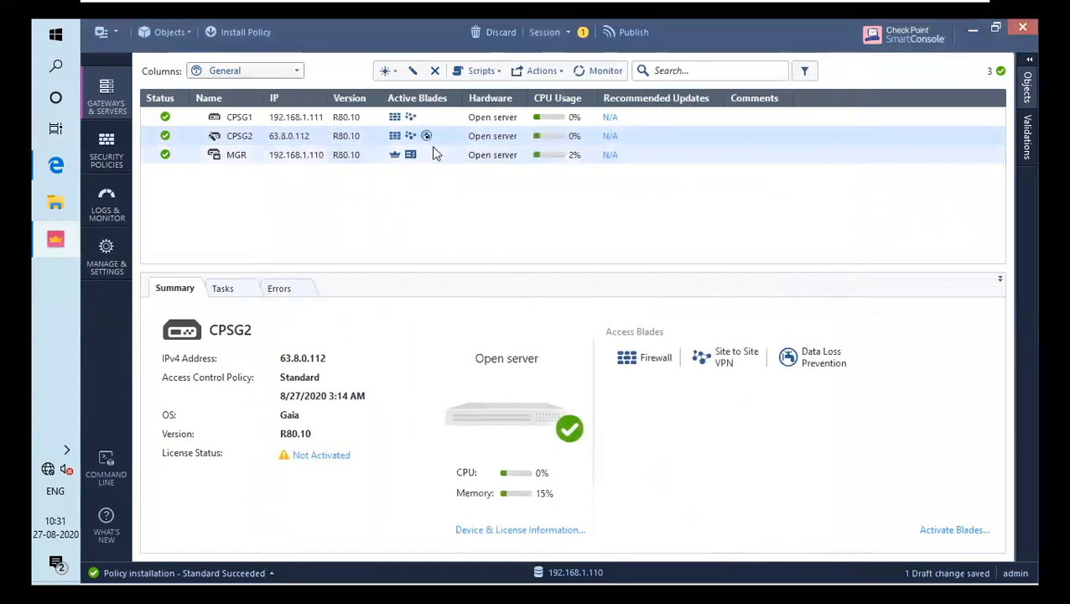
pyautogui.moveTo(426, 136)
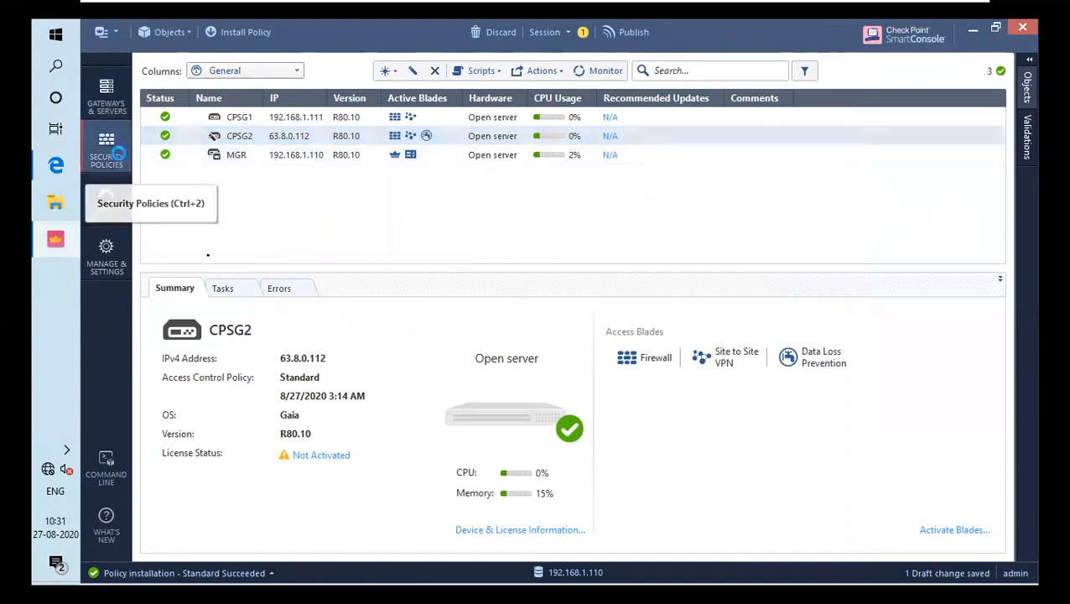
# Step: Open the shared DLP policy from Security Policies in SmartDashboard R80.10
pyautogui.click(105, 143)
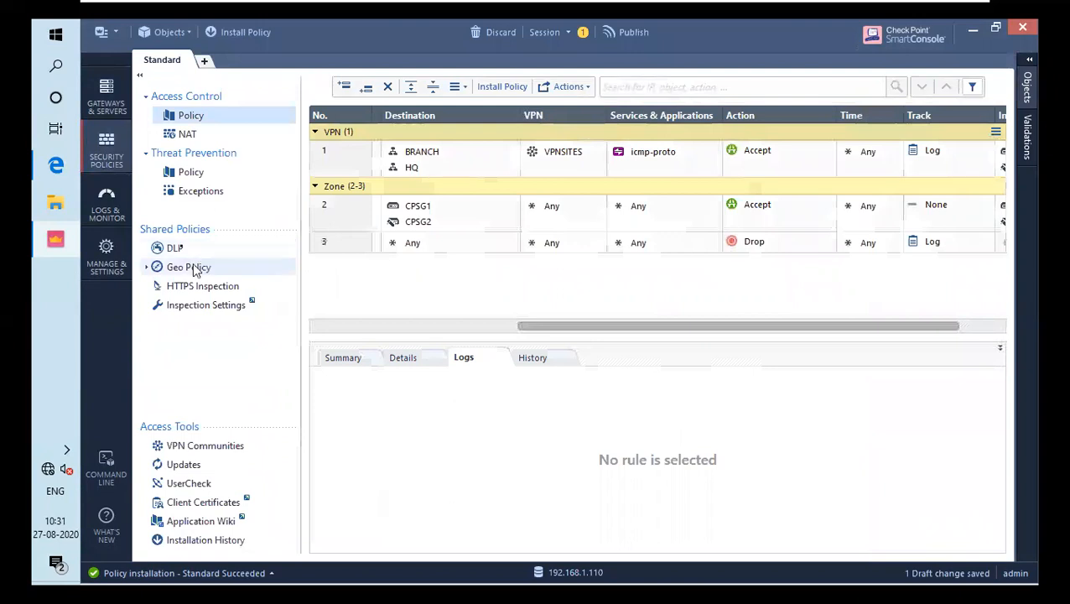
pyautogui.click(173, 248)
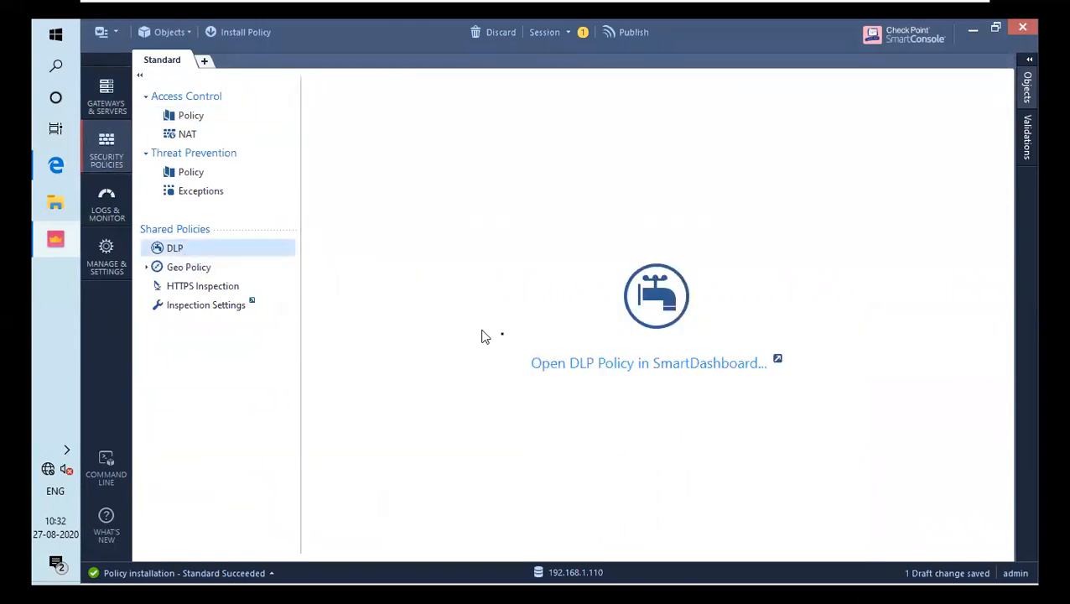
pyautogui.moveTo(648, 362)
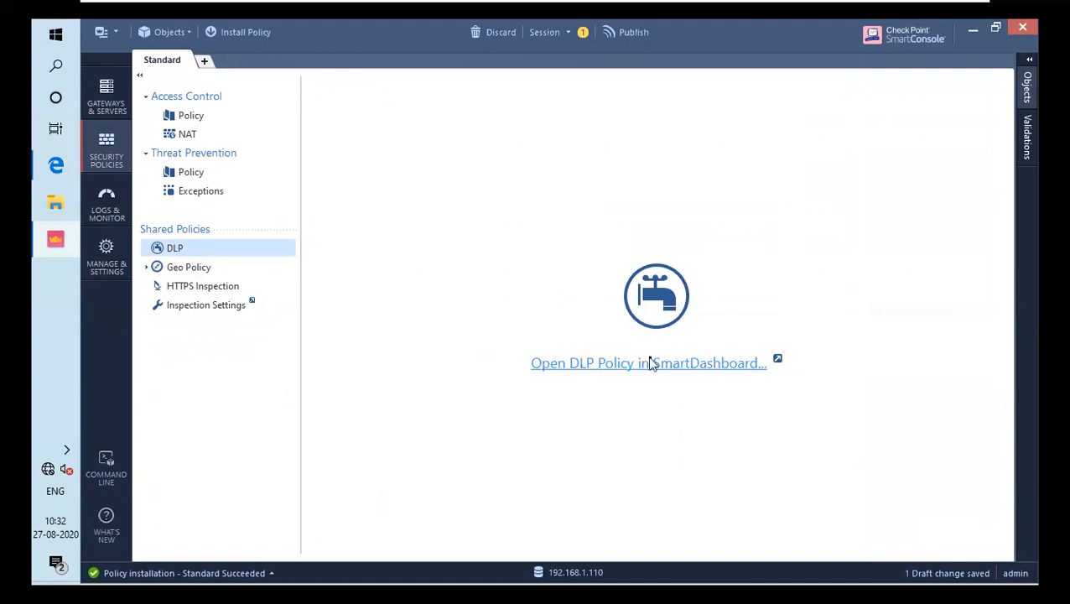
pyautogui.click(649, 362)
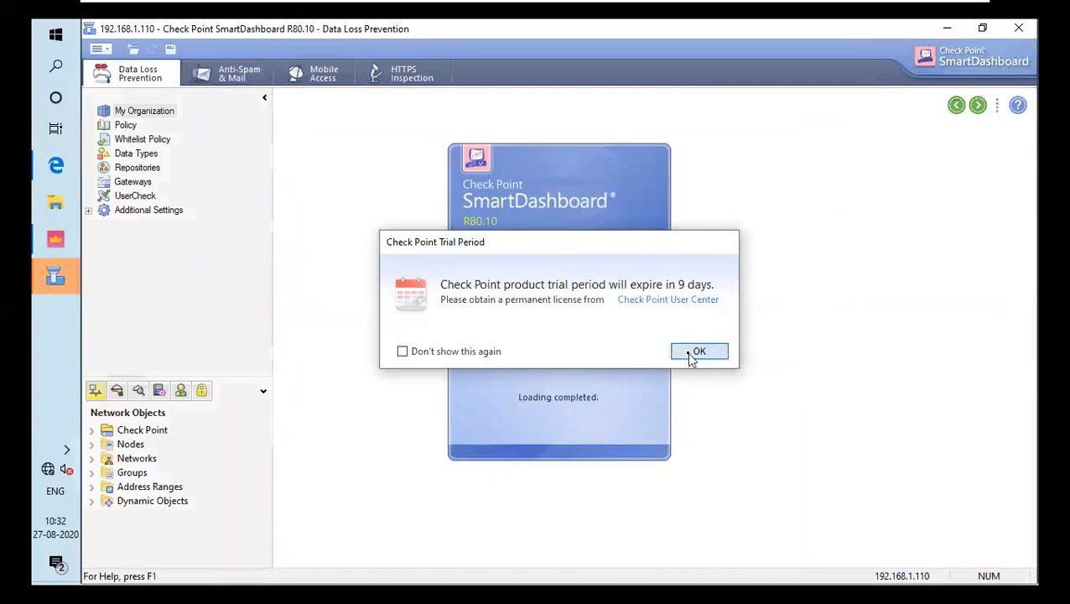
# Step: Dismiss the Check Point Trial Period notice with OK
pyautogui.click(699, 350)
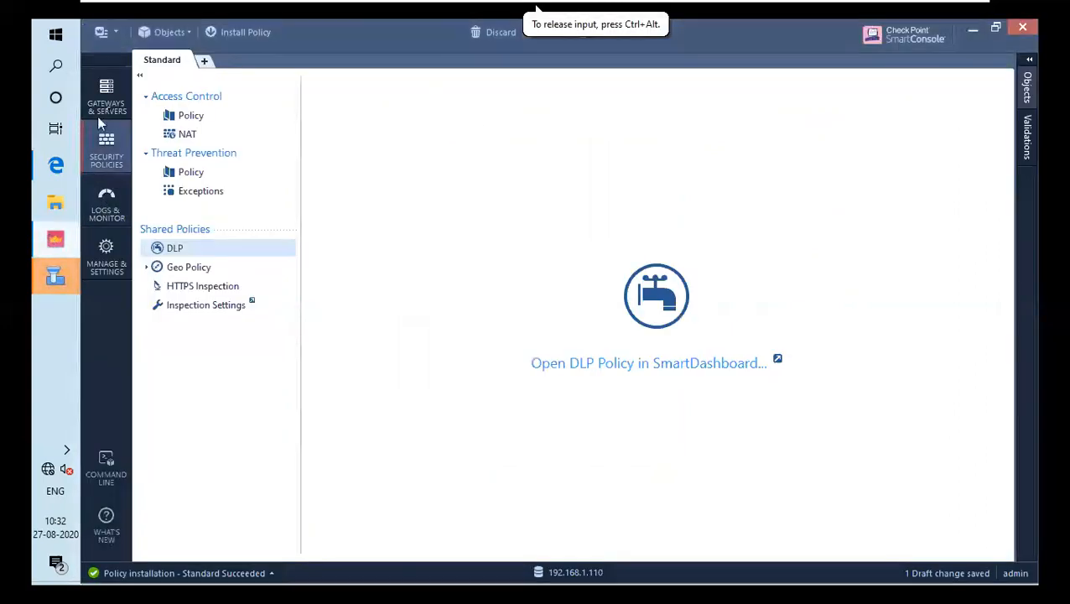
# Step: From Gateways & Servers, open CPSG2's Data Loss Prevention blade in SmartDashboard
pyautogui.click(106, 92)
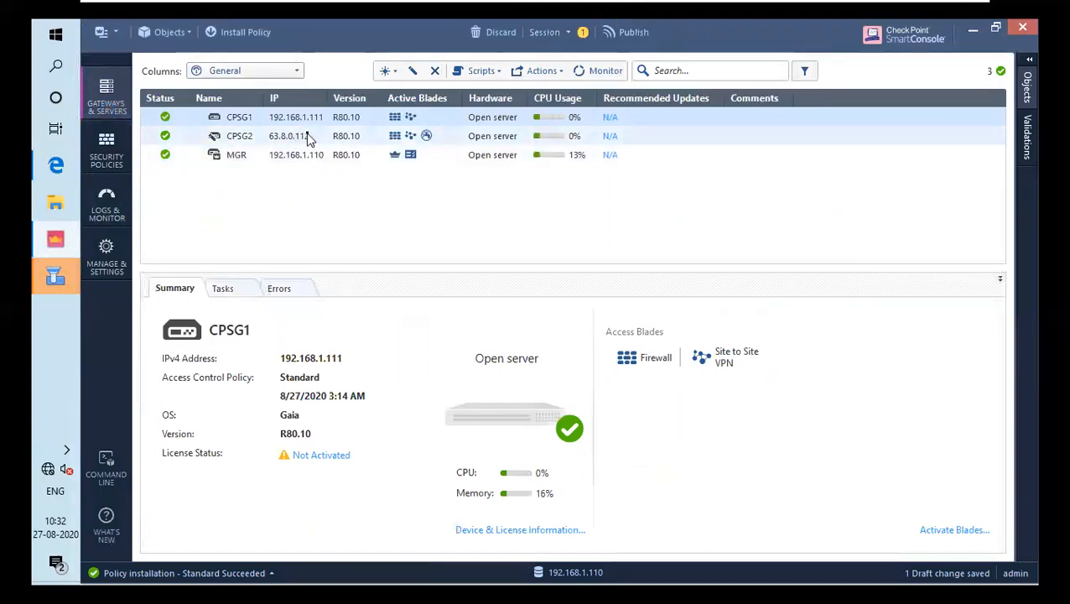
pyautogui.click(239, 135)
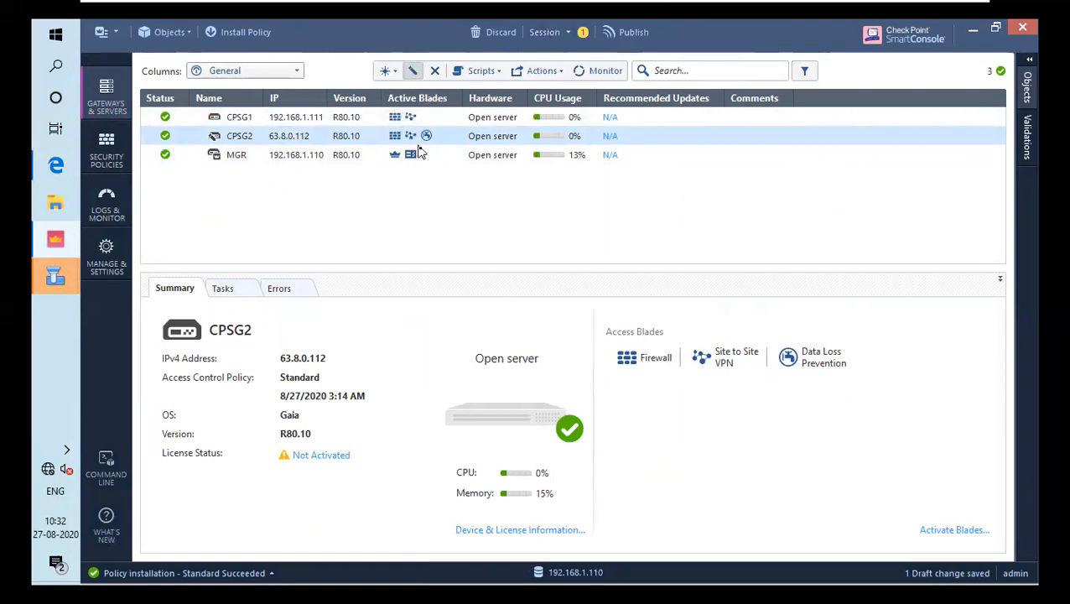
pyautogui.doubleClick(239, 136)
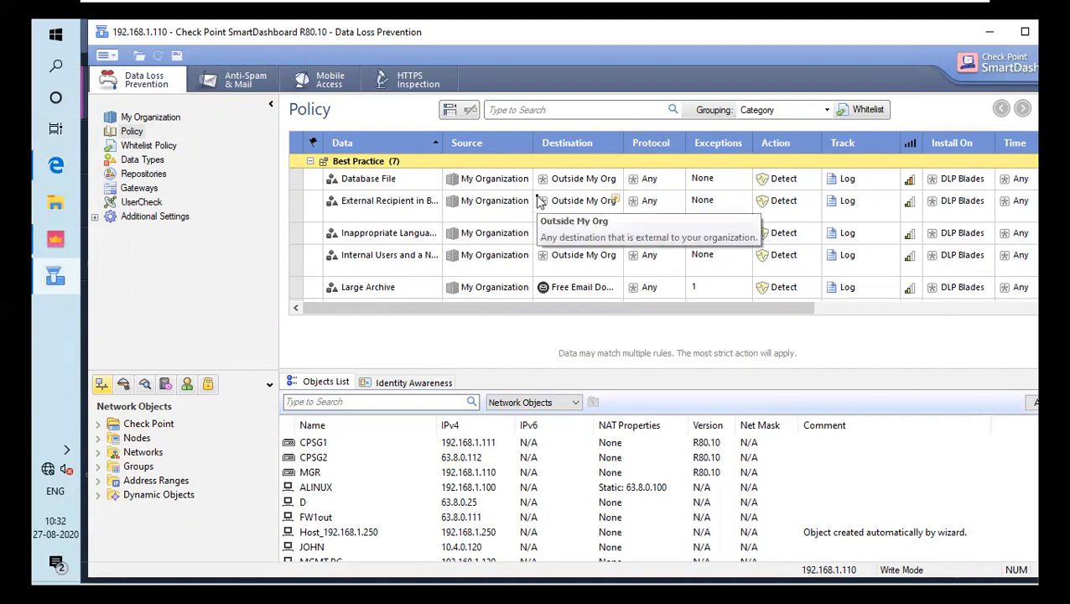
pyautogui.moveTo(200, 115)
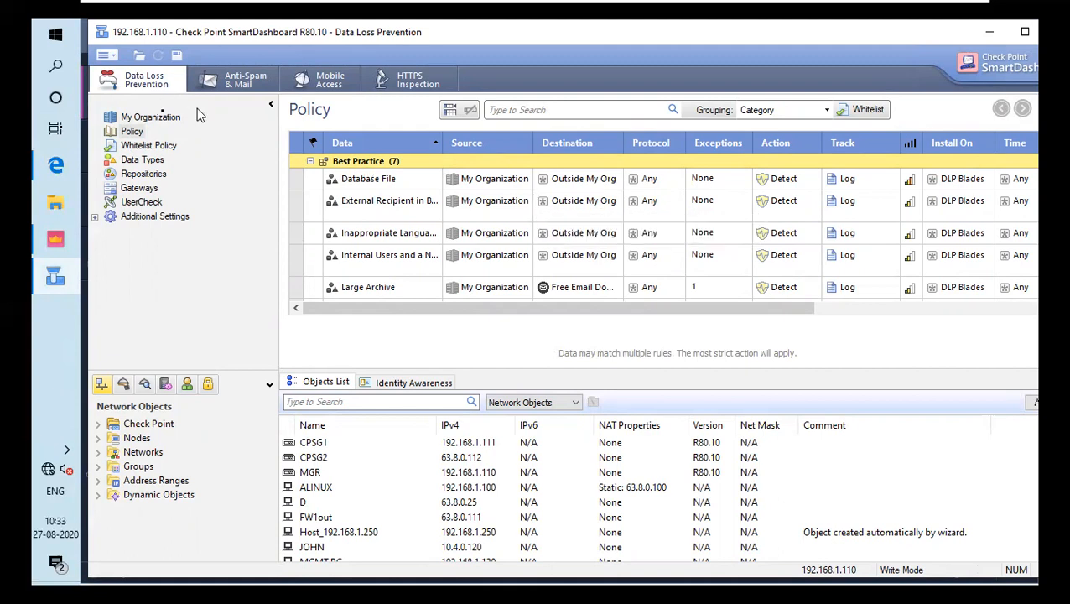
pyautogui.moveTo(140, 130)
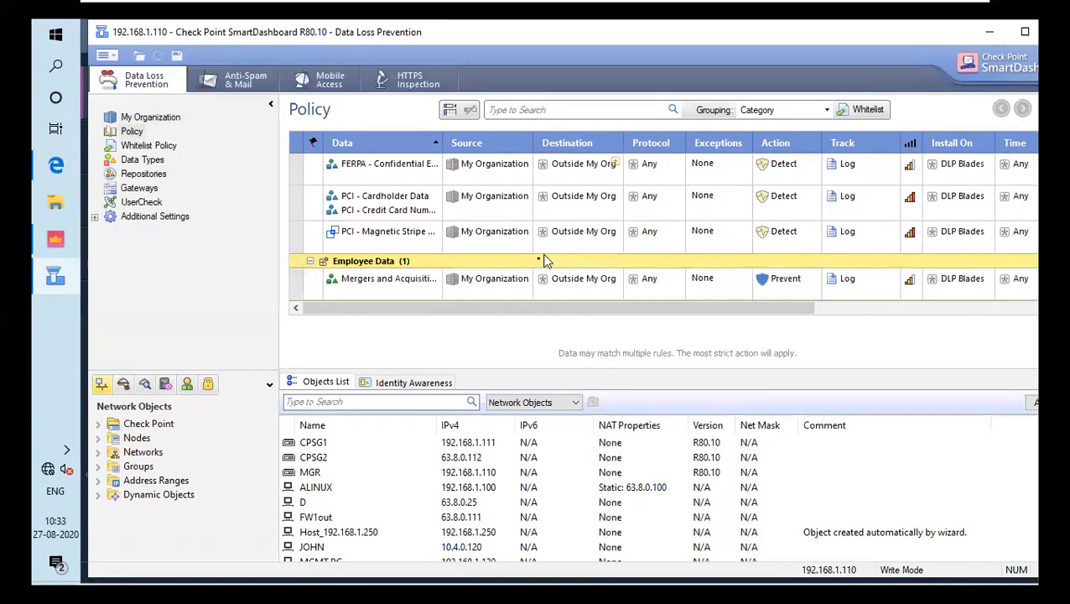
pyautogui.moveTo(538, 265)
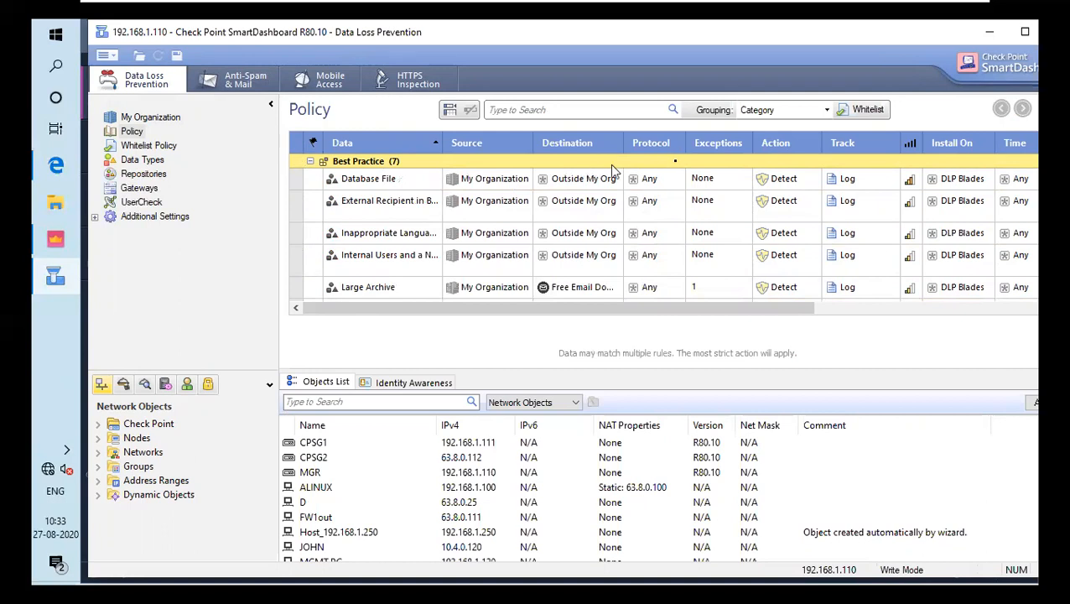
pyautogui.moveTo(880, 151)
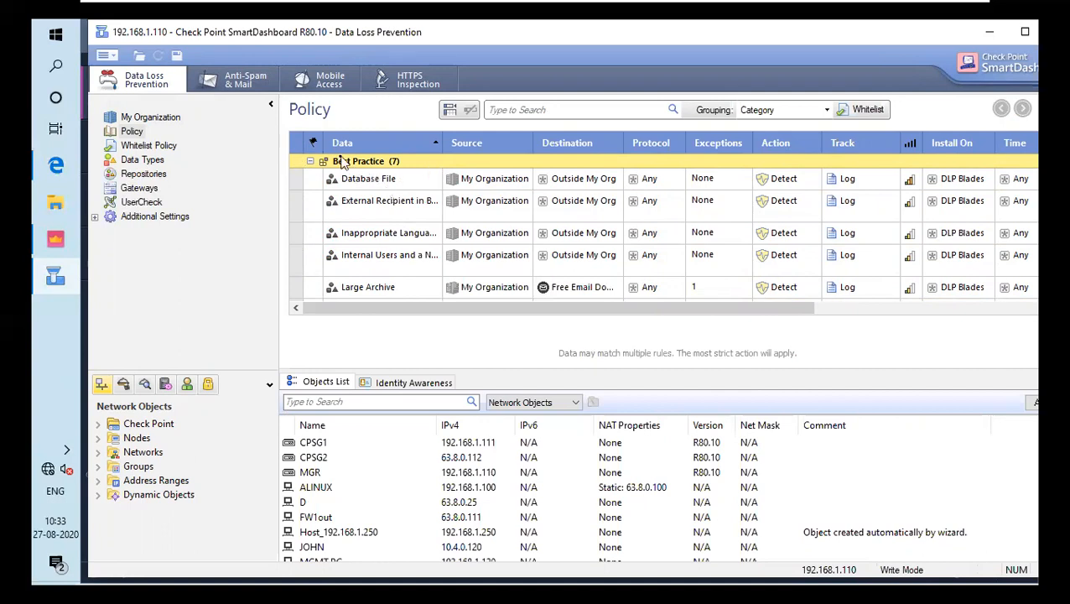
pyautogui.moveTo(451, 110)
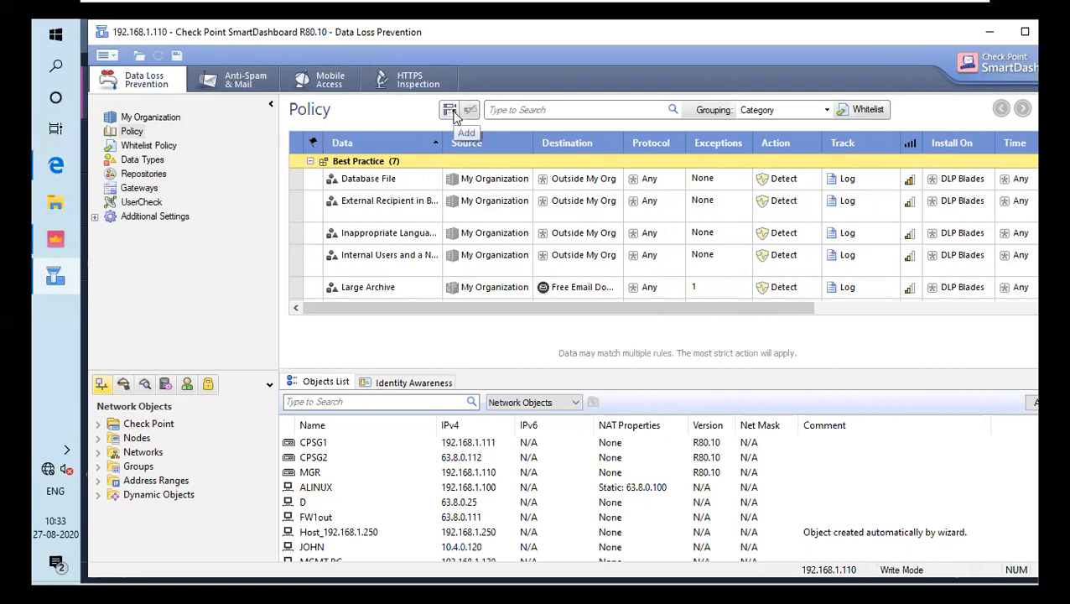
# Step: Insert a new uncategorized rule at the top of the DLP policy
pyautogui.click(450, 109)
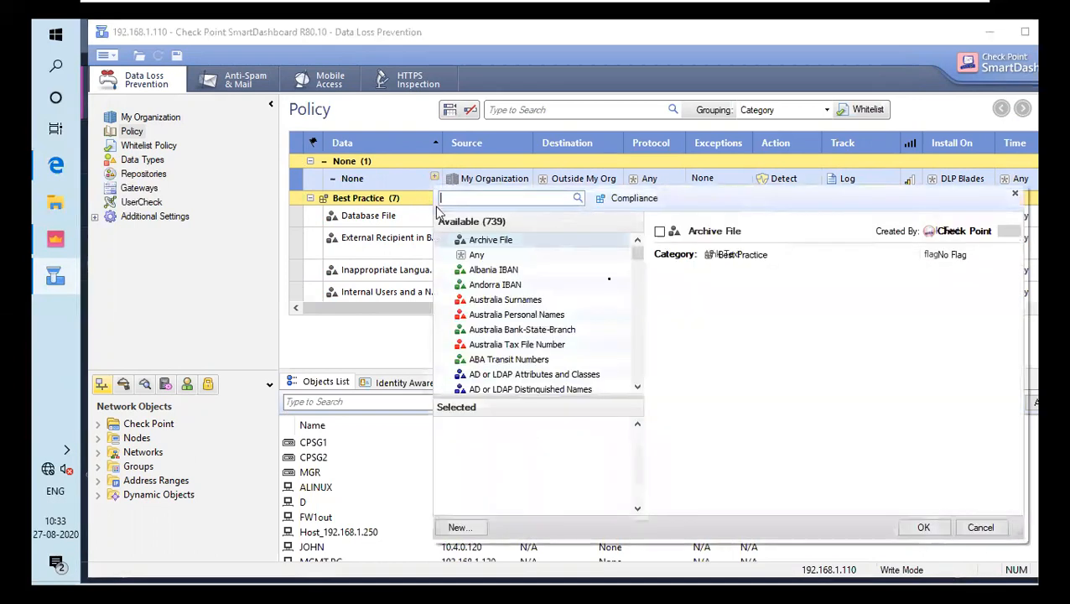
pyautogui.moveTo(521, 329)
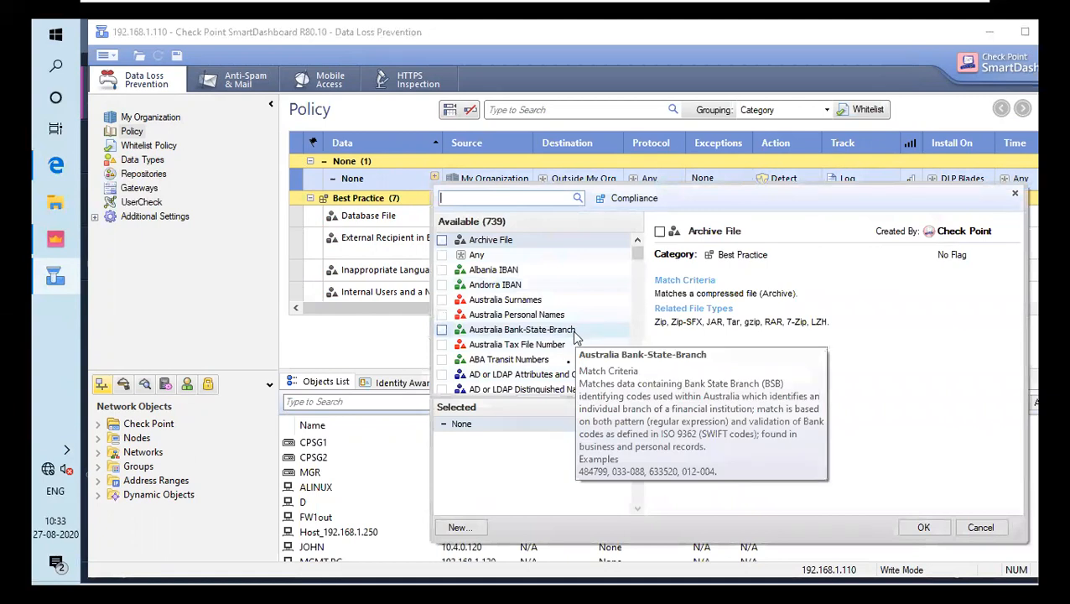
pyautogui.moveTo(558, 317)
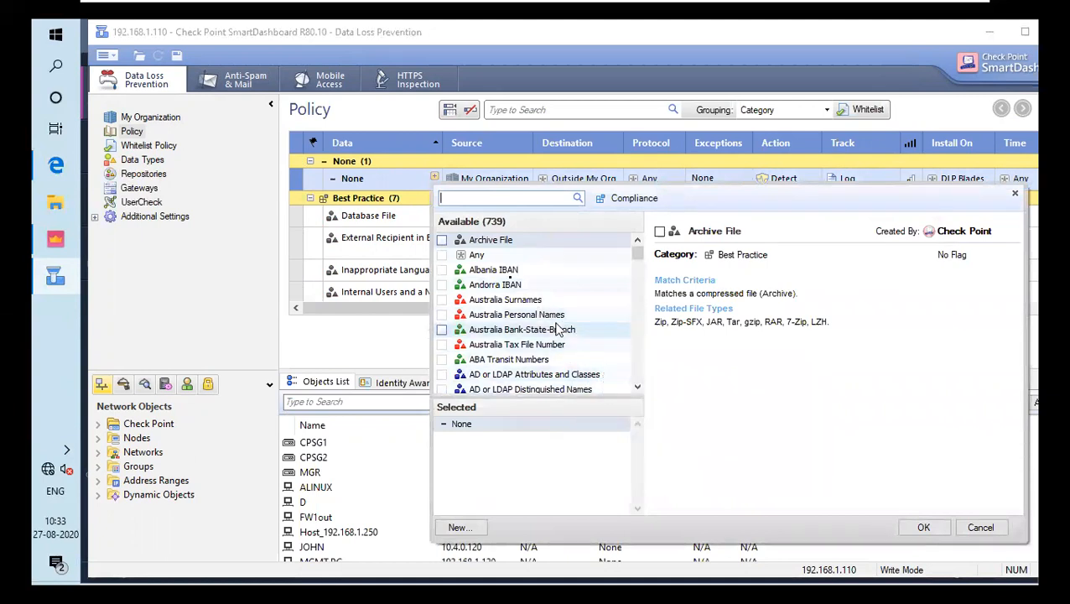
pyautogui.scroll(-3)
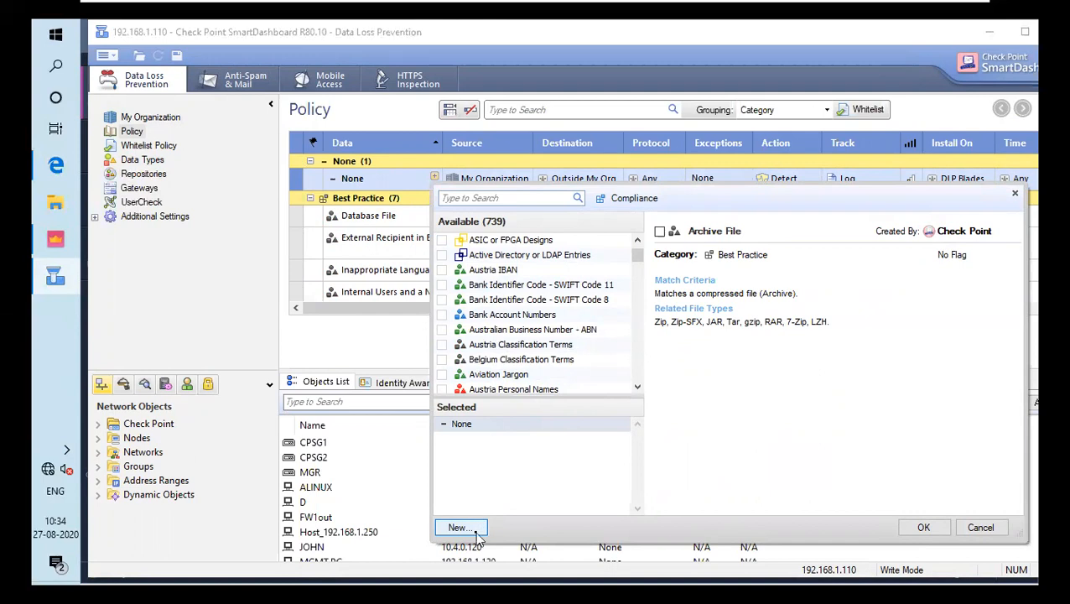
pyautogui.moveTo(477, 539)
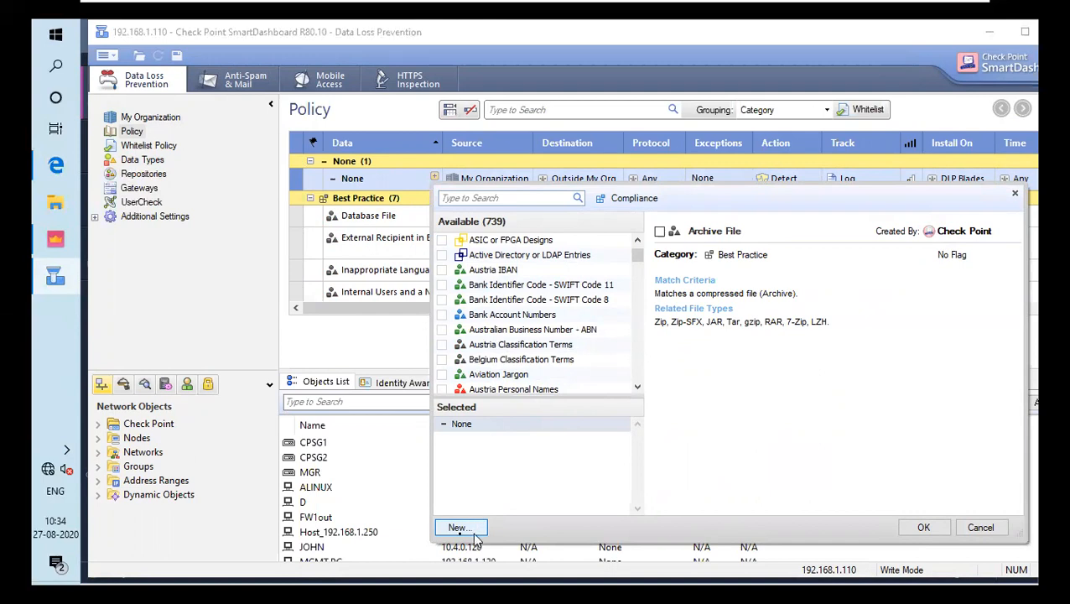
pyautogui.click(461, 527)
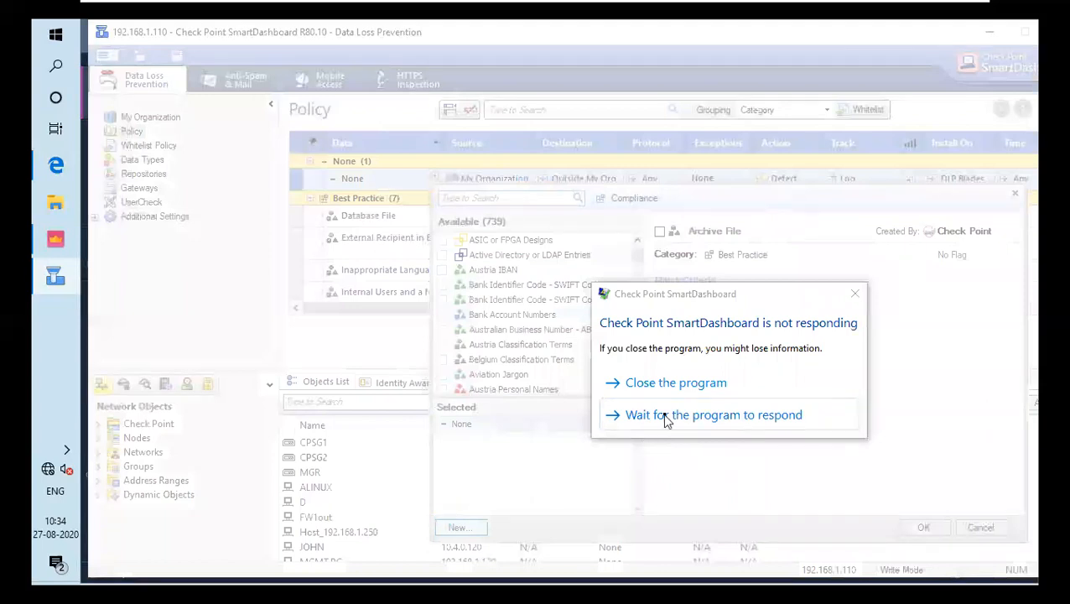
pyautogui.click(714, 415)
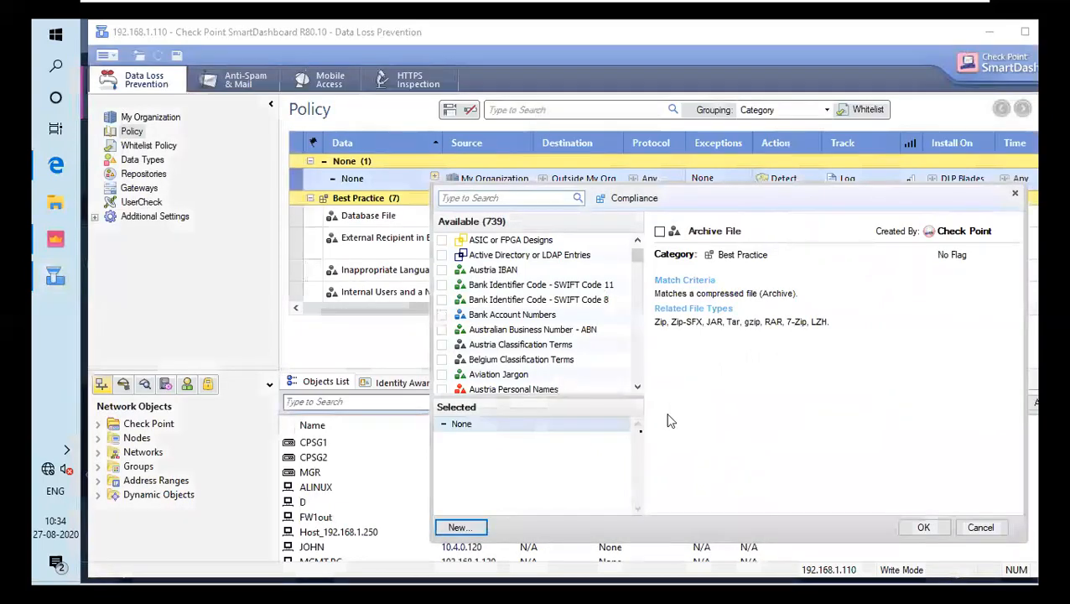
pyautogui.moveTo(507, 495)
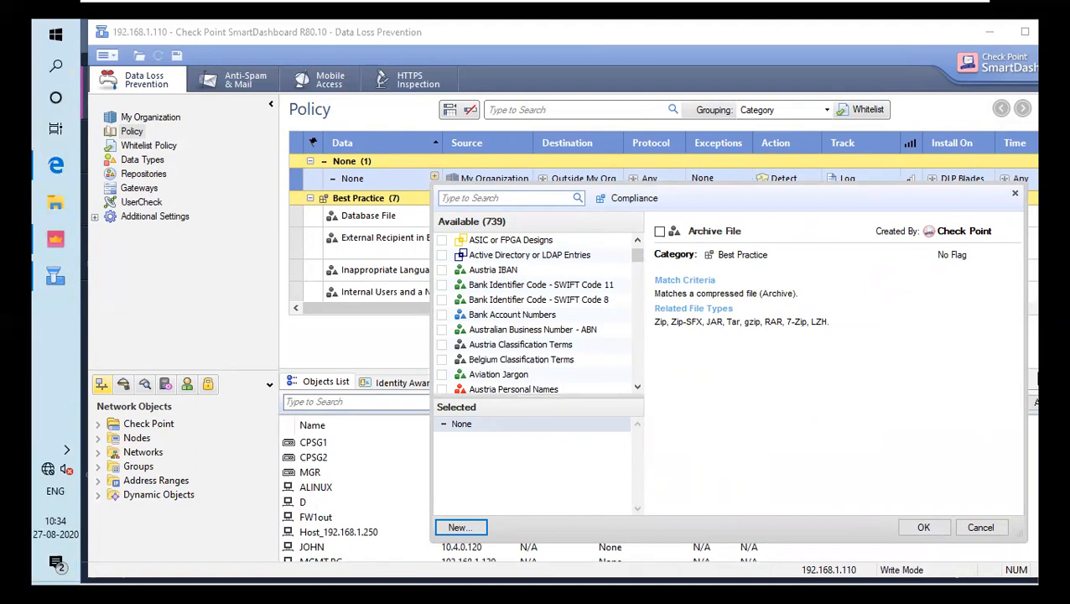
# Step: Create a new Keywords data type named 'mydata' and advance to the keywords step
pyautogui.click(460, 526)
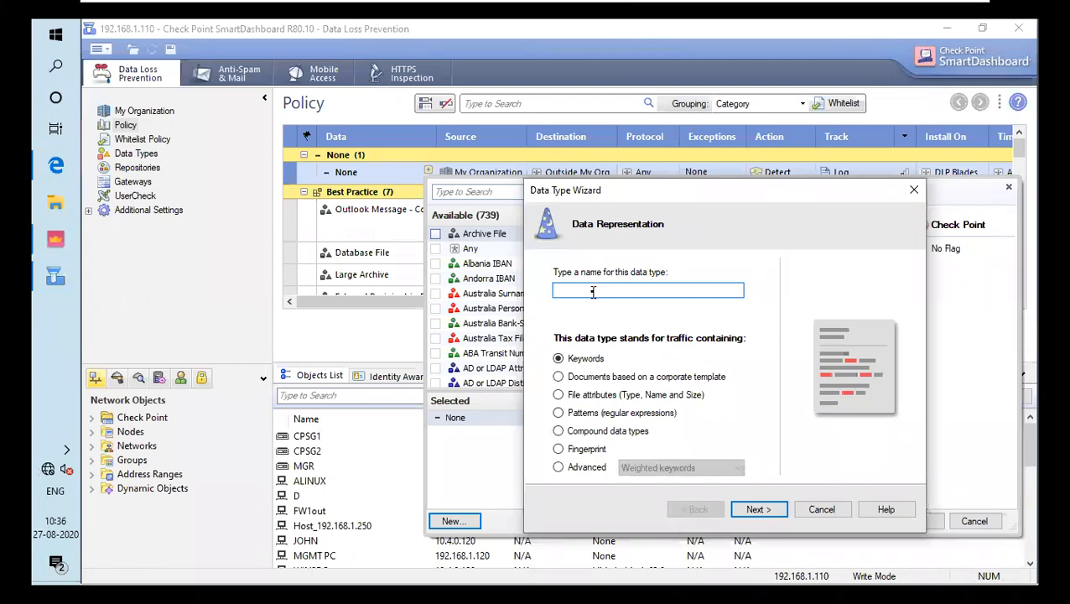
pyautogui.write('m')
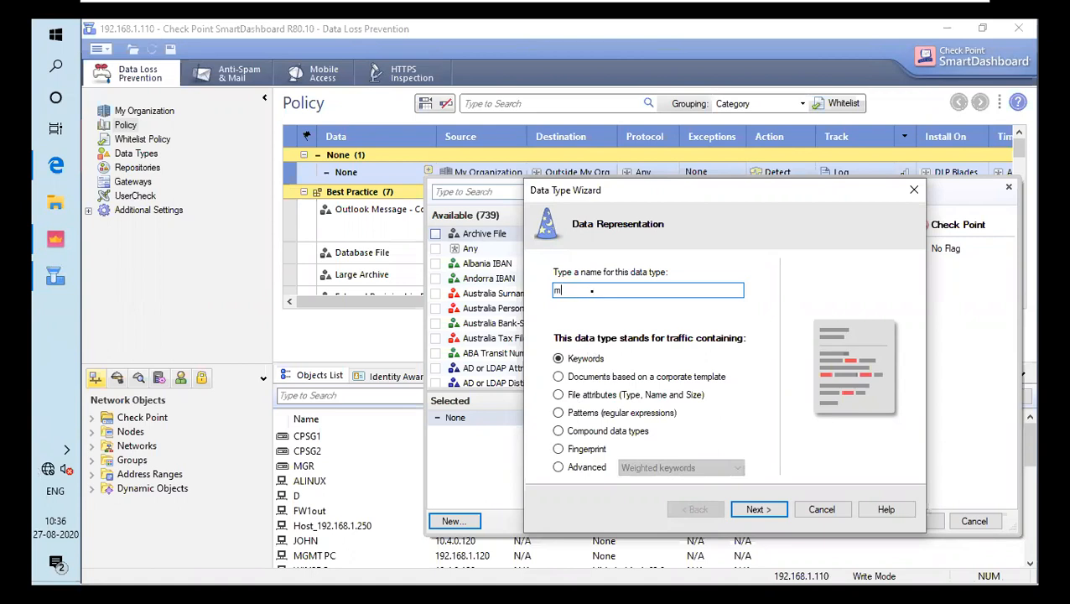
pyautogui.write('ydata')
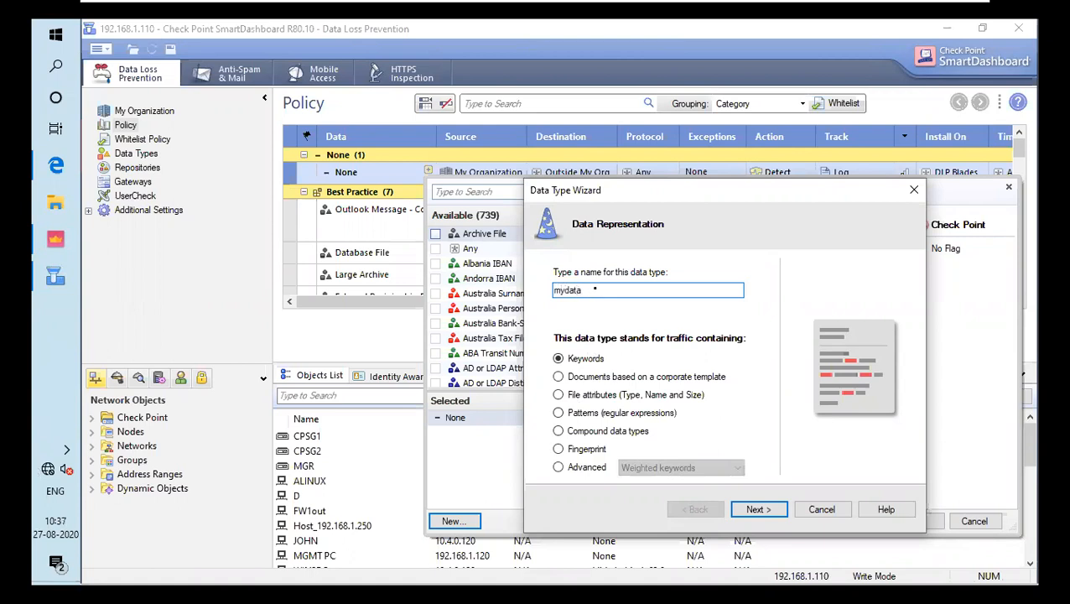
pyautogui.click(558, 358)
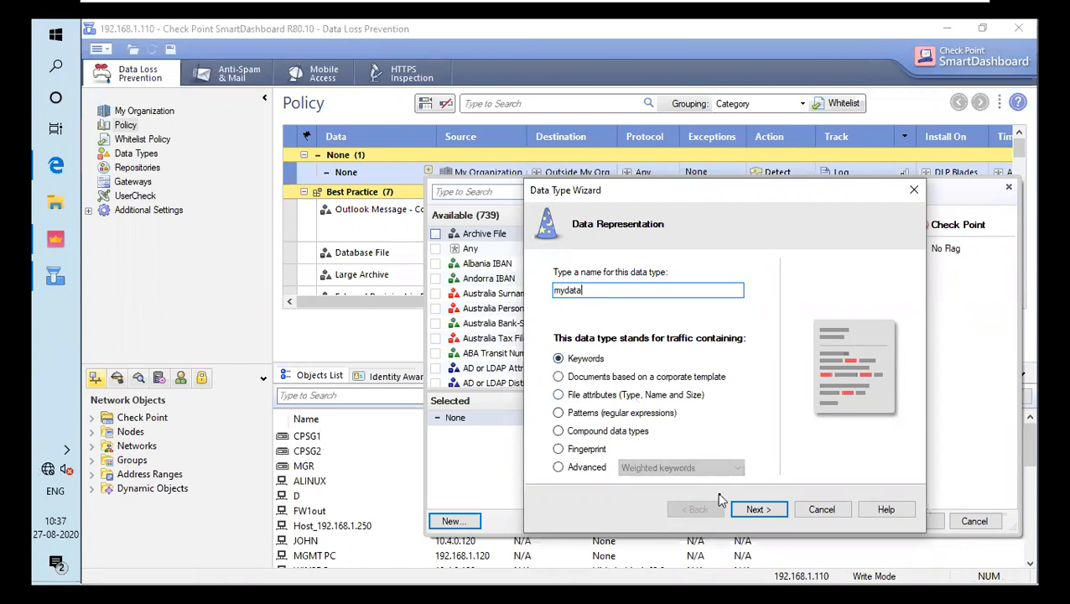
pyautogui.moveTo(726, 499)
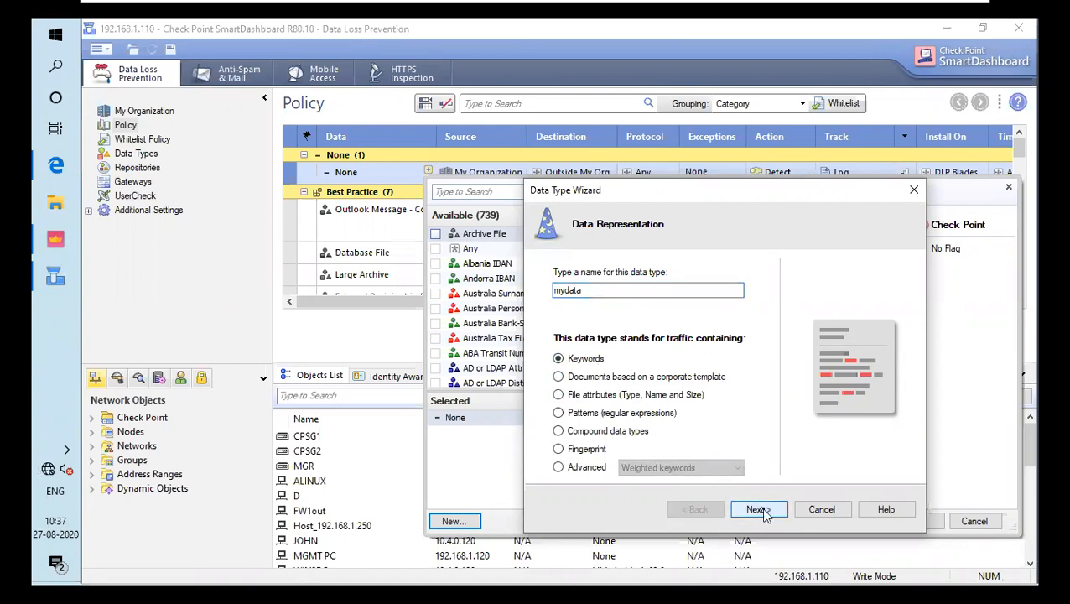
pyautogui.click(756, 512)
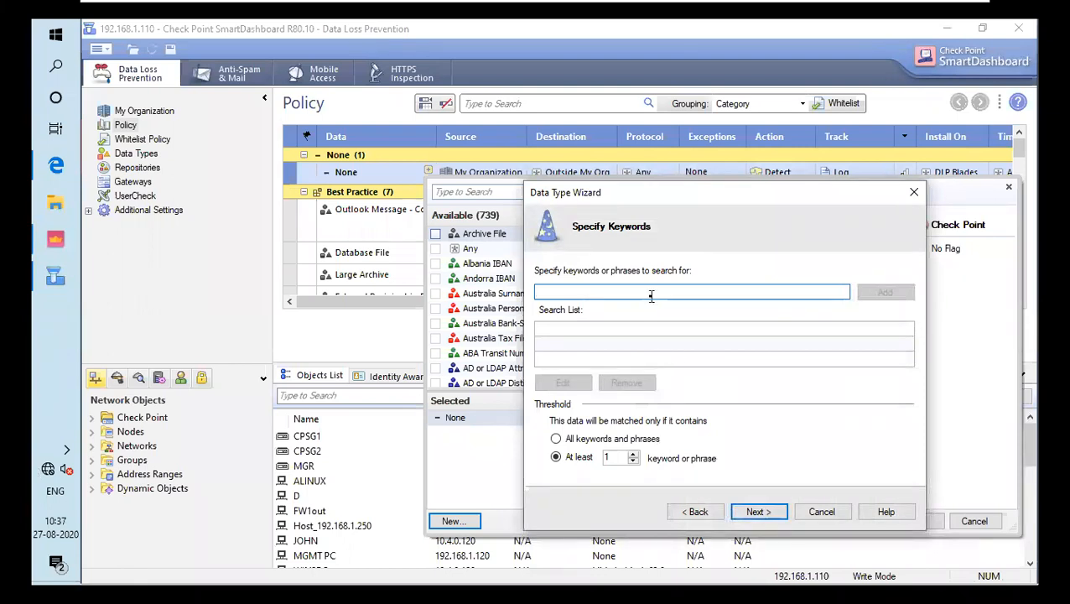
# Step: Add keywords 'firewall' and 'secure' with a threshold of at least 2 matches
pyautogui.write('fire')
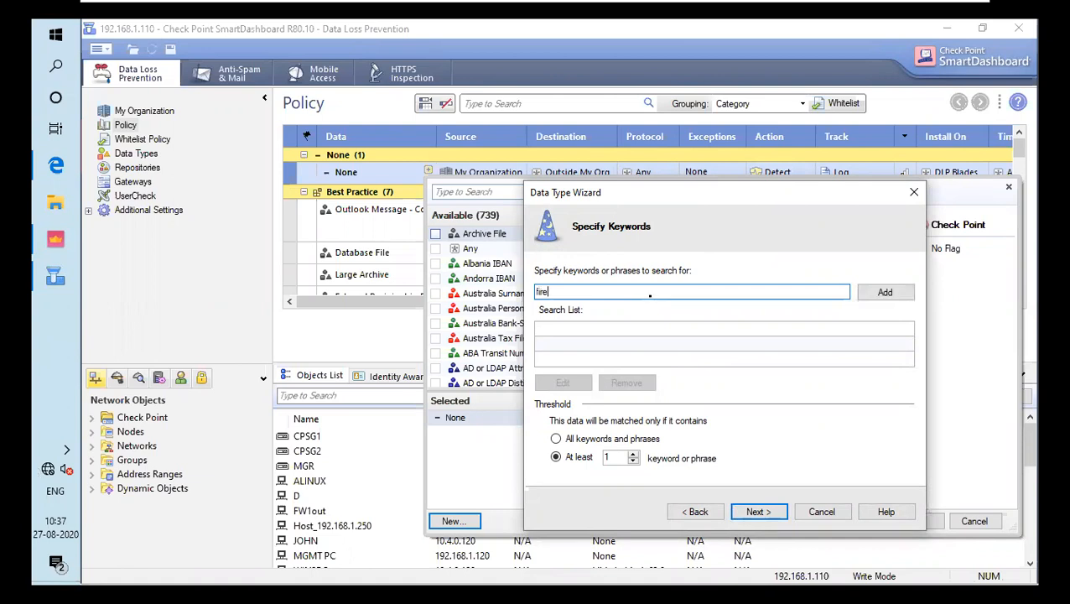
pyautogui.write('wall')
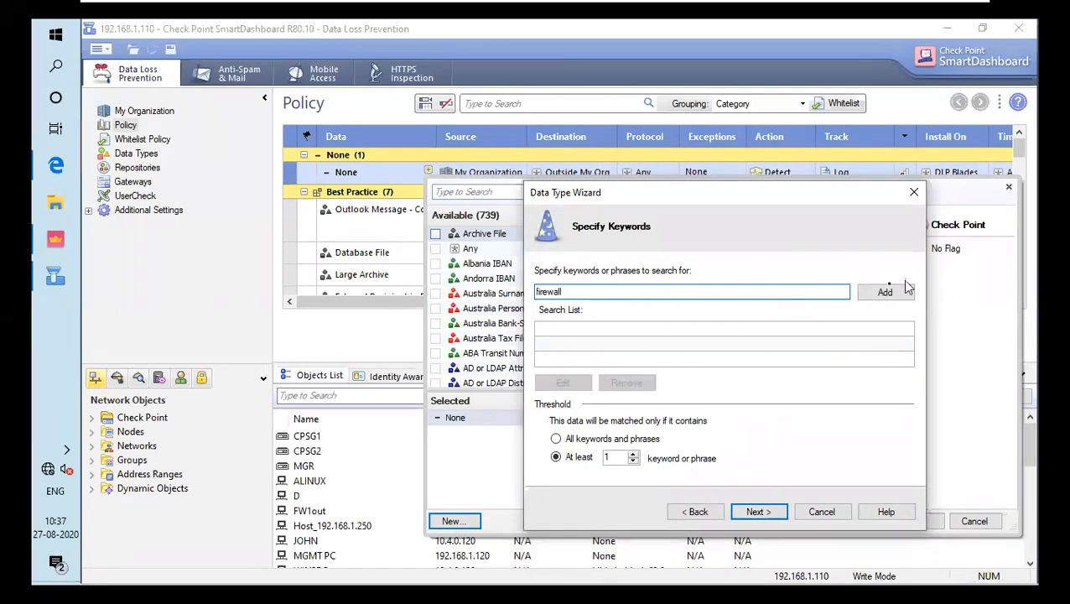
pyautogui.click(884, 292)
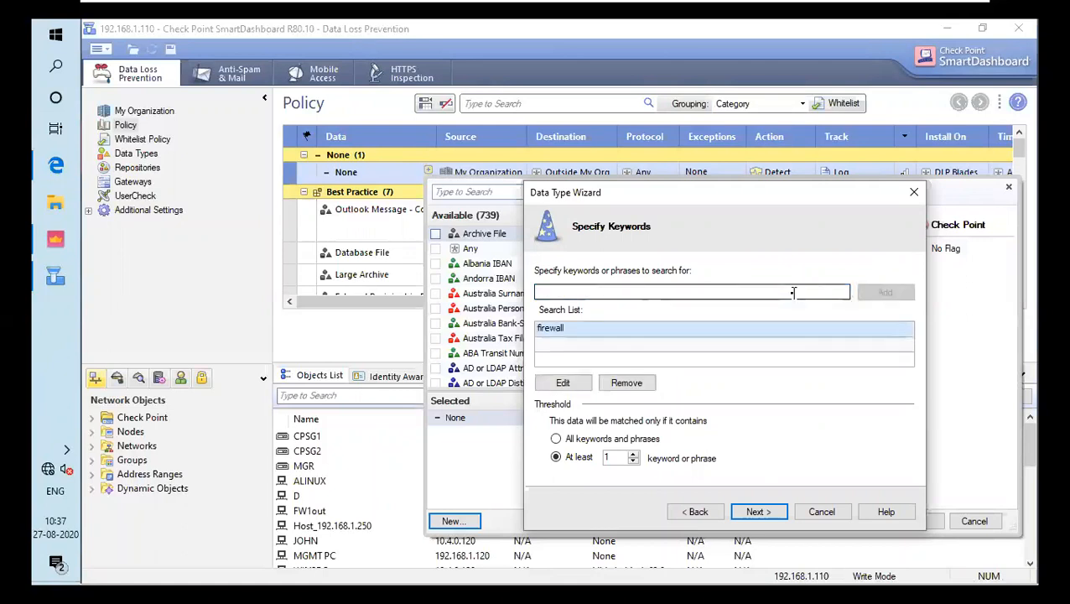
pyautogui.write('secure')
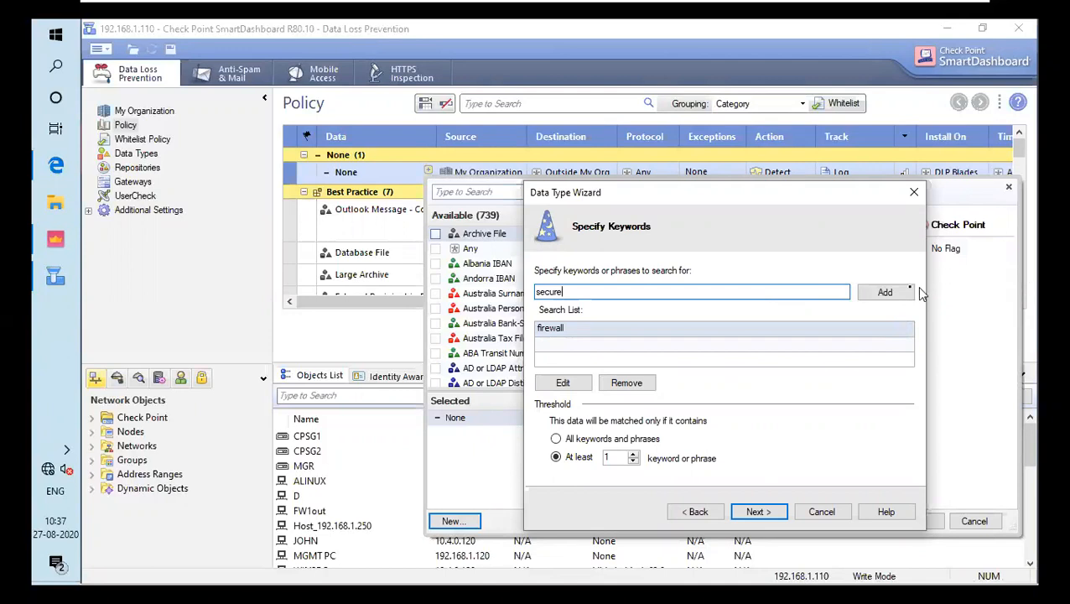
pyautogui.click(885, 292)
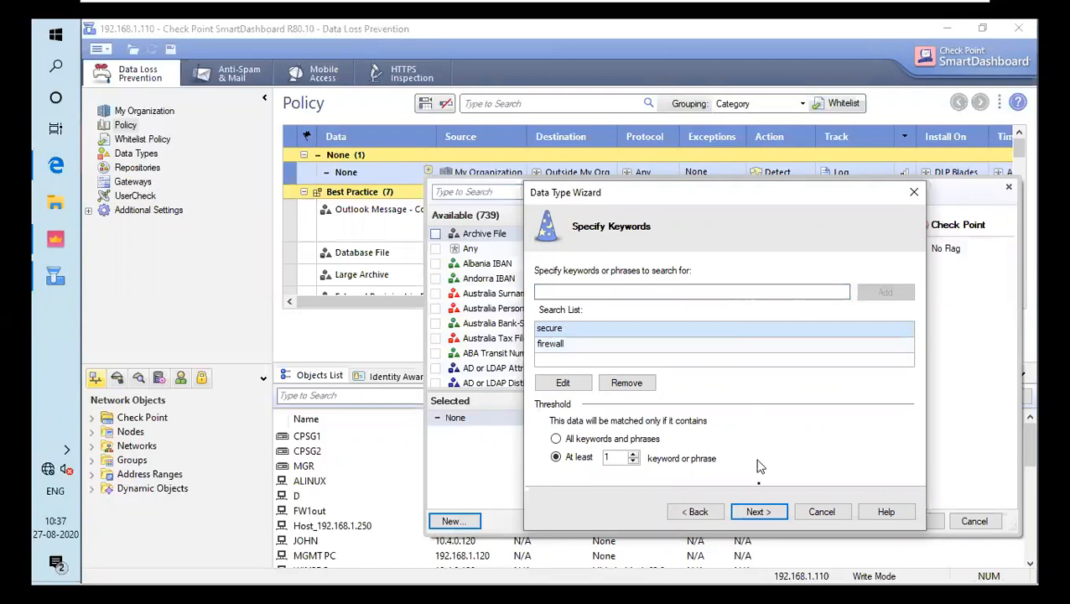
pyautogui.moveTo(663, 488)
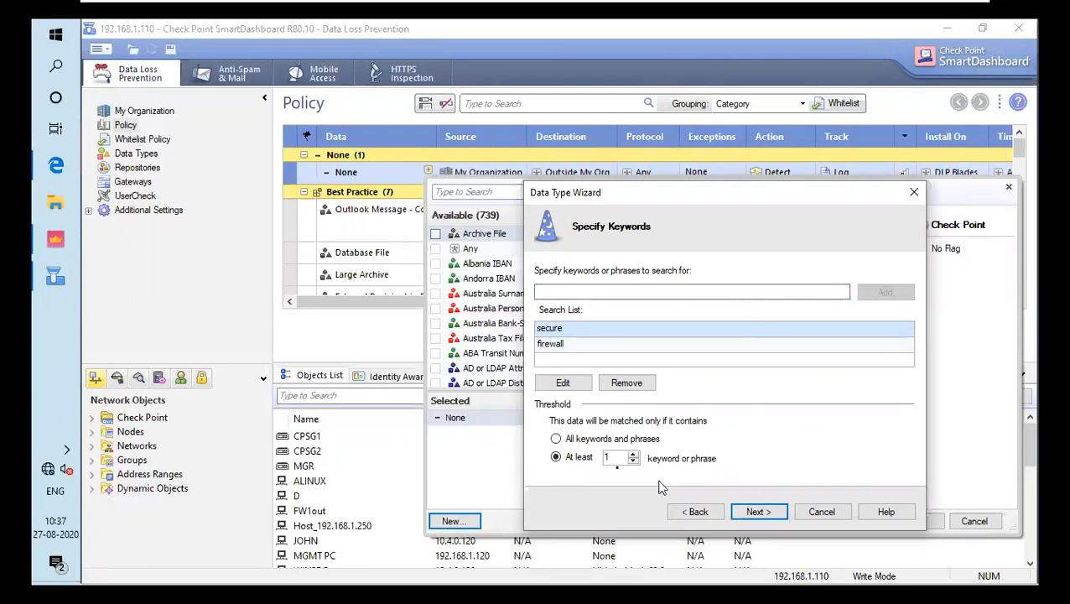
pyautogui.moveTo(619, 475)
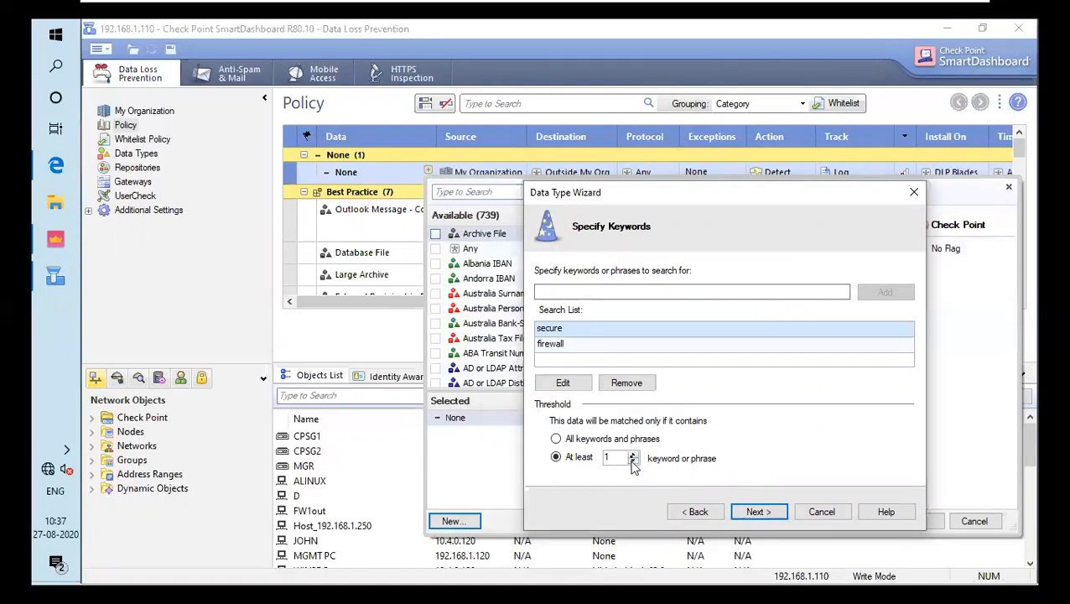
pyautogui.click(632, 454)
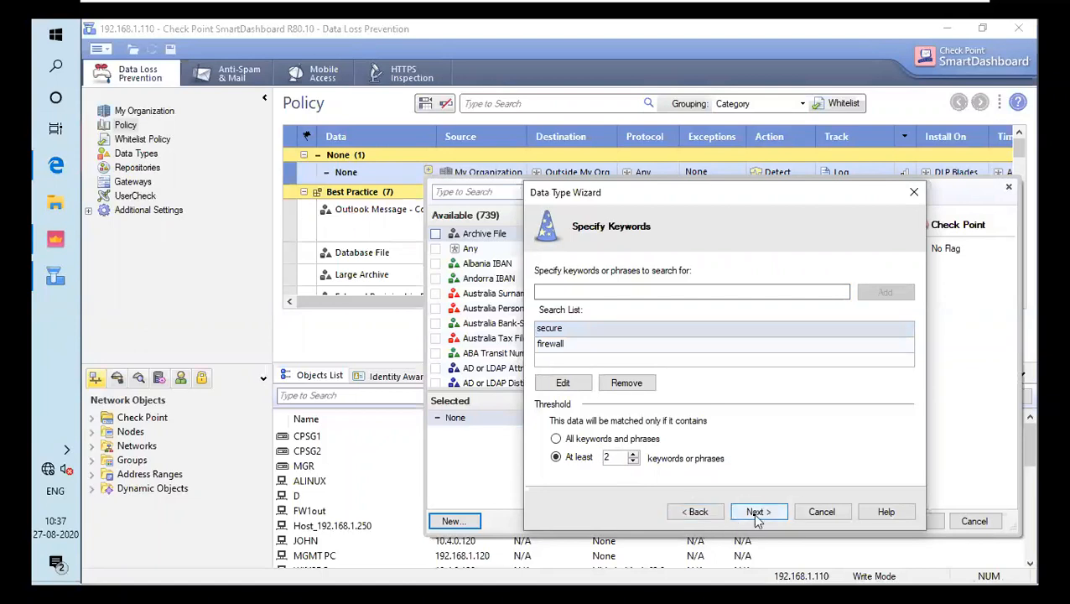
pyautogui.click(758, 511)
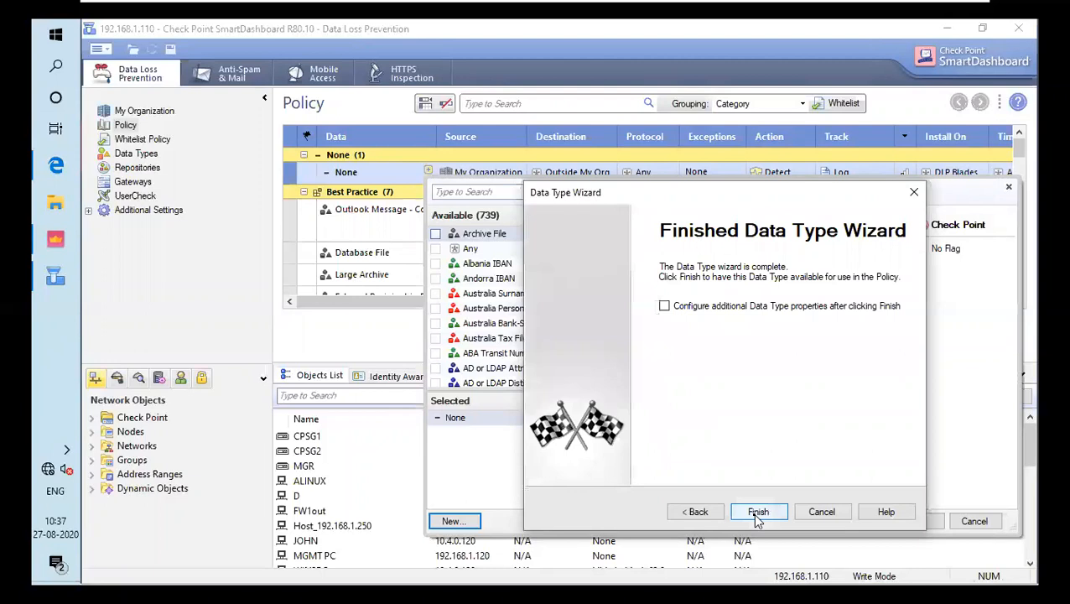
# Step: Finish the mydata data type, set it as the new rule's Data, and start editing Source
pyautogui.click(757, 511)
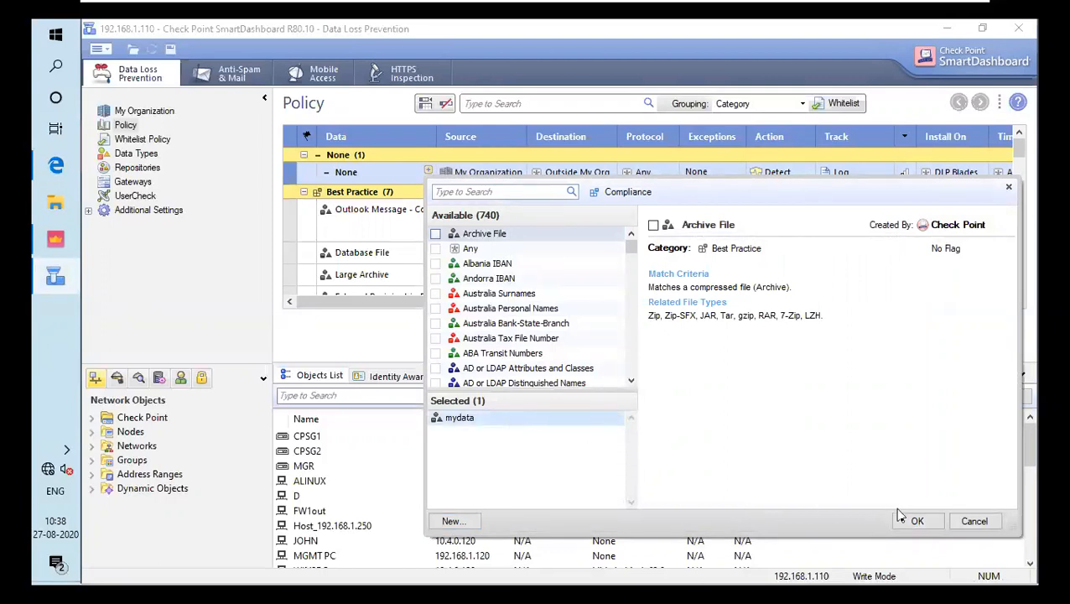
pyautogui.click(917, 521)
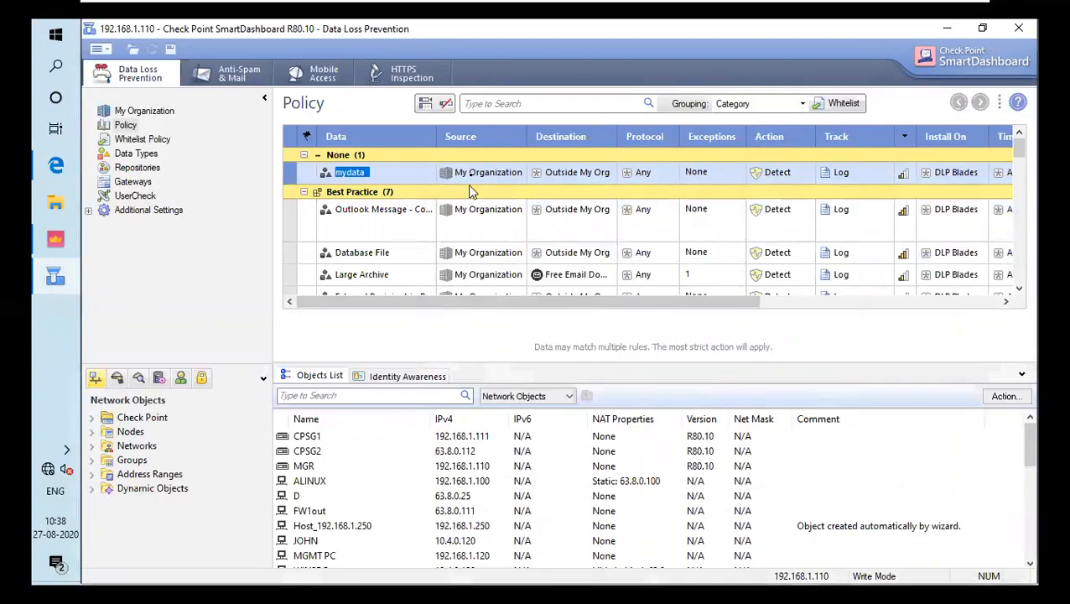
pyautogui.click(481, 172)
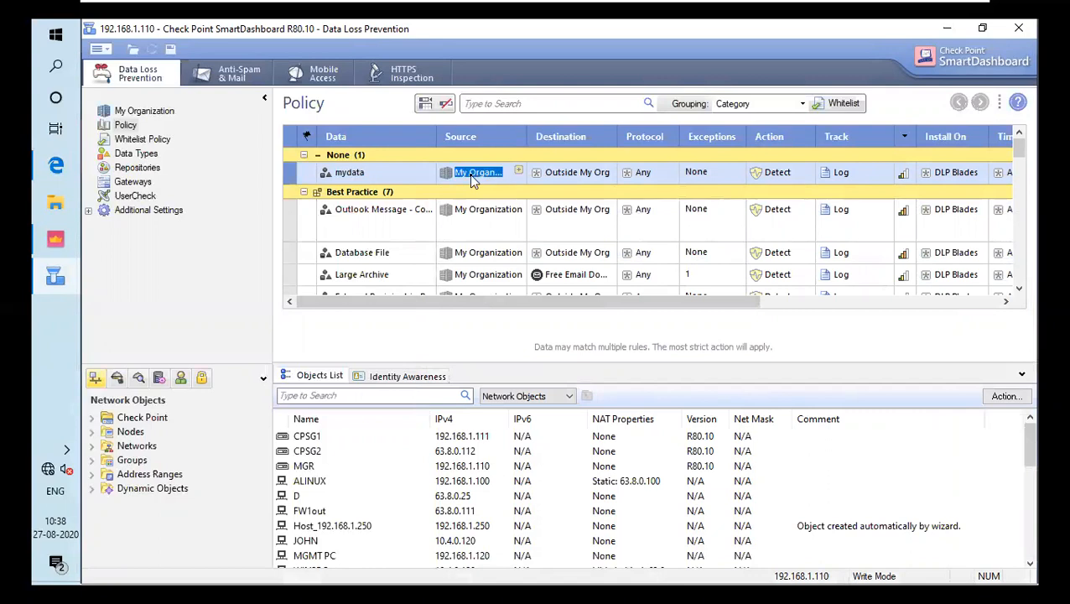
pyautogui.moveTo(478, 172)
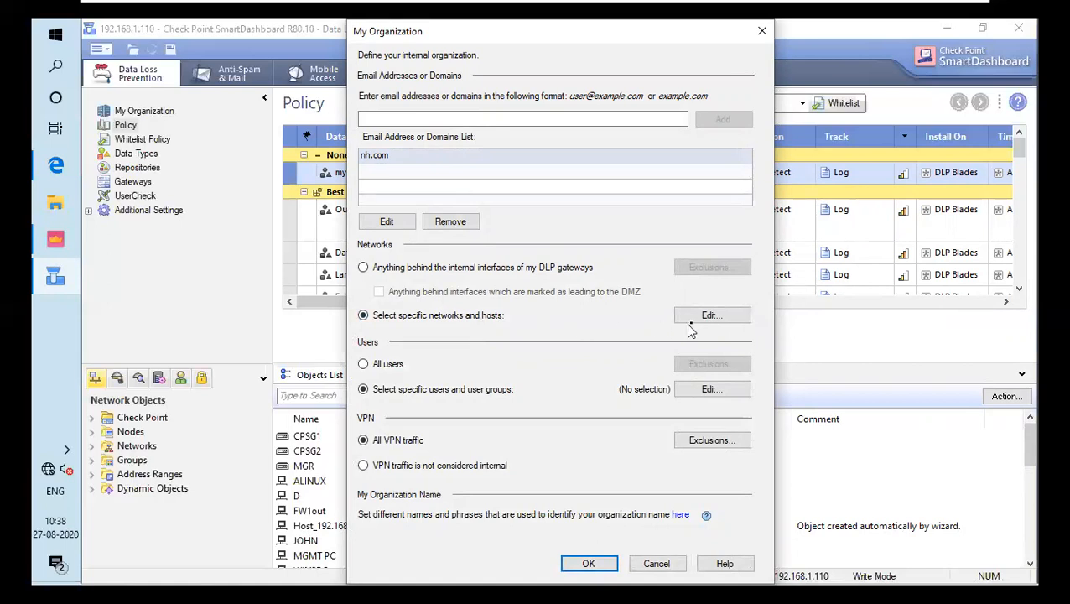
# Step: Add the BRANCH network object to My Organization's specific networks and hosts list
pyautogui.click(710, 314)
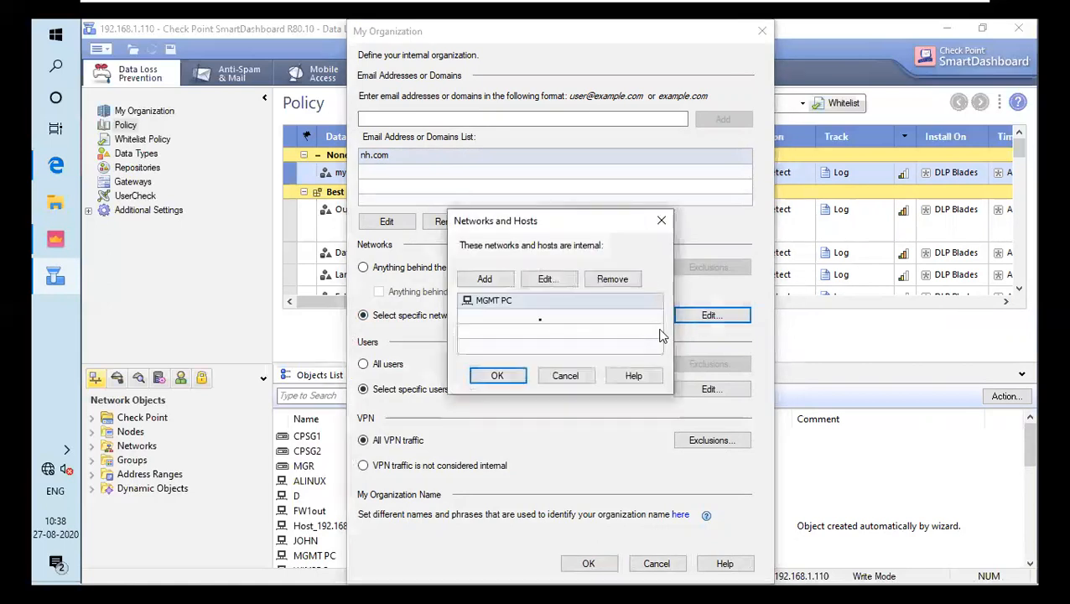
pyautogui.moveTo(503, 302)
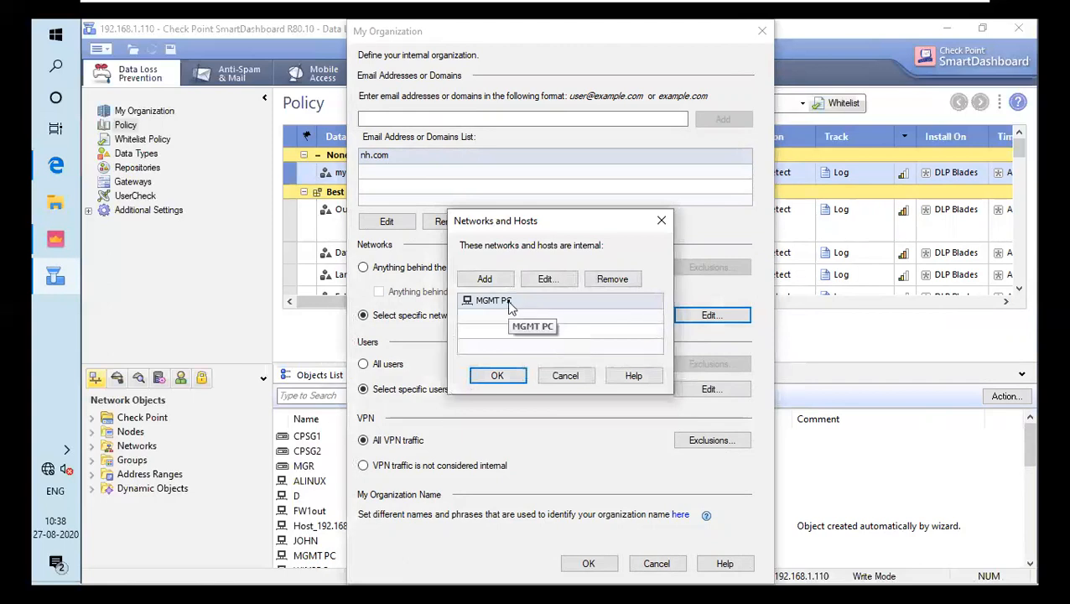
pyautogui.click(484, 278)
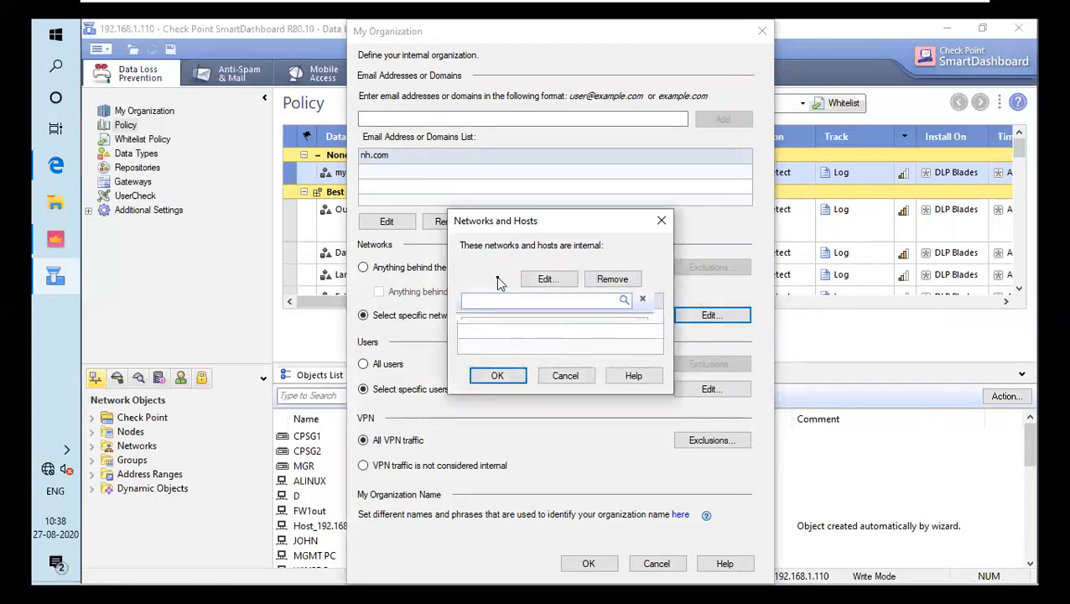
pyautogui.click(484, 278)
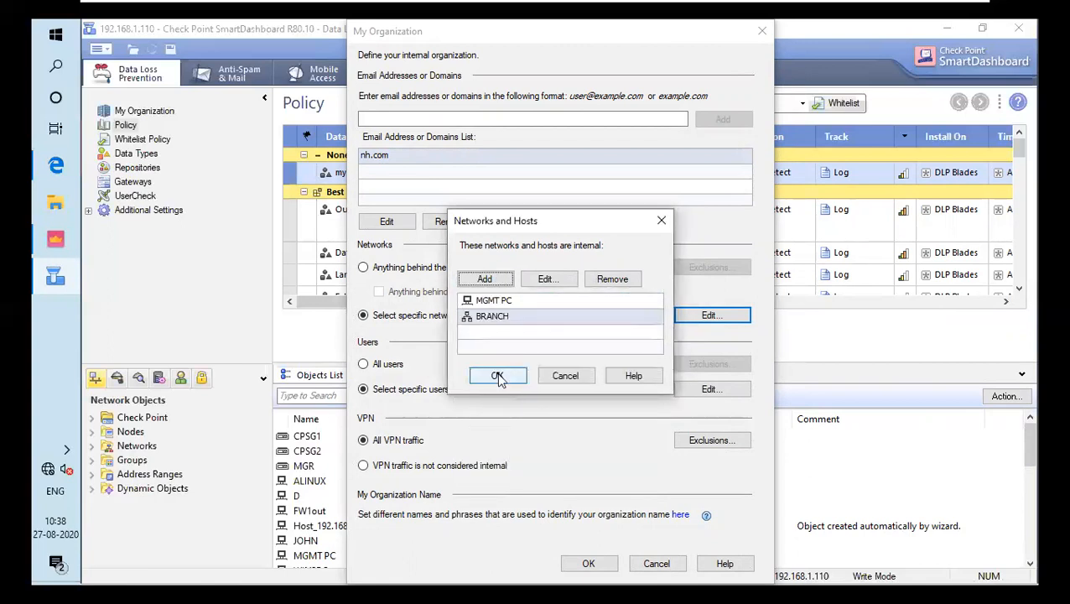
pyautogui.click(498, 375)
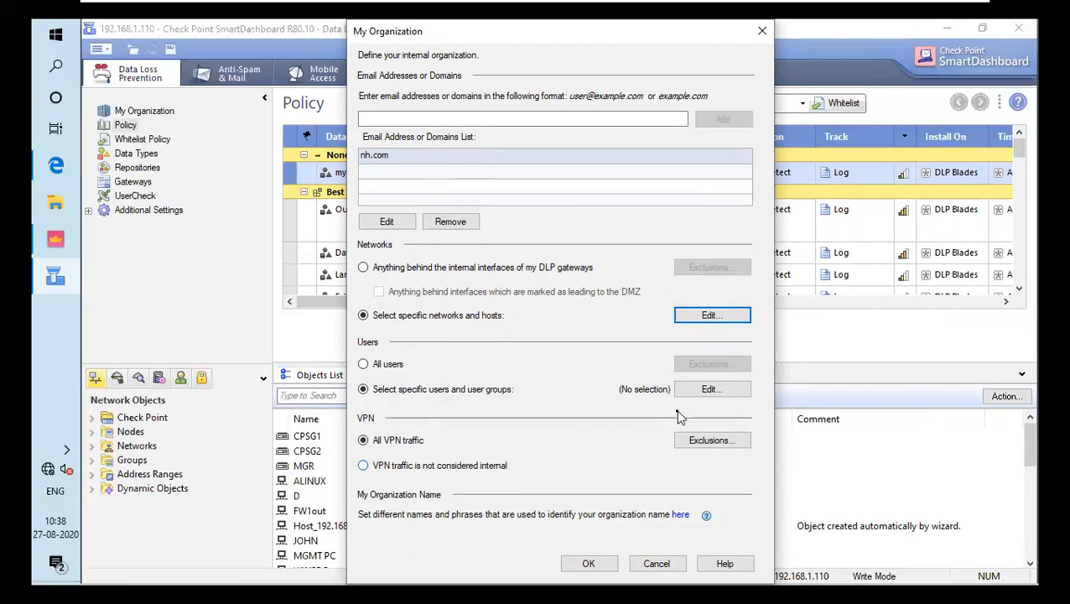
pyautogui.moveTo(587, 243)
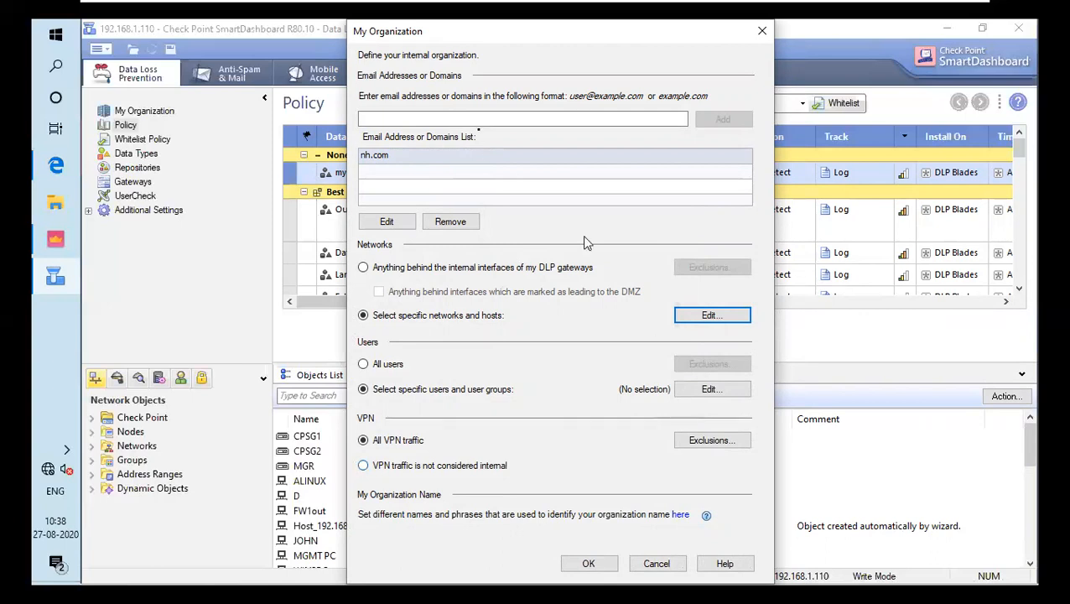
pyautogui.moveTo(482, 136)
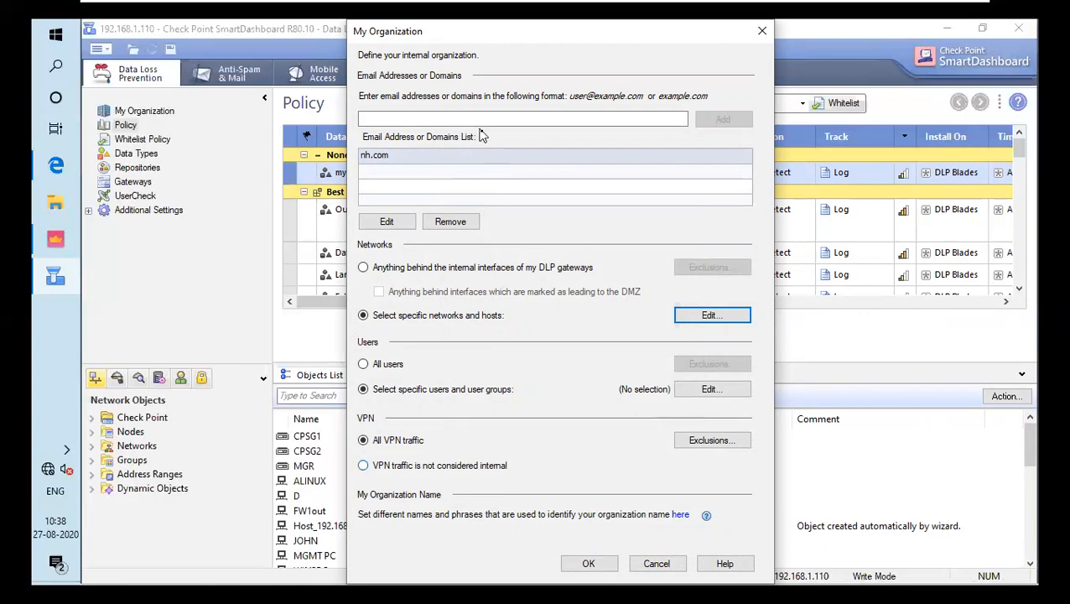
pyautogui.moveTo(612, 493)
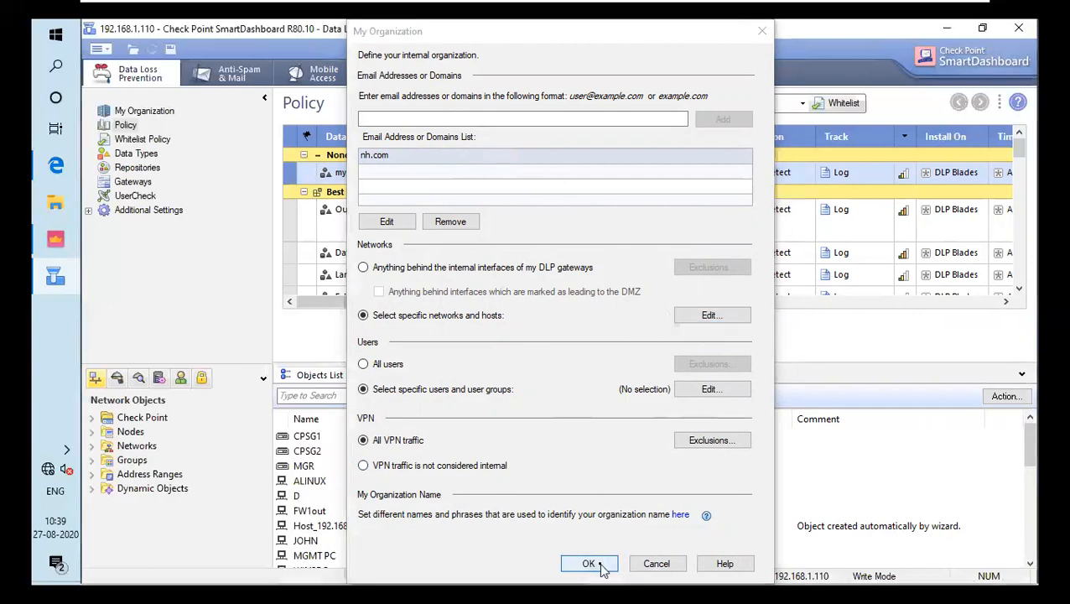
# Step: Confirm My Organization and scroll the DLP policy grid right to the Action column
pyautogui.click(588, 563)
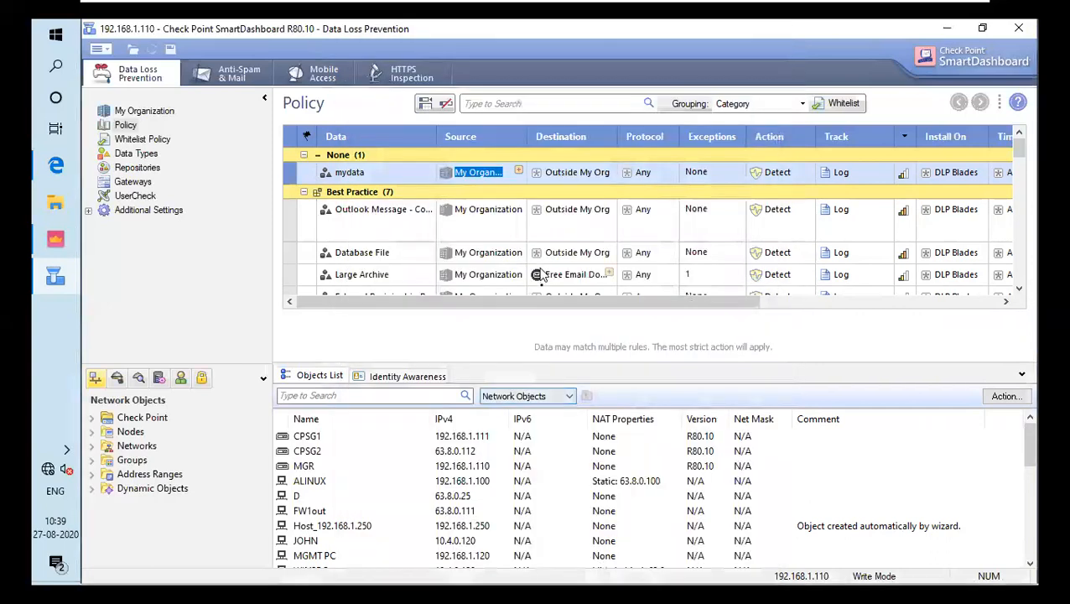
pyautogui.moveTo(554, 296)
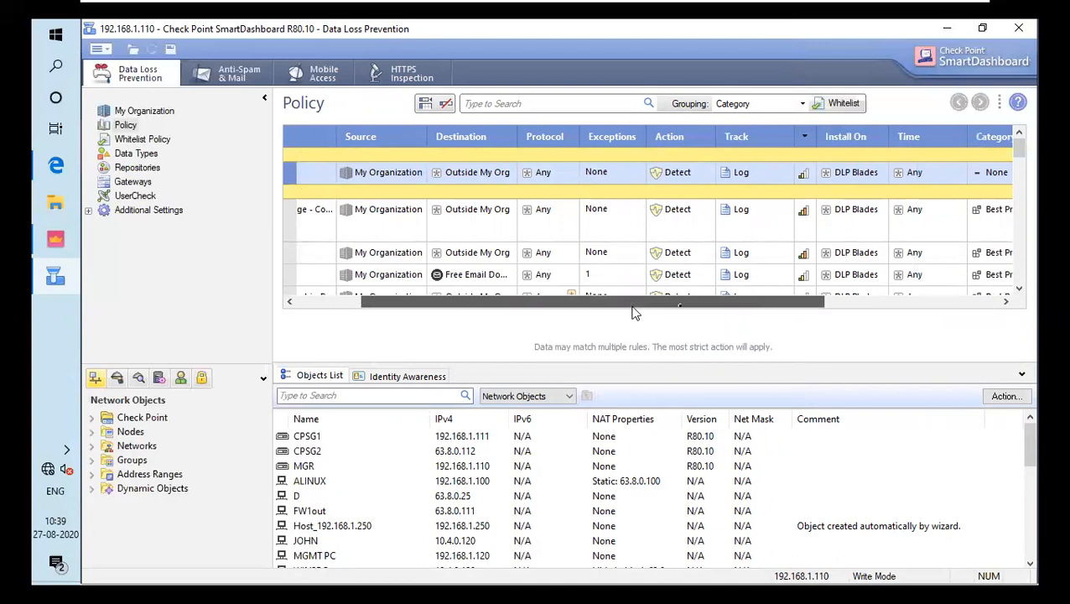
pyautogui.moveTo(636, 302); pyautogui.dragTo(683, 302)
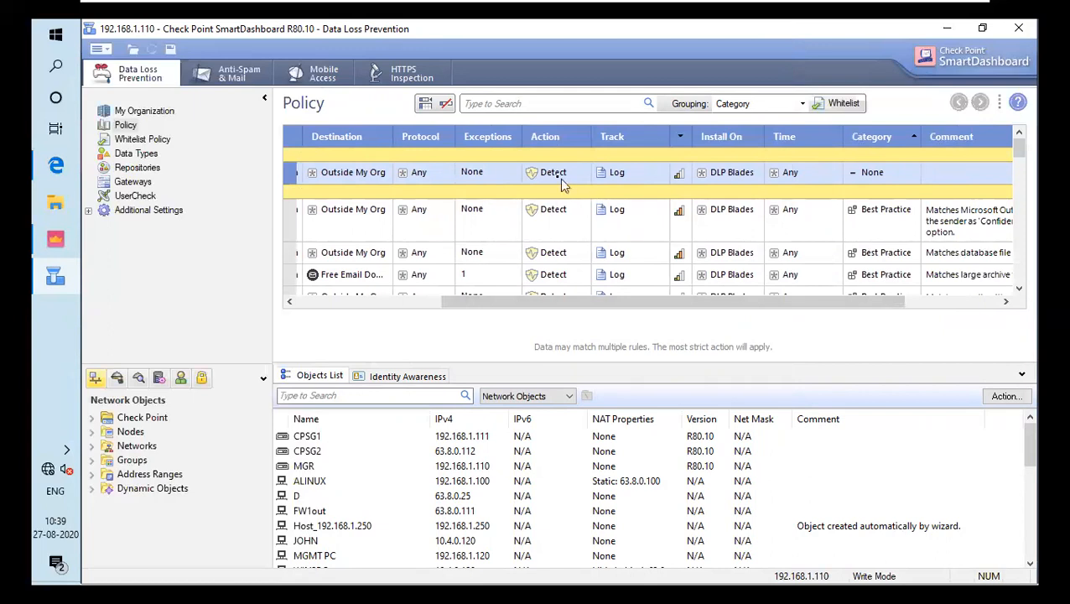
pyautogui.moveTo(562, 183)
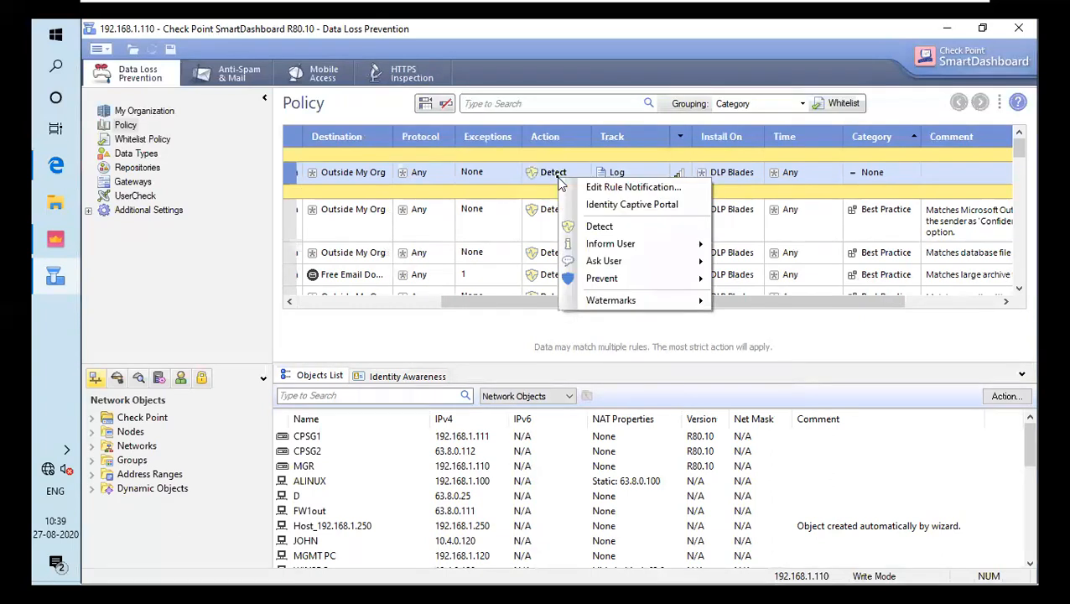
pyautogui.moveTo(631, 204)
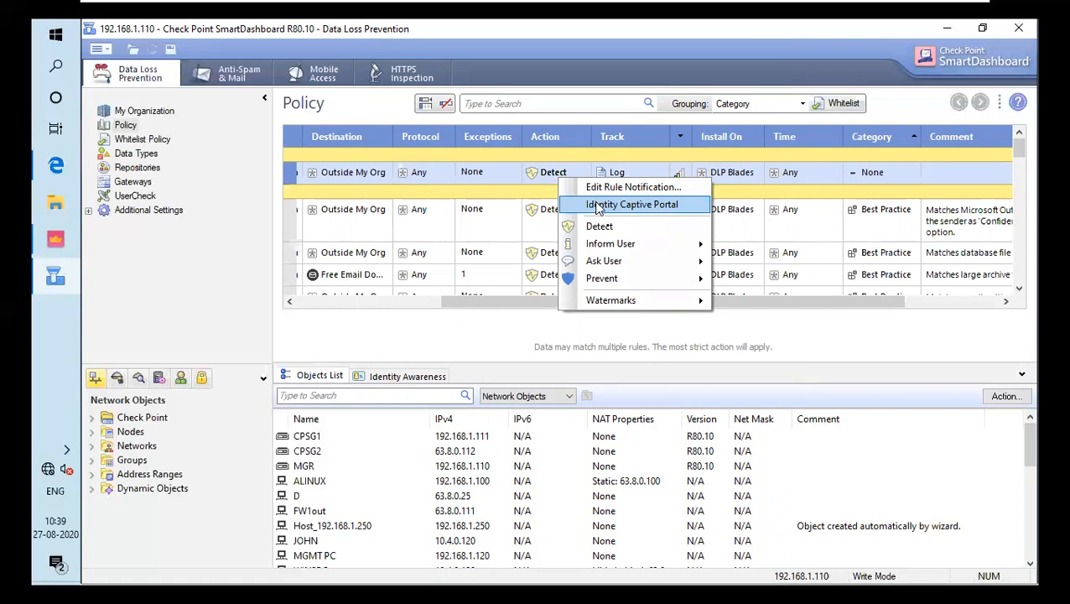
pyautogui.moveTo(611, 243)
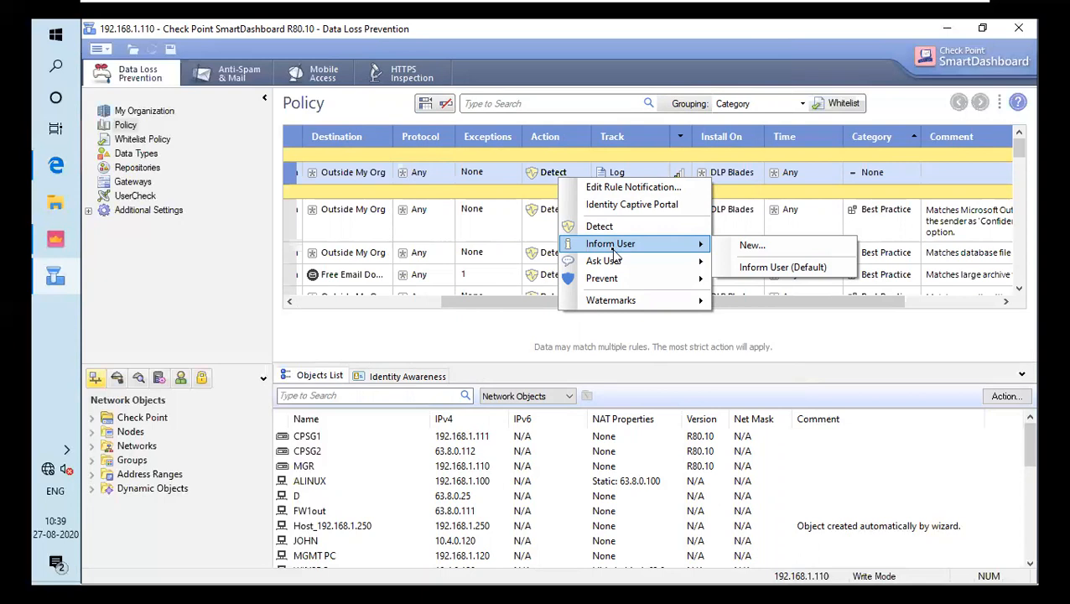
pyautogui.moveTo(603, 278)
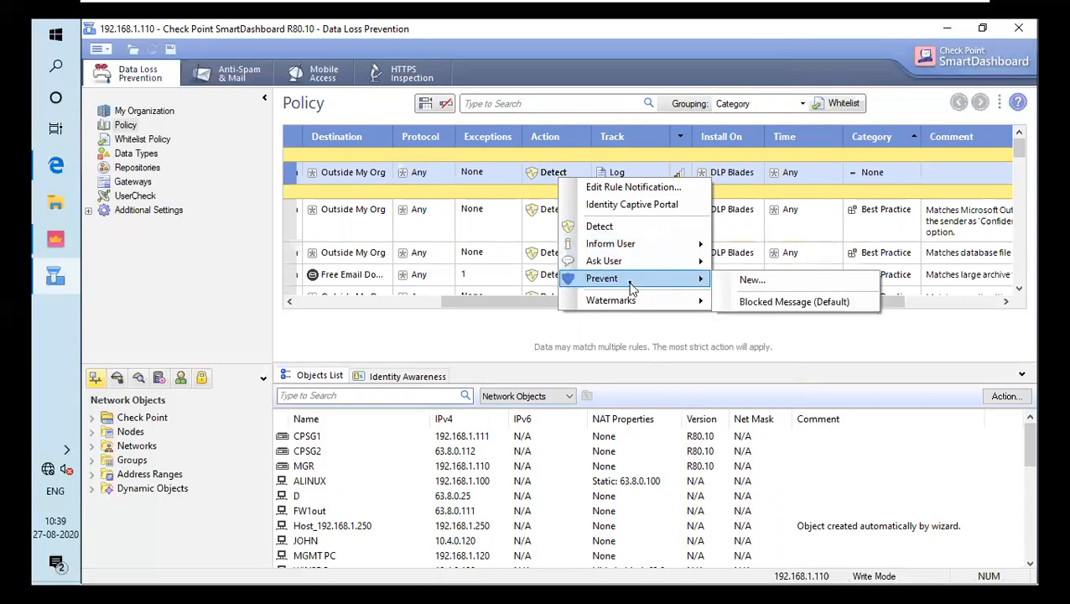
pyautogui.moveTo(753, 279)
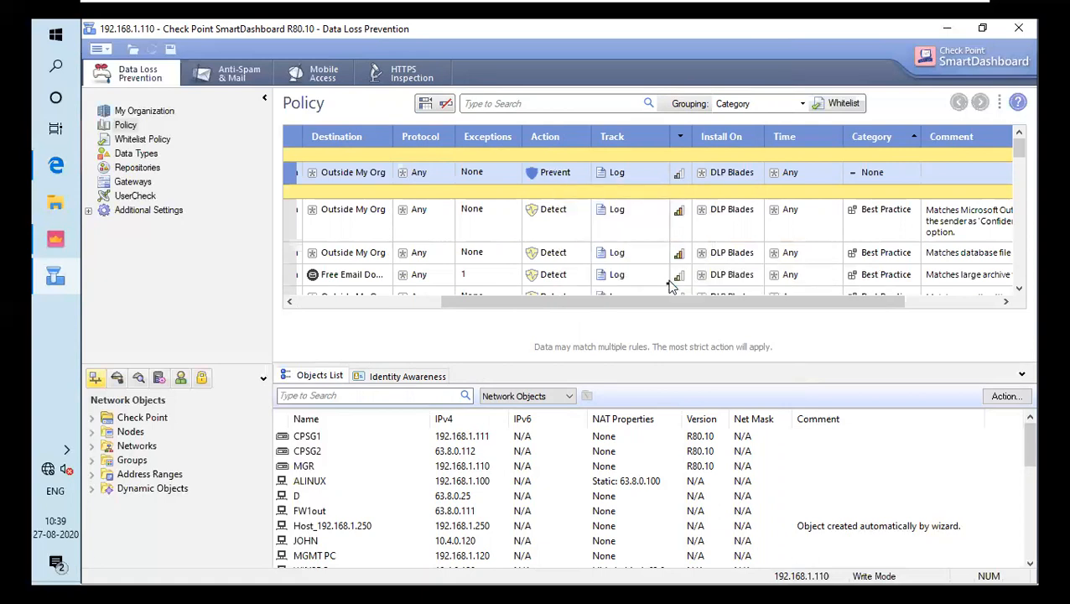
pyautogui.moveTo(671, 288)
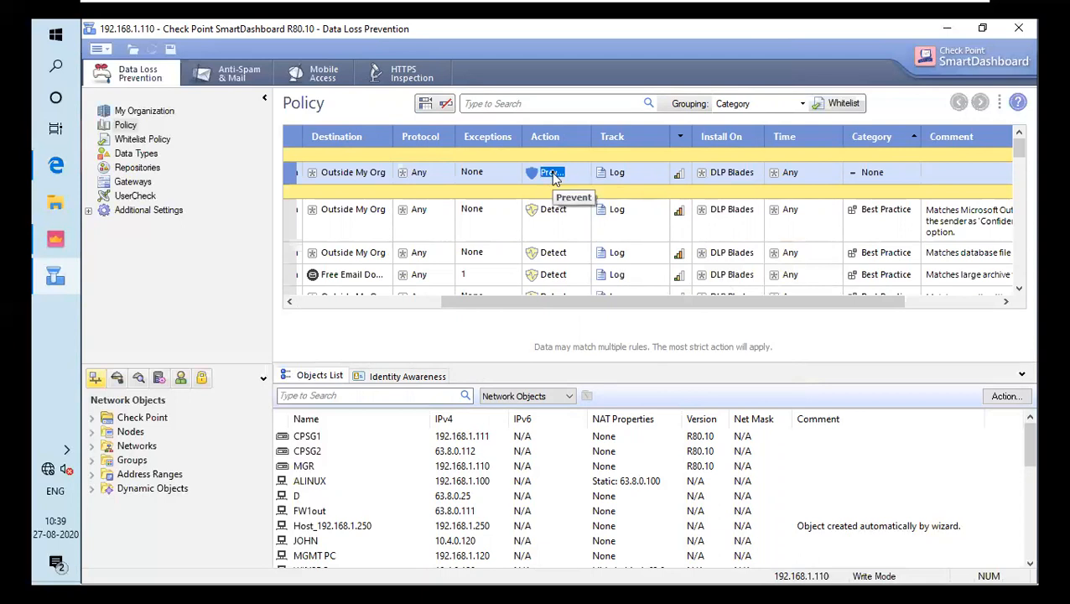
# Step: Set the Prevent rule's notification to the custom message 'Thi is not allowed'
pyautogui.click(551, 172)
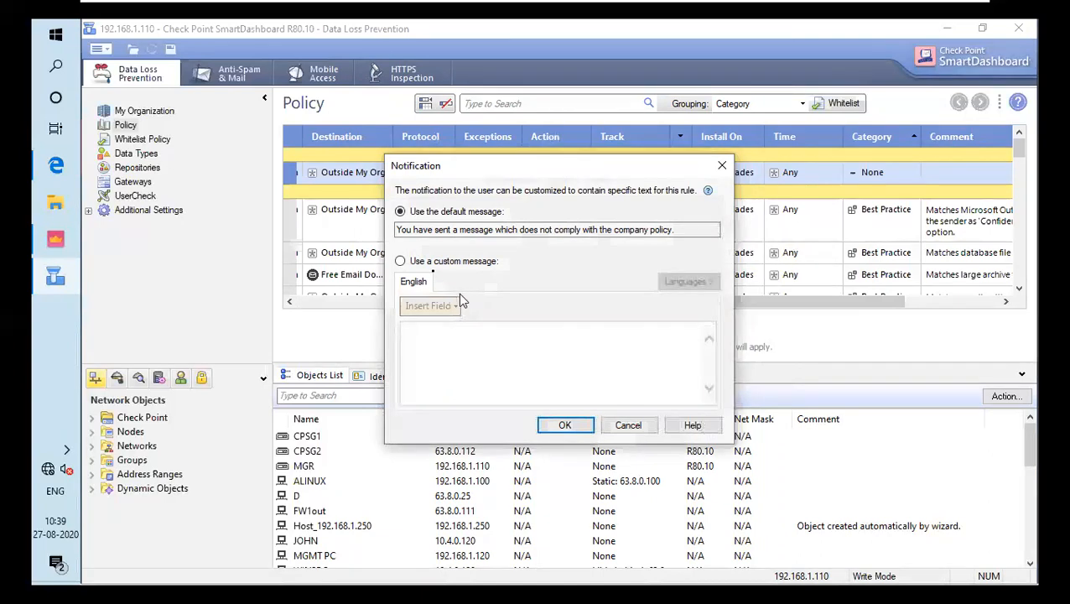
pyautogui.click(400, 261)
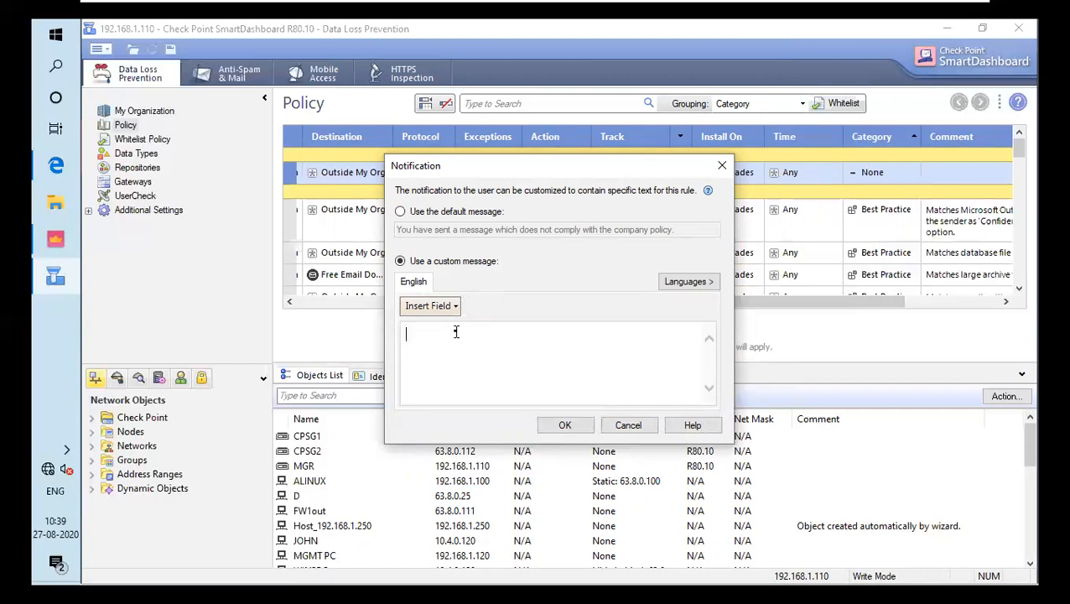
pyautogui.write('Thi is not')
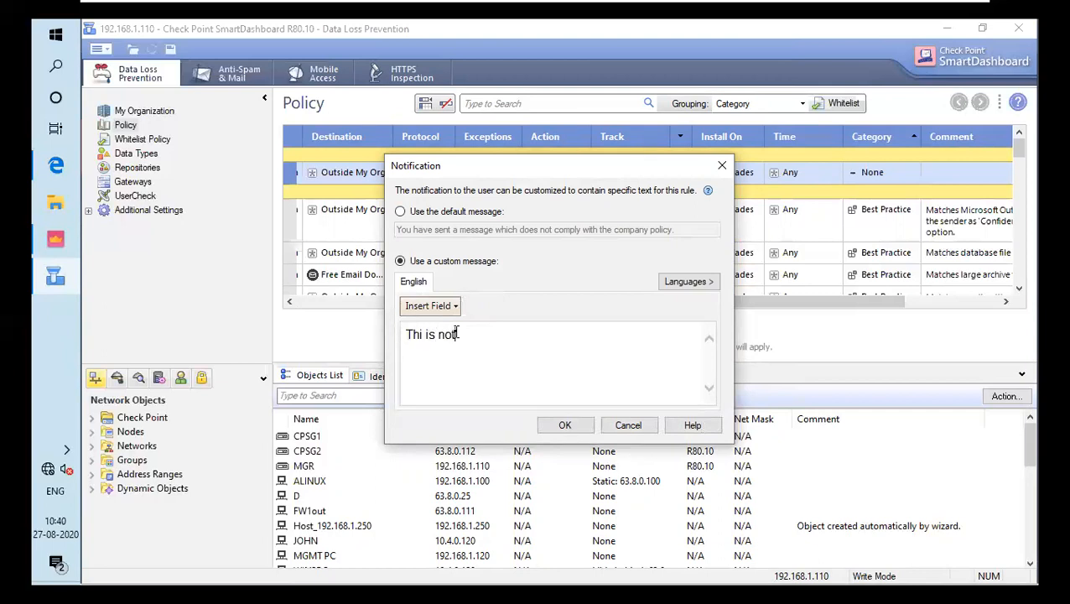
pyautogui.write('allowed')
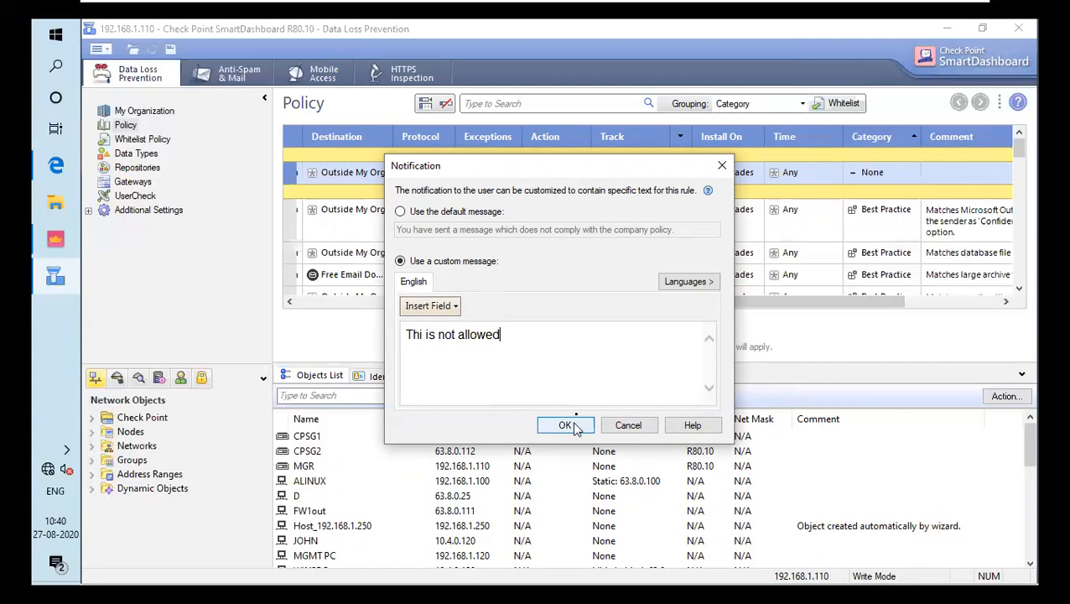
pyautogui.click(565, 425)
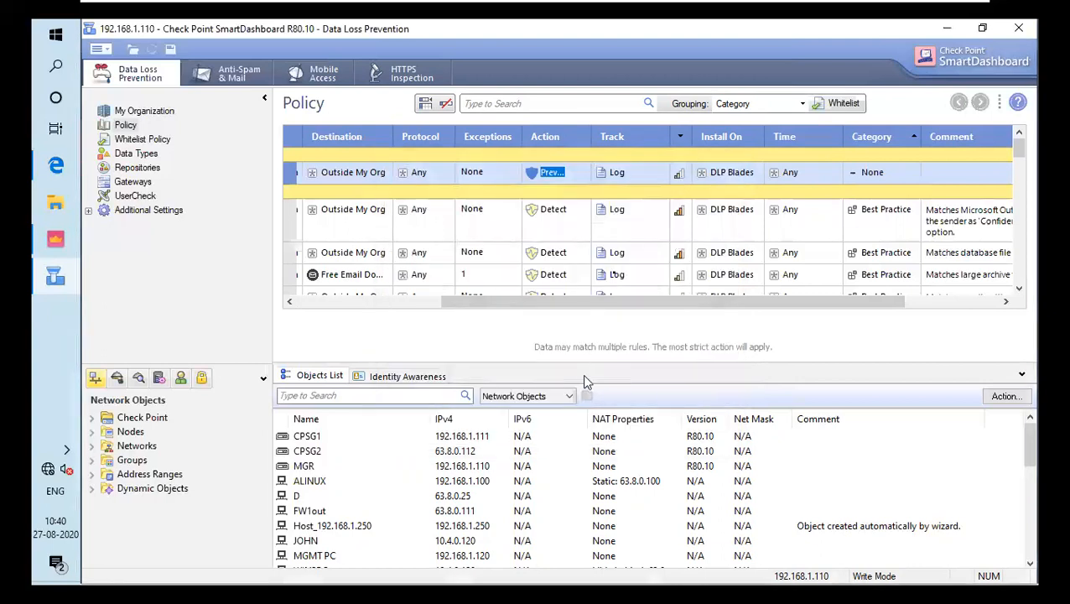
pyautogui.moveTo(724, 193)
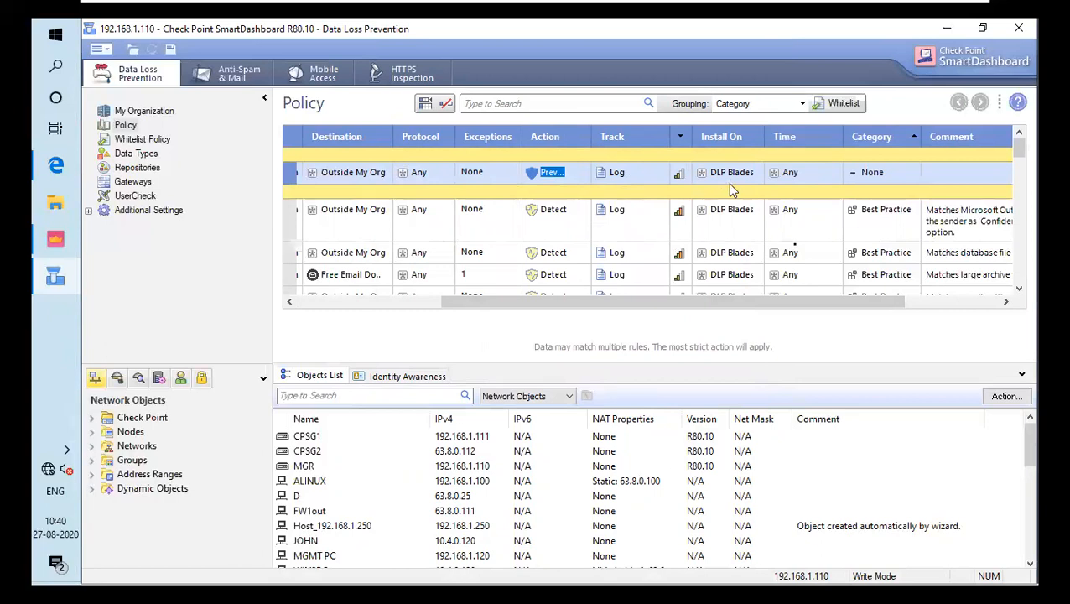
pyautogui.moveTo(888, 184)
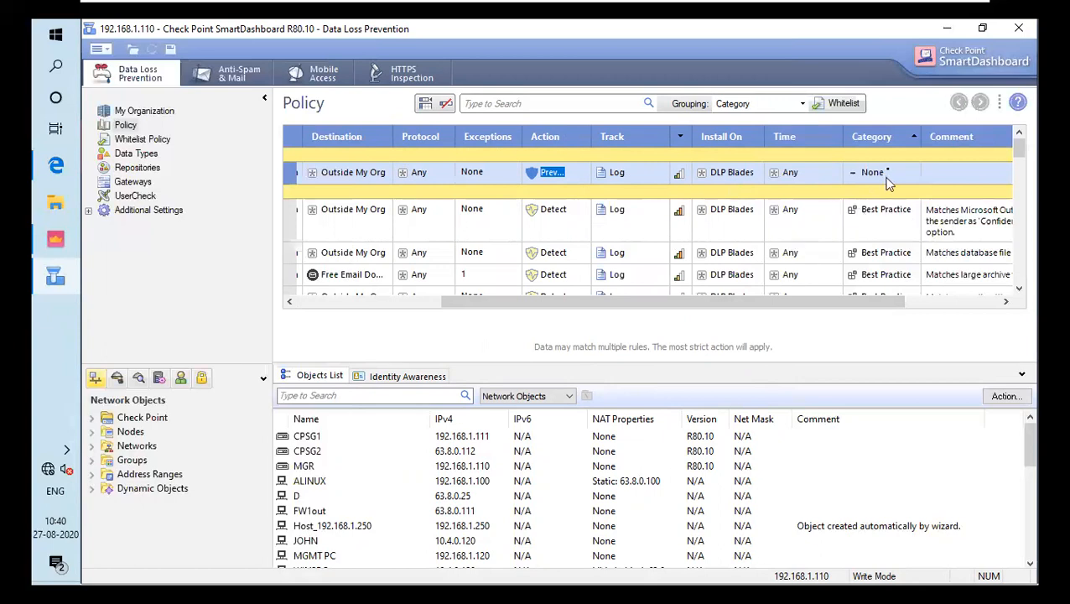
pyautogui.click(880, 172)
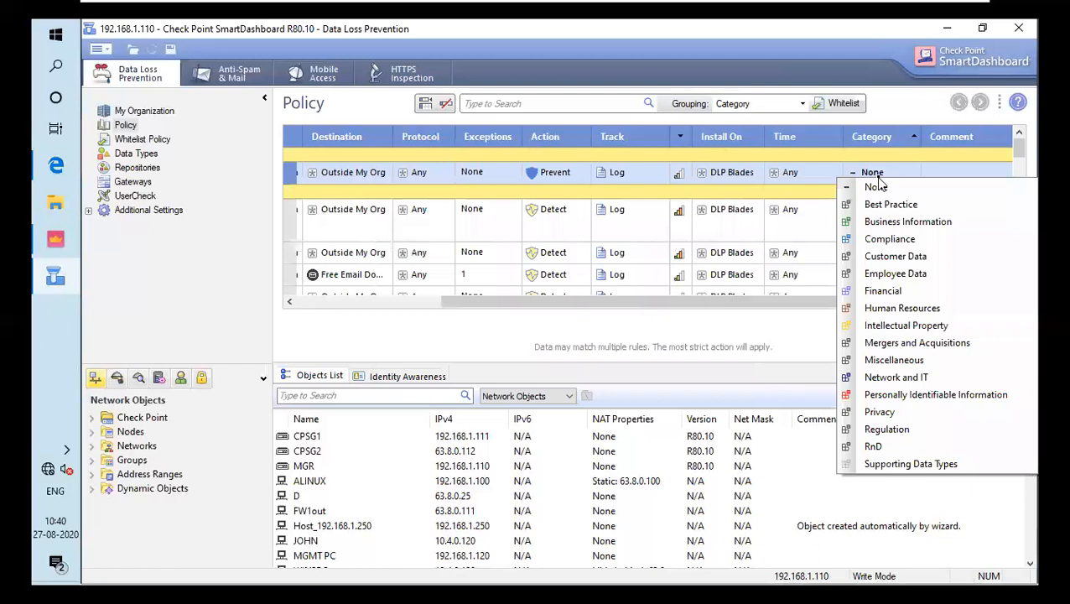
pyautogui.moveTo(907, 221)
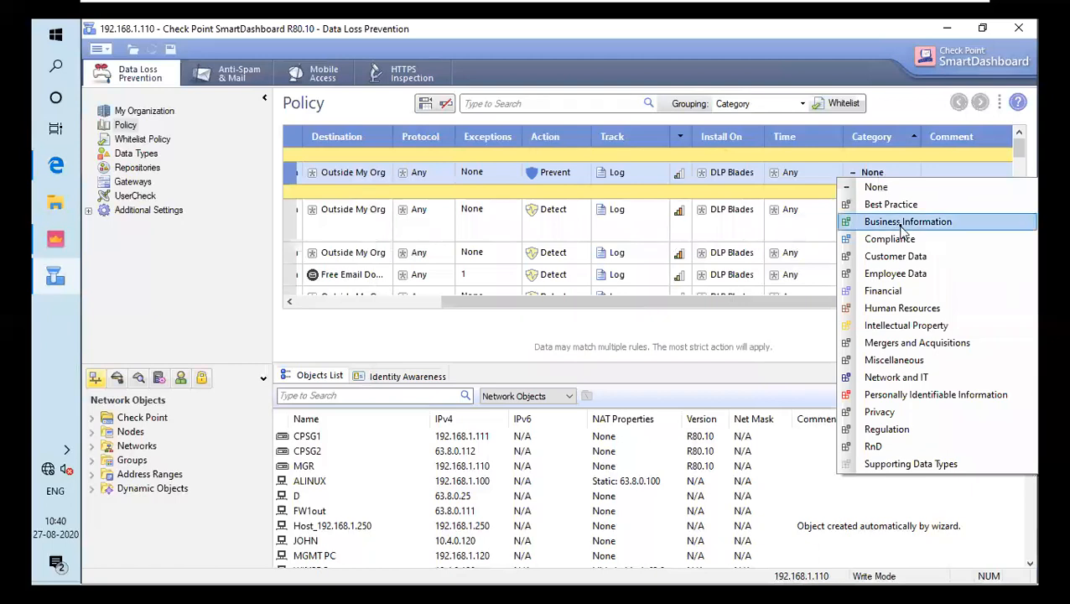
pyautogui.click(908, 221)
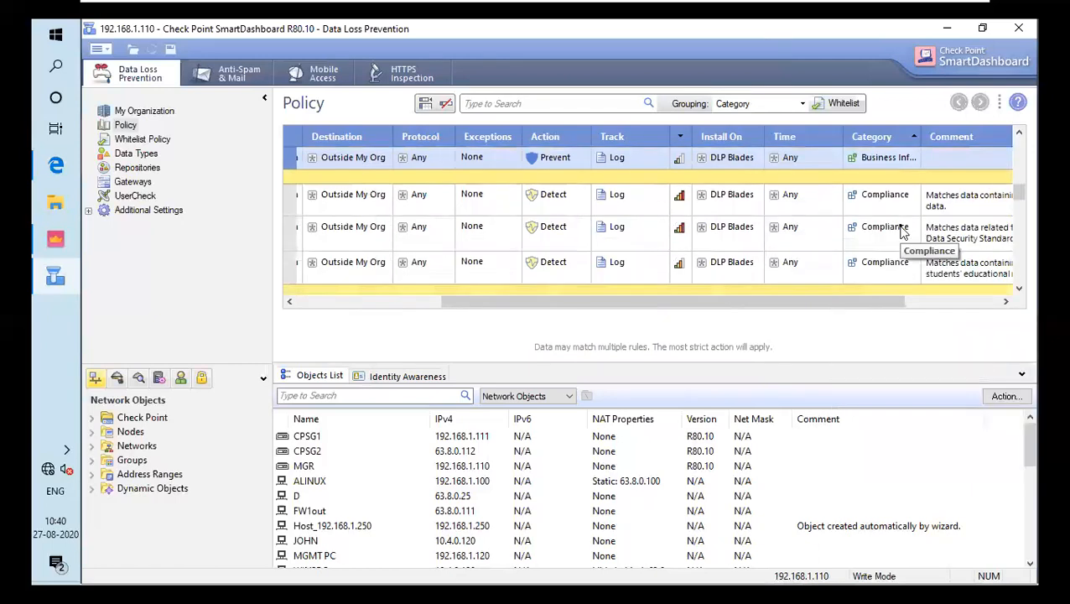
pyautogui.moveTo(813, 247)
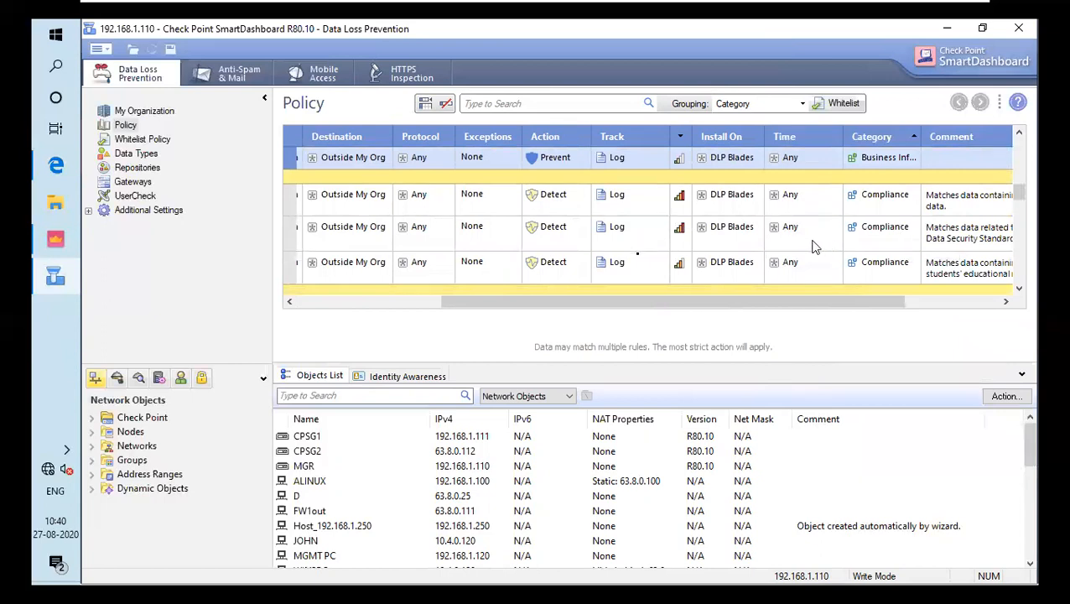
pyautogui.moveTo(665, 266)
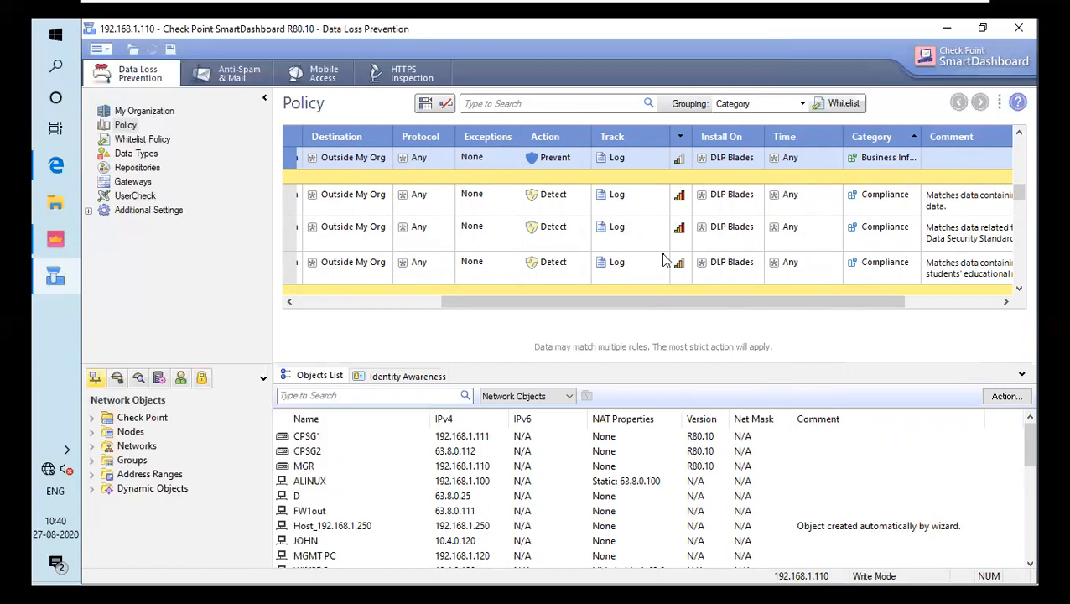
pyautogui.moveTo(516, 206)
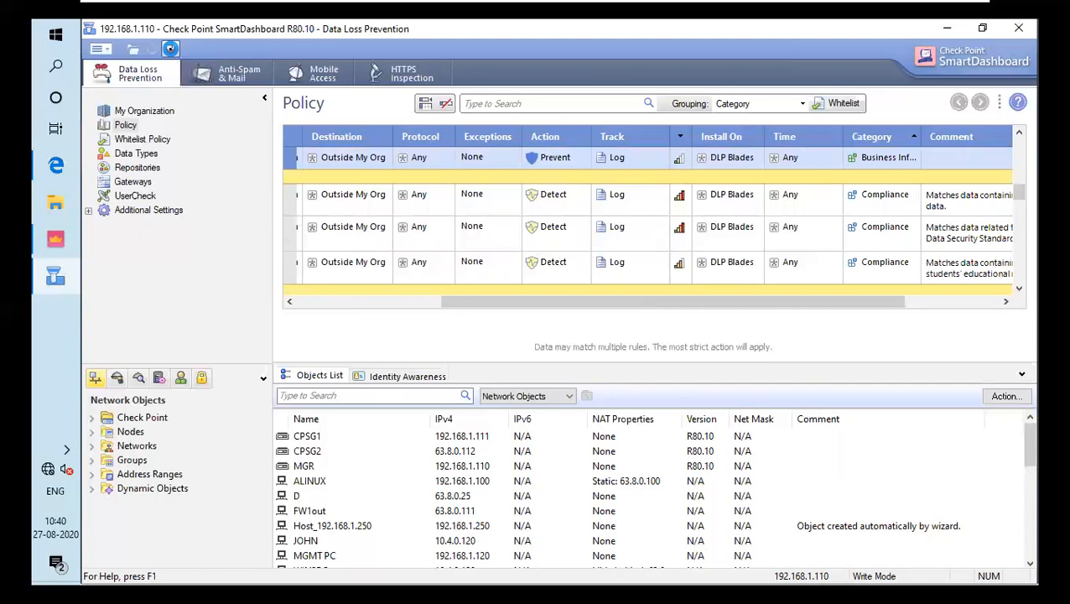
# Step: Save the DLP policy from the toolbar until 'Save completed successfully' appears
pyautogui.click(171, 48)
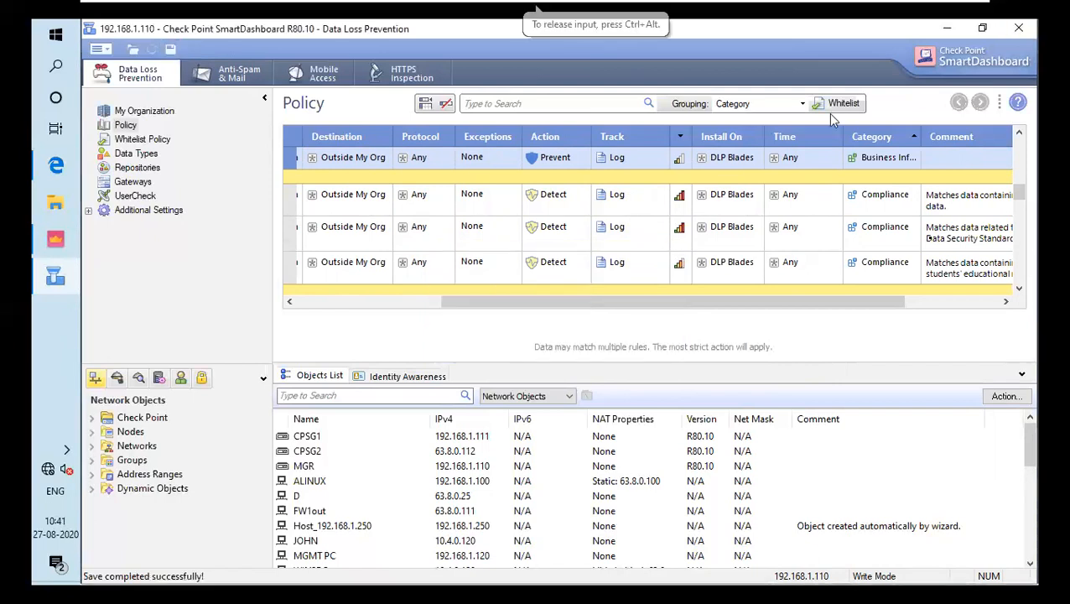
pyautogui.moveTo(407, 563)
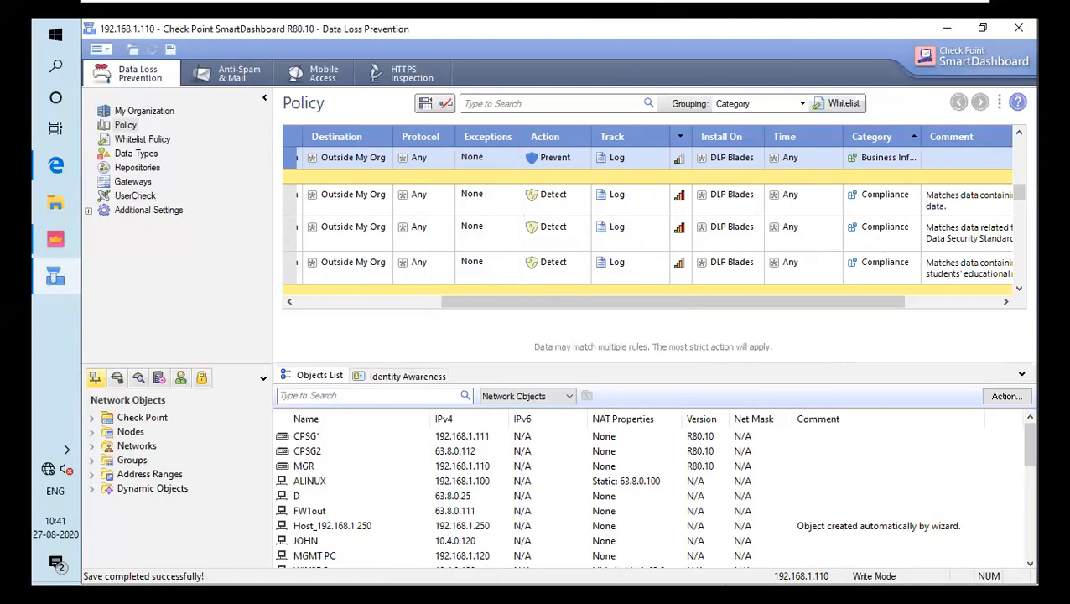
pyautogui.moveTo(360, 491)
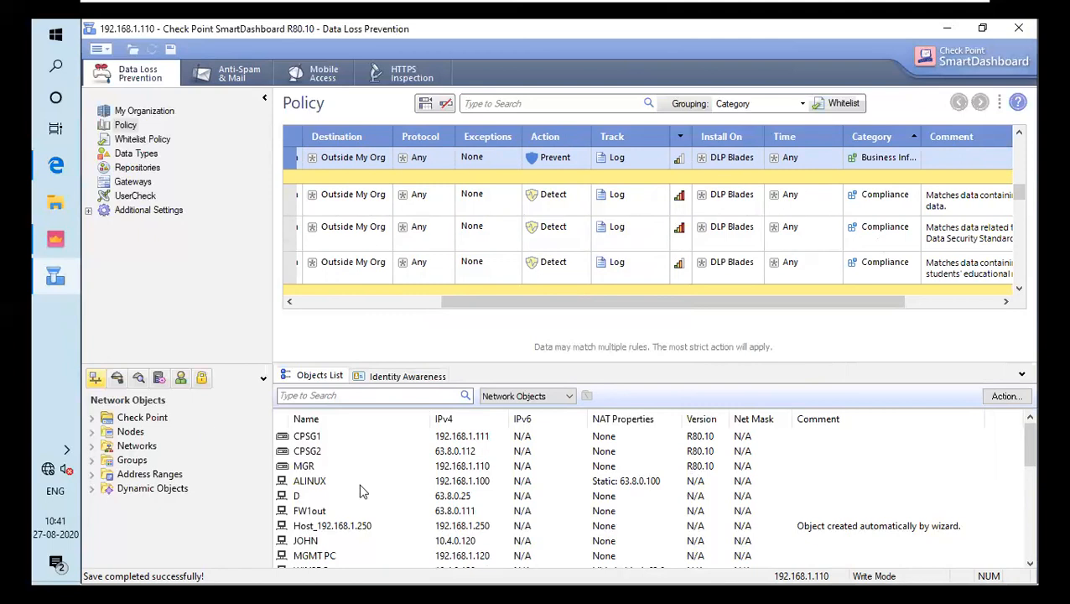
pyautogui.moveTo(196, 28)
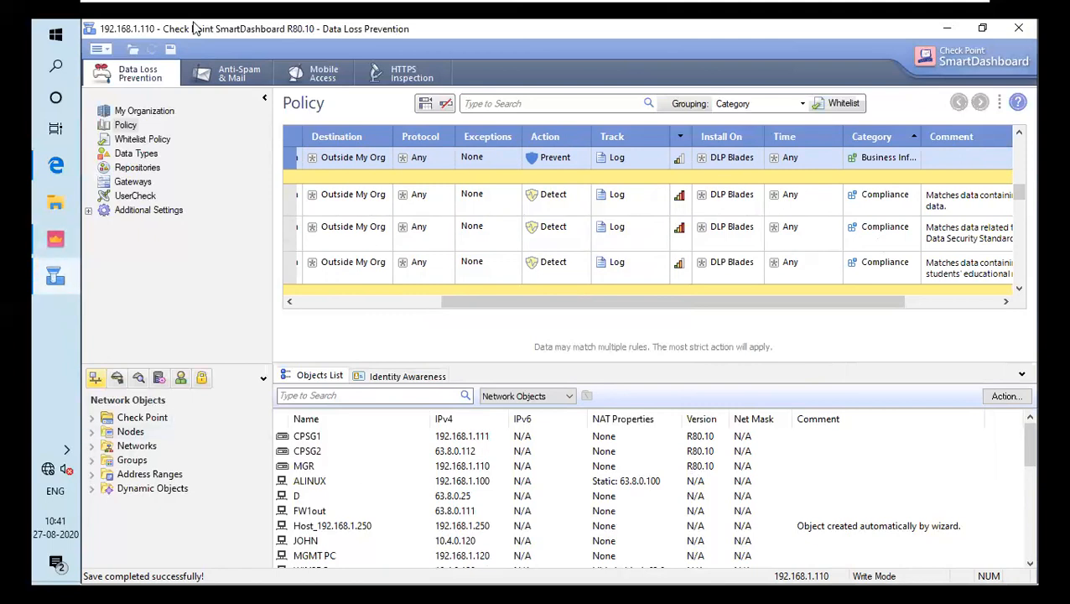
pyautogui.moveTo(394, 126)
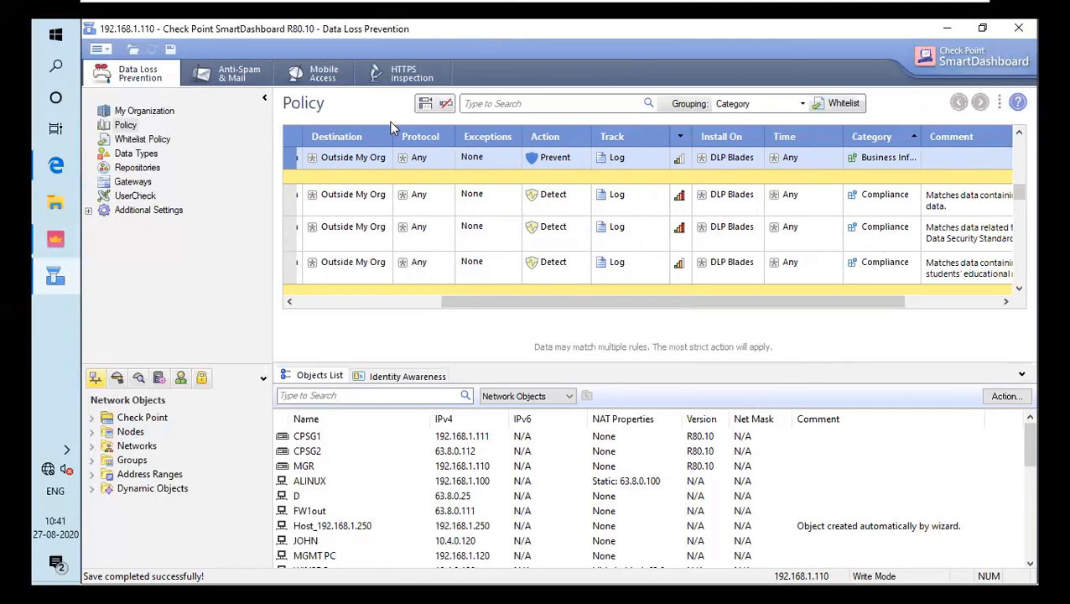
pyautogui.moveTo(403, 73)
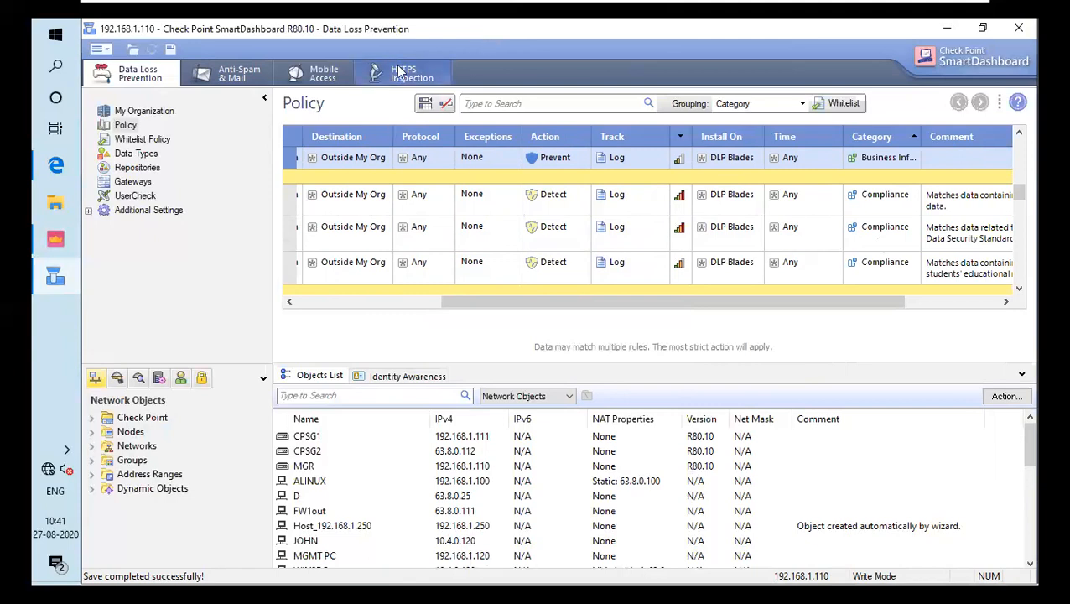
# Step: In HTTPS Inspection, set the predefined rule's blades to Data Loss Prevention and Anti-Virus
pyautogui.click(403, 73)
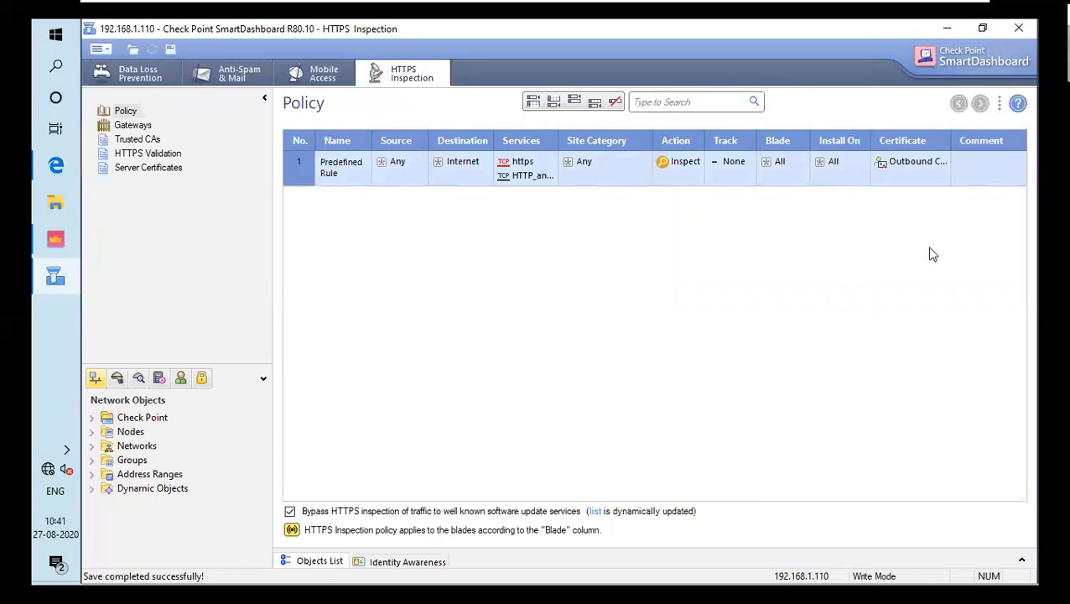
pyautogui.moveTo(929, 254)
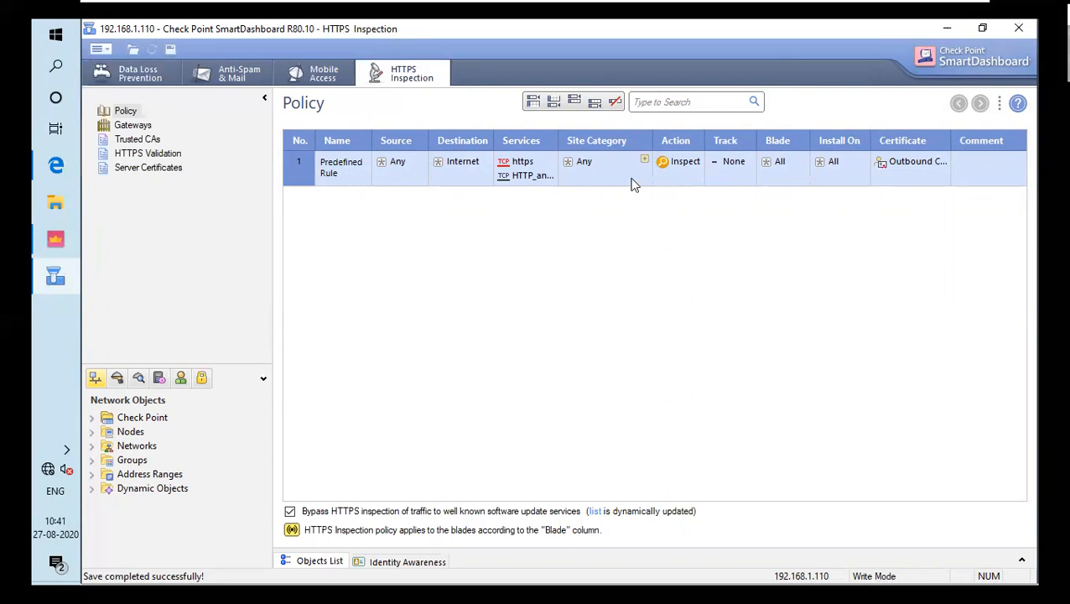
pyautogui.moveTo(635, 168)
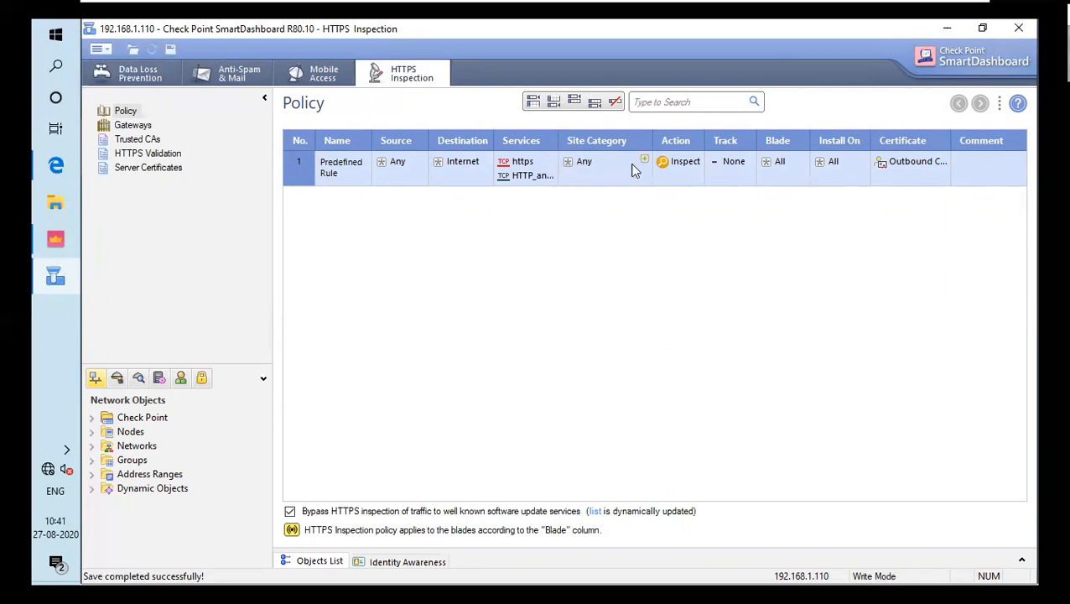
pyautogui.moveTo(826, 161)
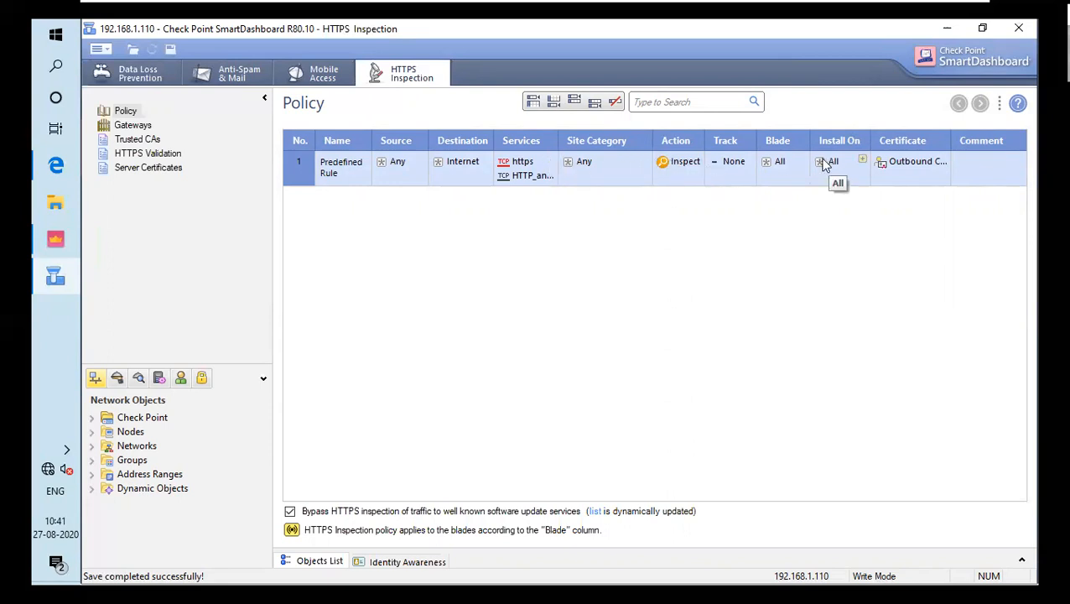
pyautogui.click(862, 158)
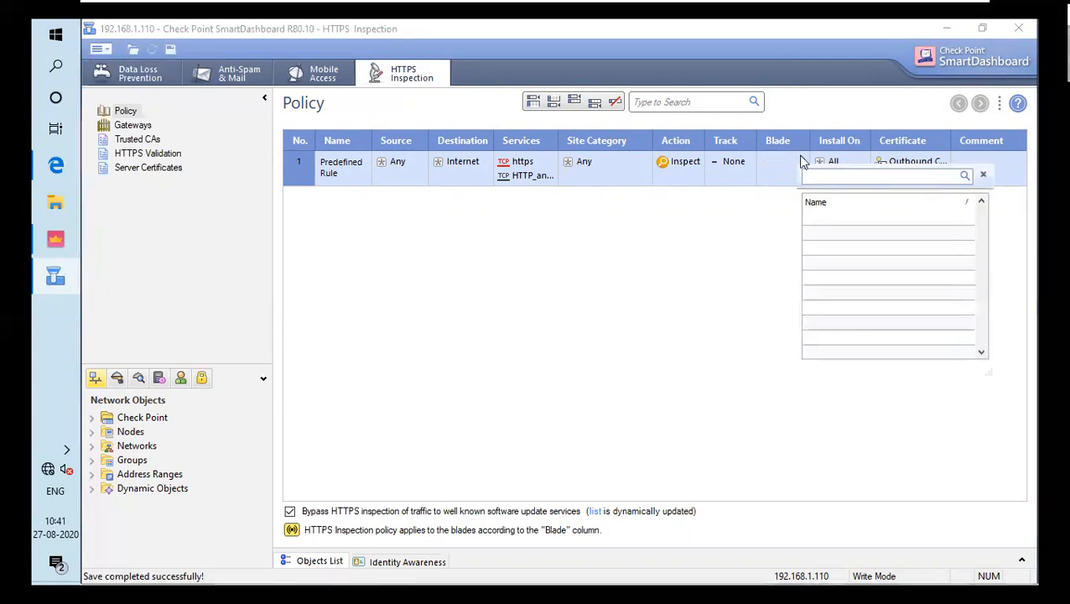
pyautogui.click(802, 161)
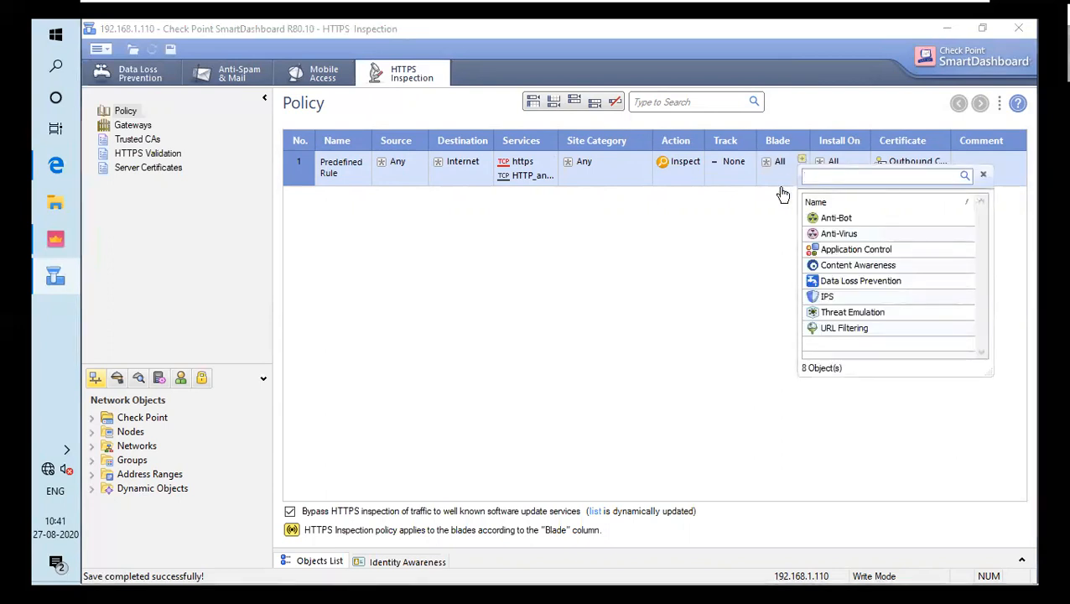
pyautogui.click(983, 174)
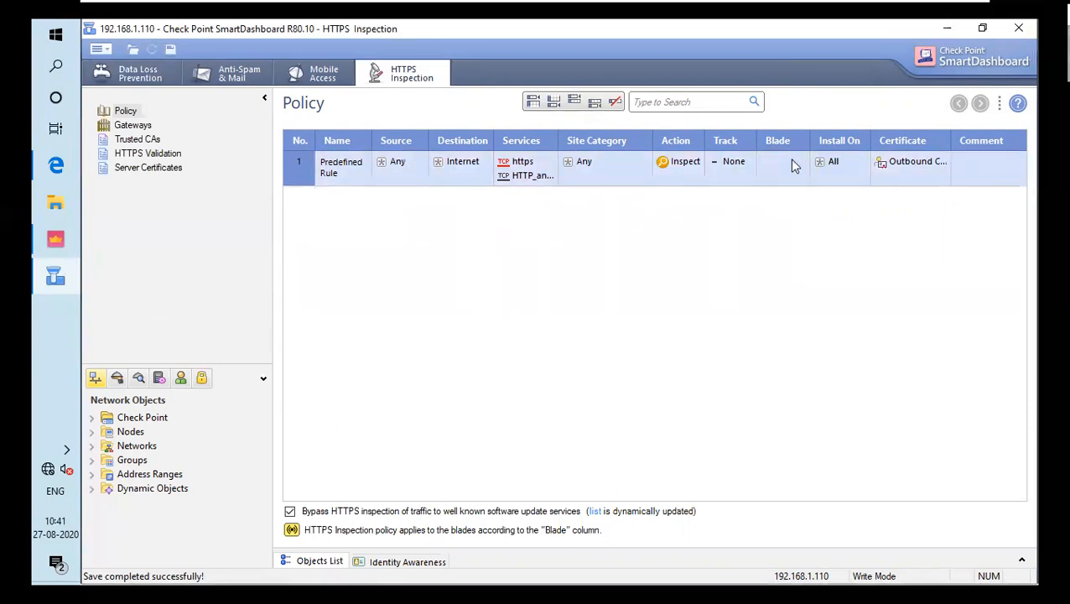
pyautogui.click(780, 161)
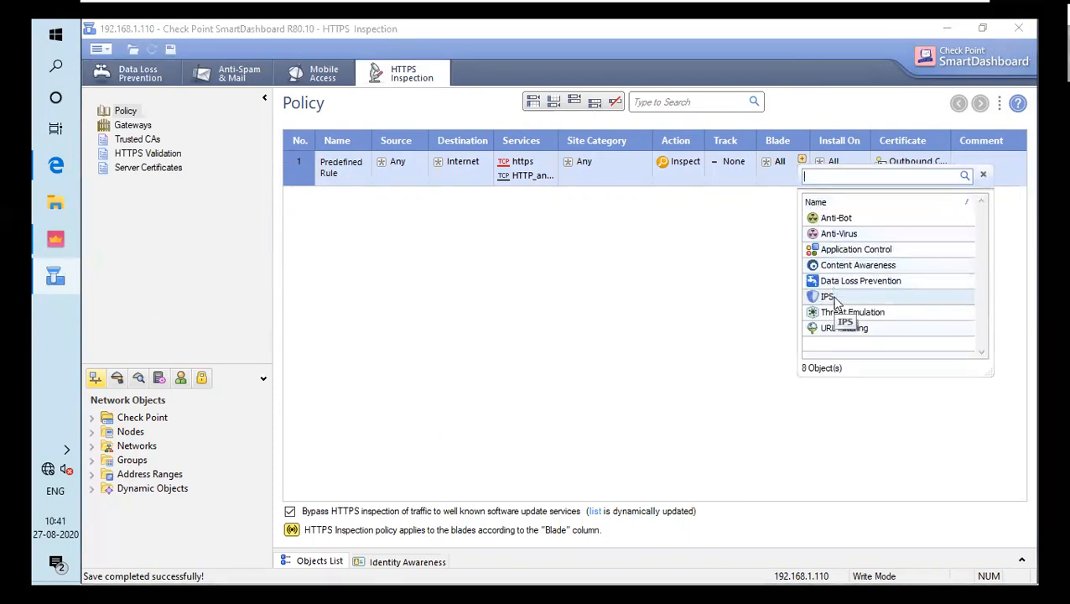
pyautogui.moveTo(860, 281)
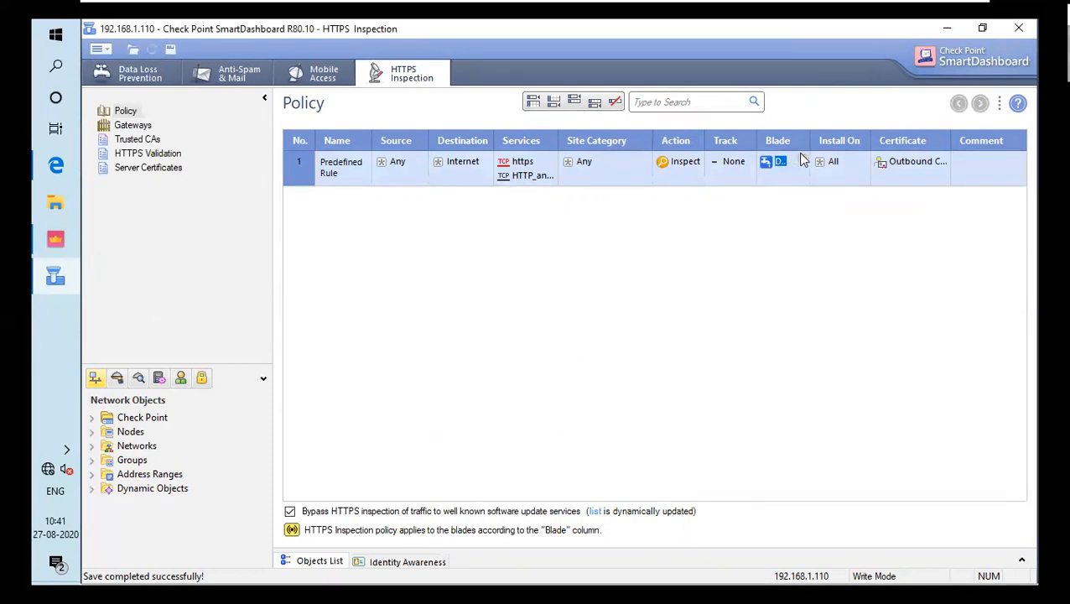
pyautogui.click(780, 161)
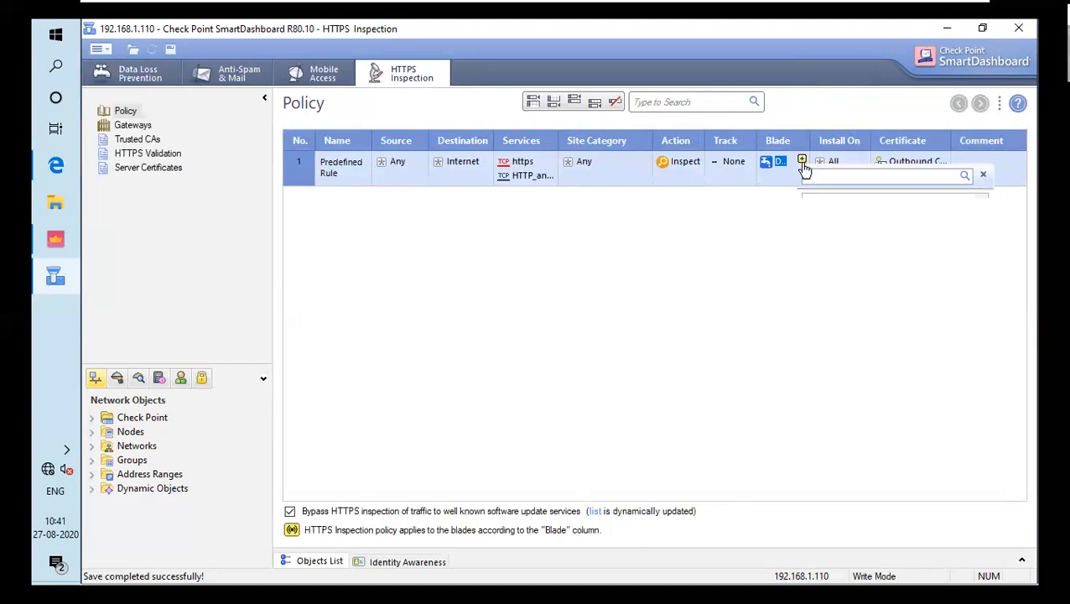
pyautogui.click(801, 159)
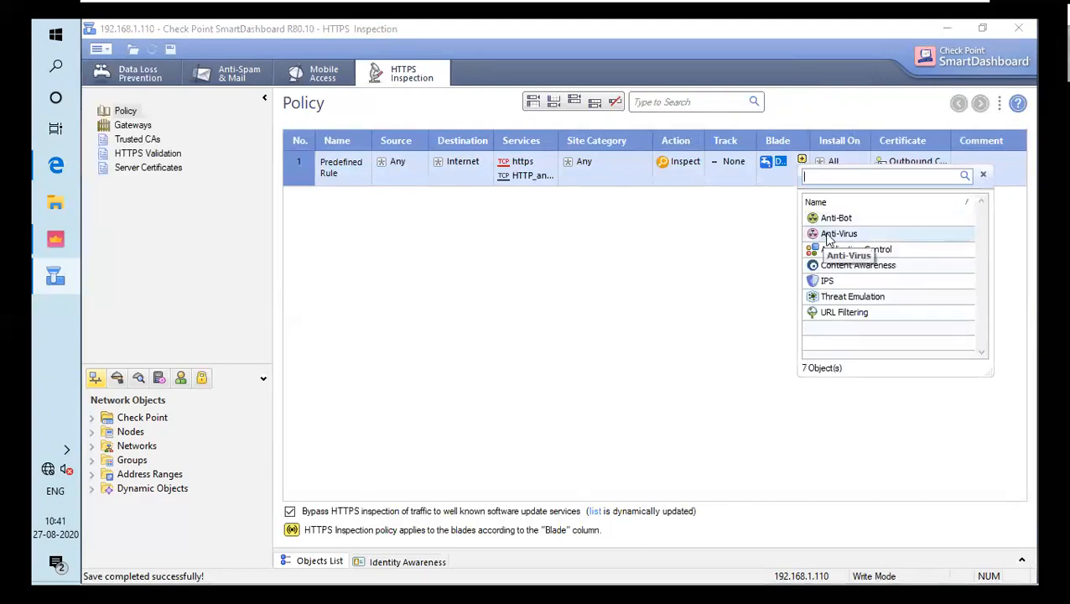
pyautogui.click(839, 233)
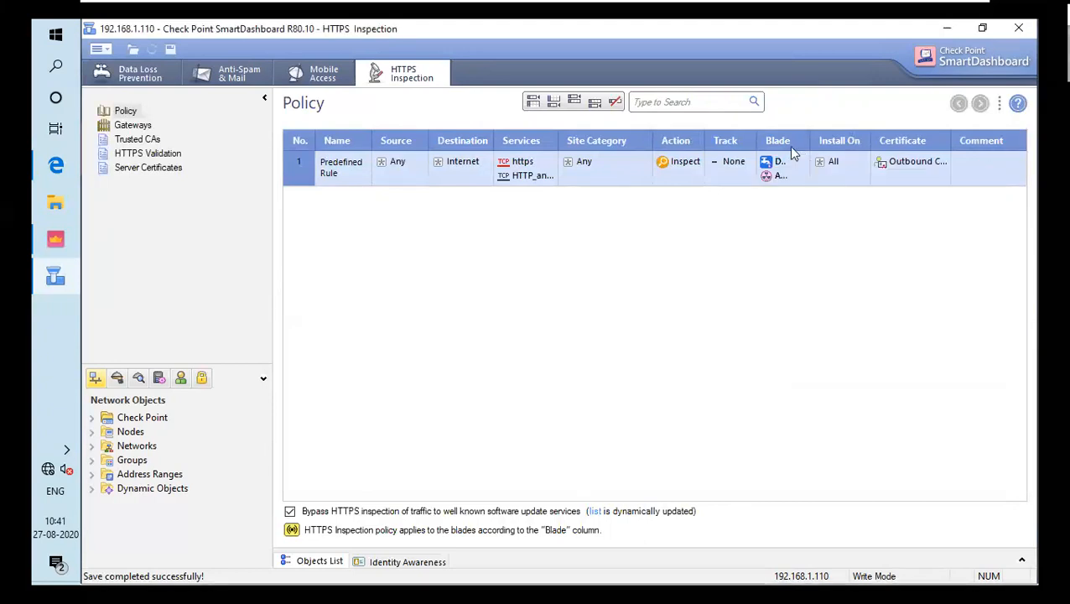
pyautogui.moveTo(799, 159)
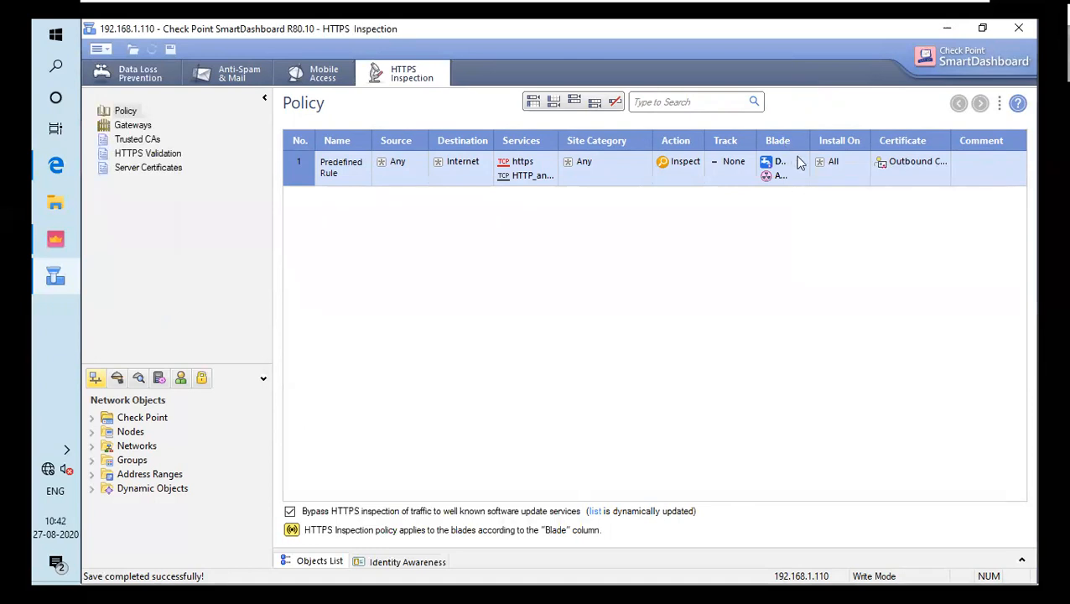
pyautogui.moveTo(804, 164)
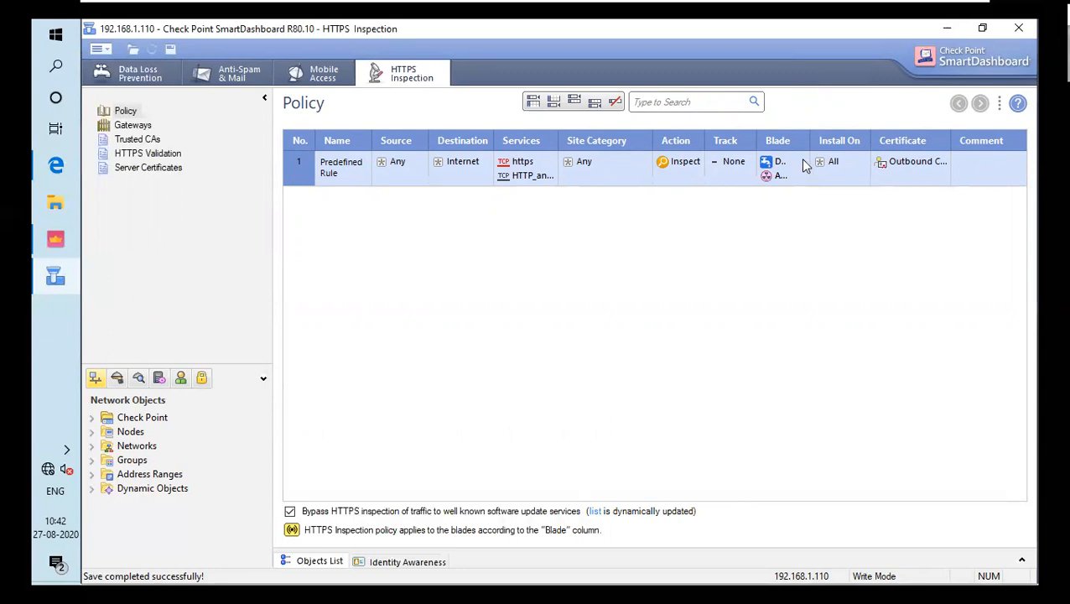
pyautogui.moveTo(788, 192)
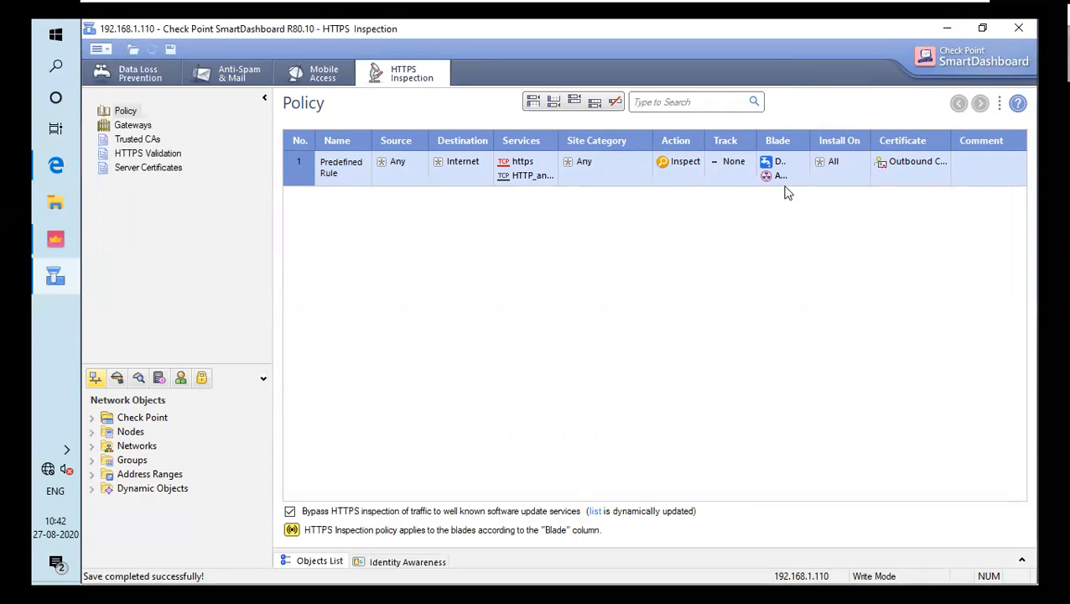
pyautogui.moveTo(134, 28)
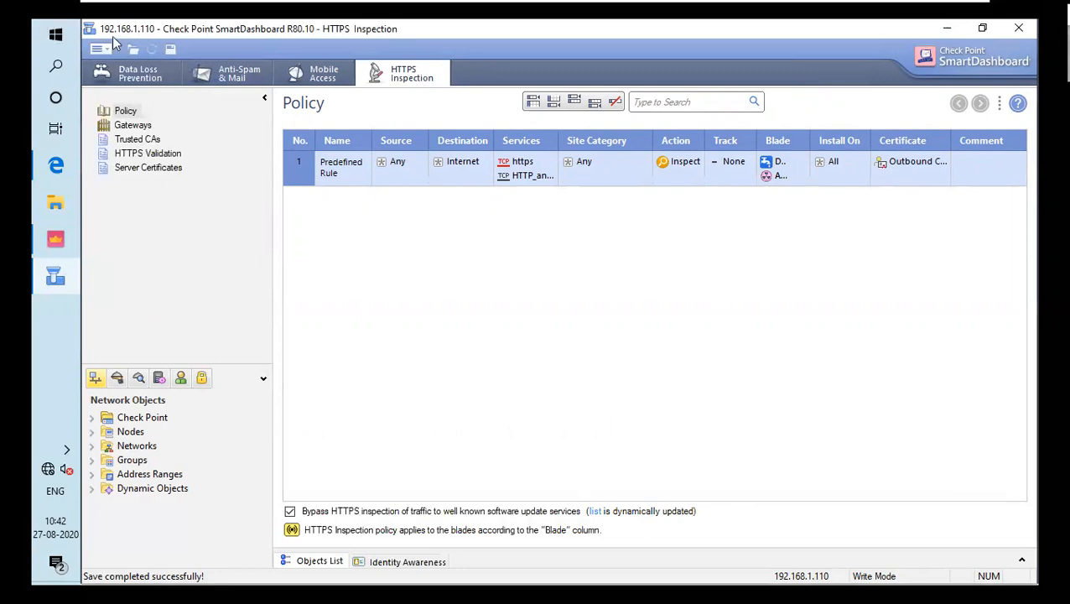
pyautogui.moveTo(132, 48)
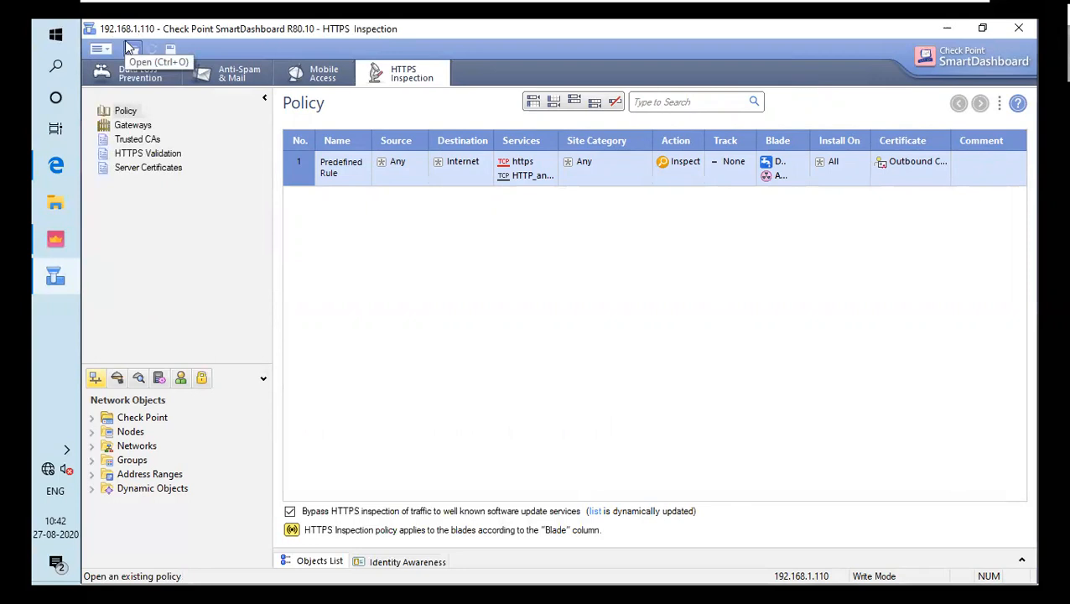
pyautogui.moveTo(990, 74)
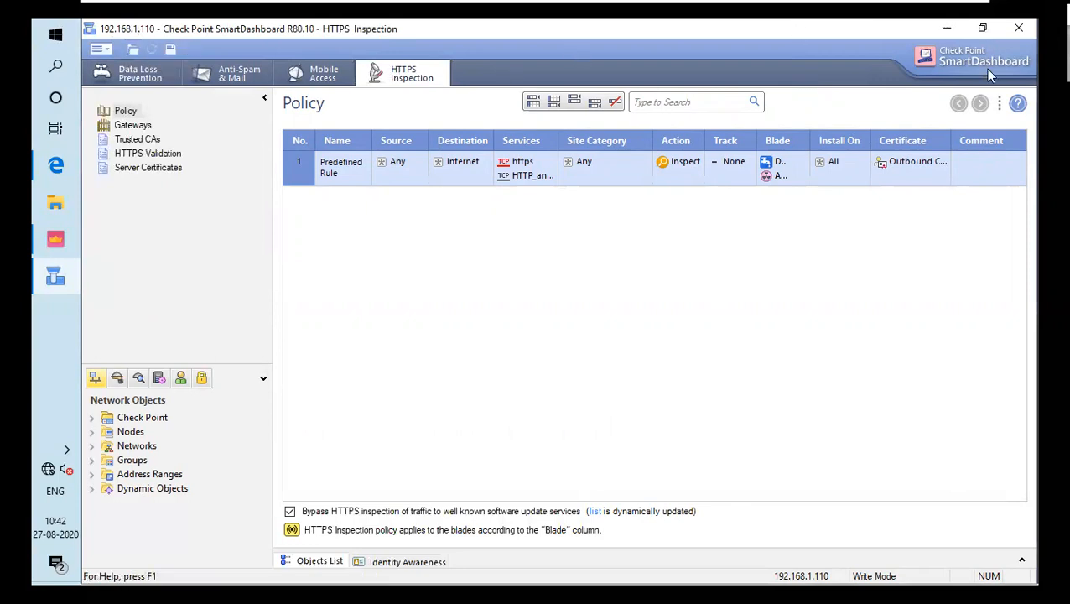
pyautogui.moveTo(766, 176)
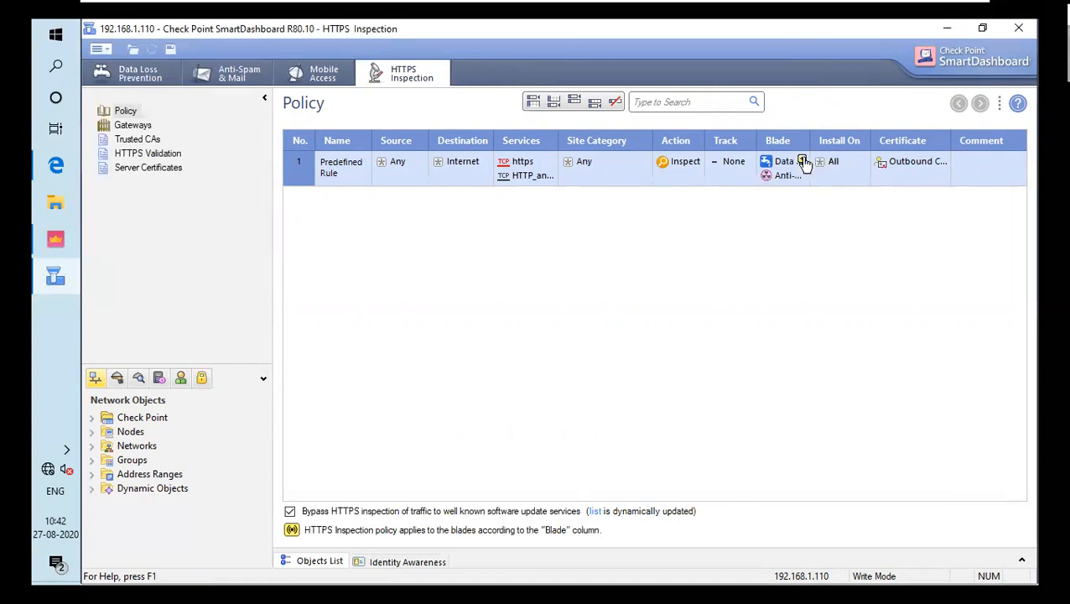
# Step: Add Threat Emulation to the HTTPS Inspection rule's blades and save the policy
pyautogui.click(803, 161)
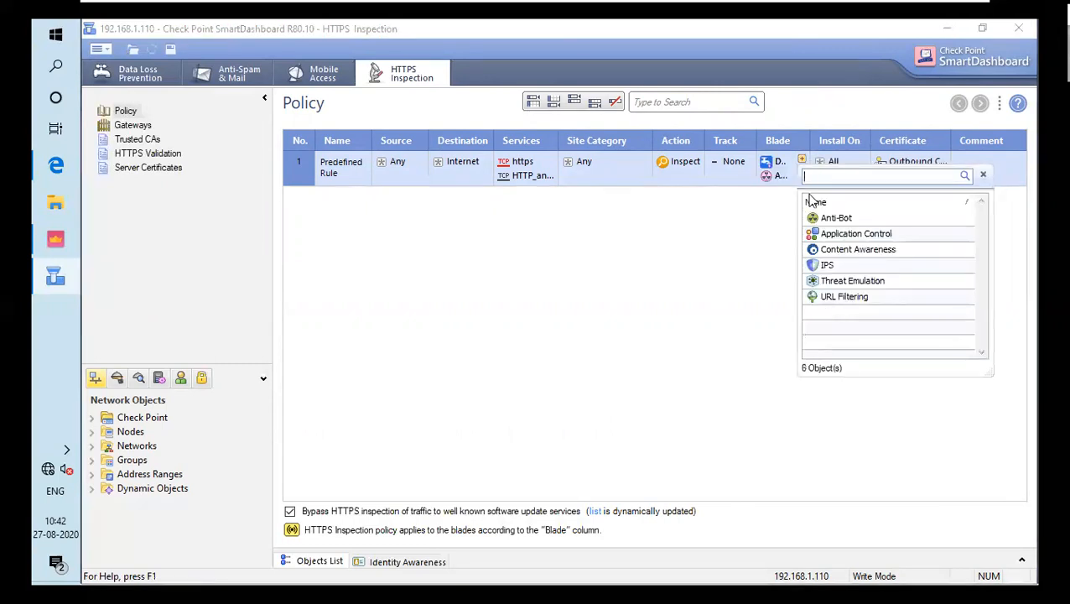
pyautogui.moveTo(853, 280)
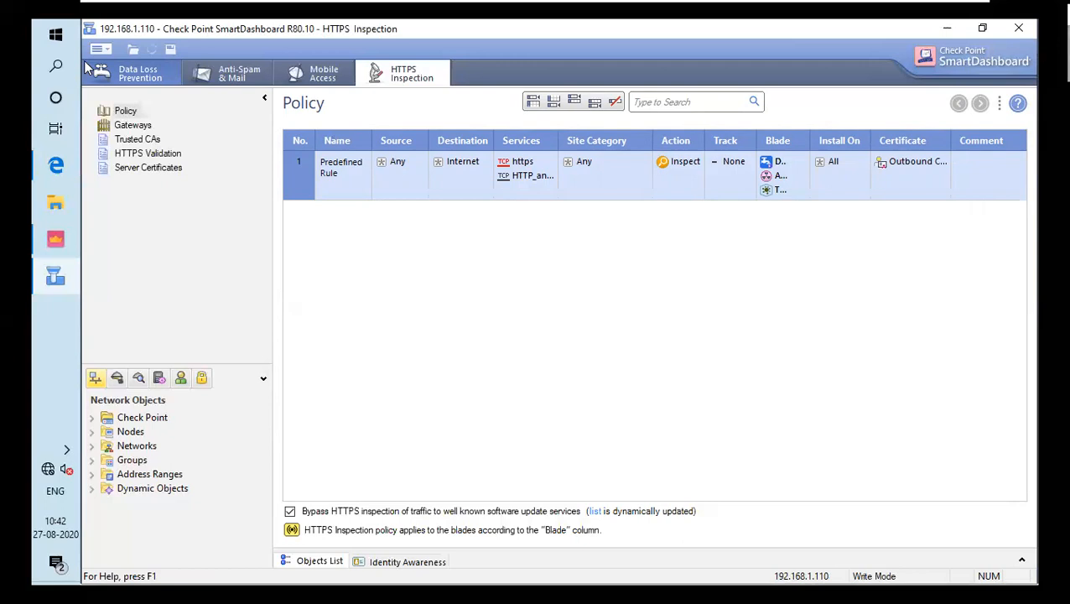
pyautogui.moveTo(288, 105)
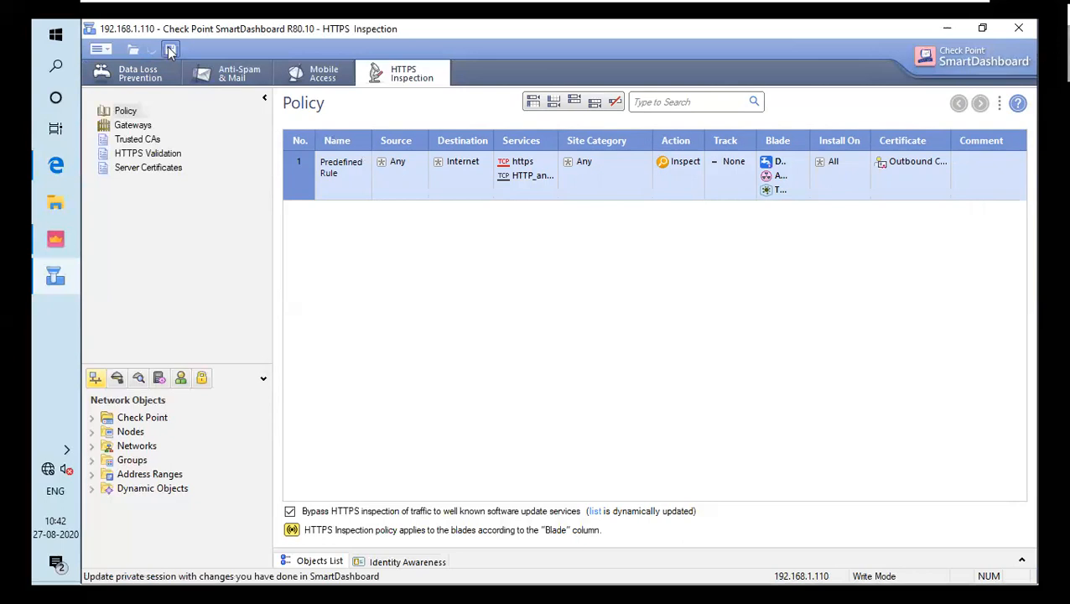
pyautogui.click(171, 49)
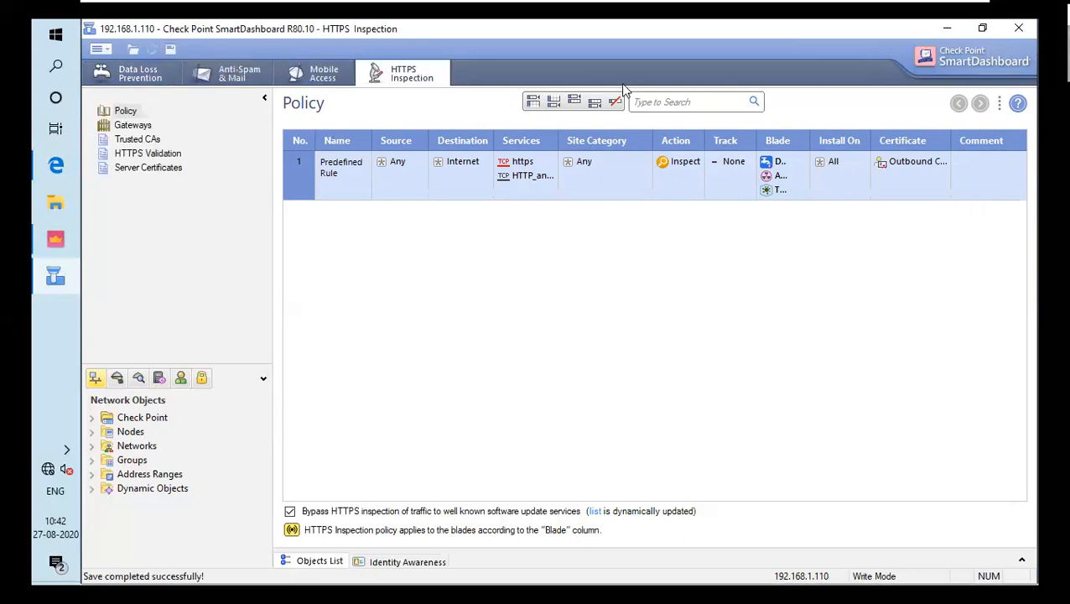
pyautogui.moveTo(55, 203)
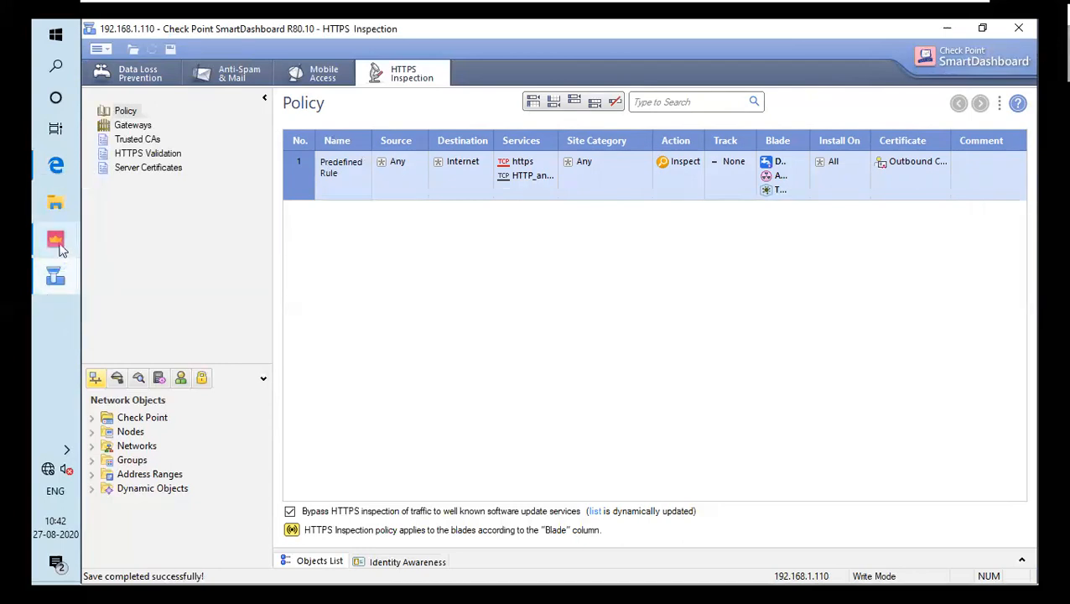
pyautogui.moveTo(56, 240)
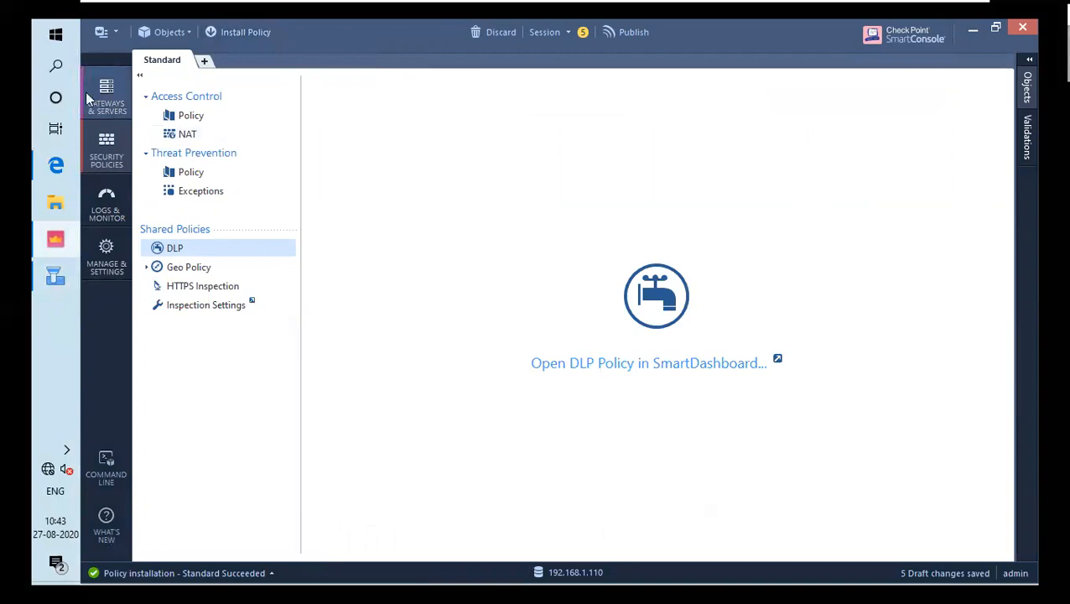
pyautogui.click(105, 93)
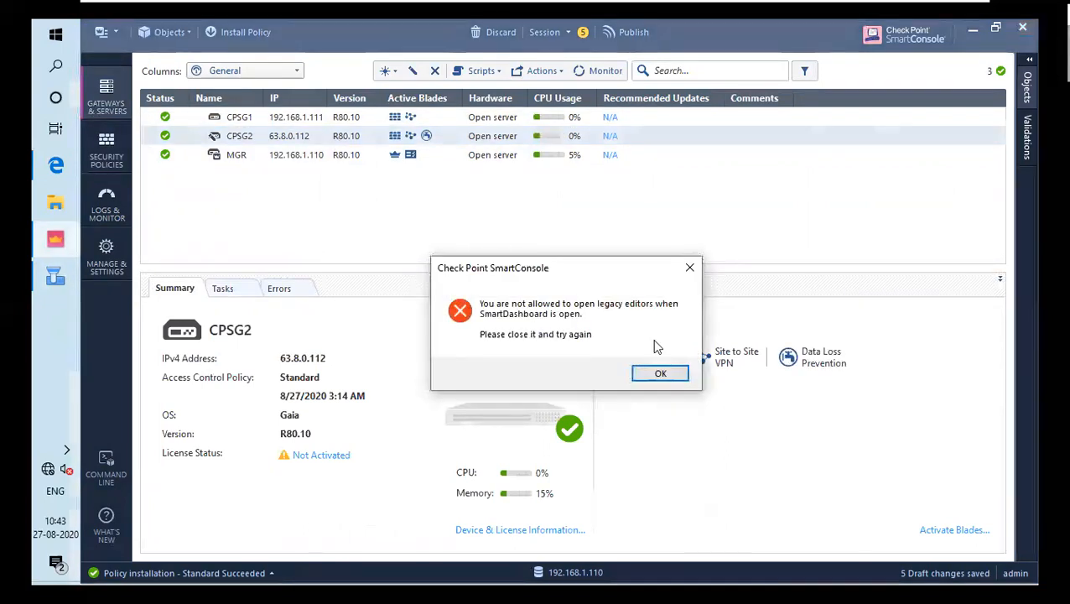
pyautogui.moveTo(661, 372)
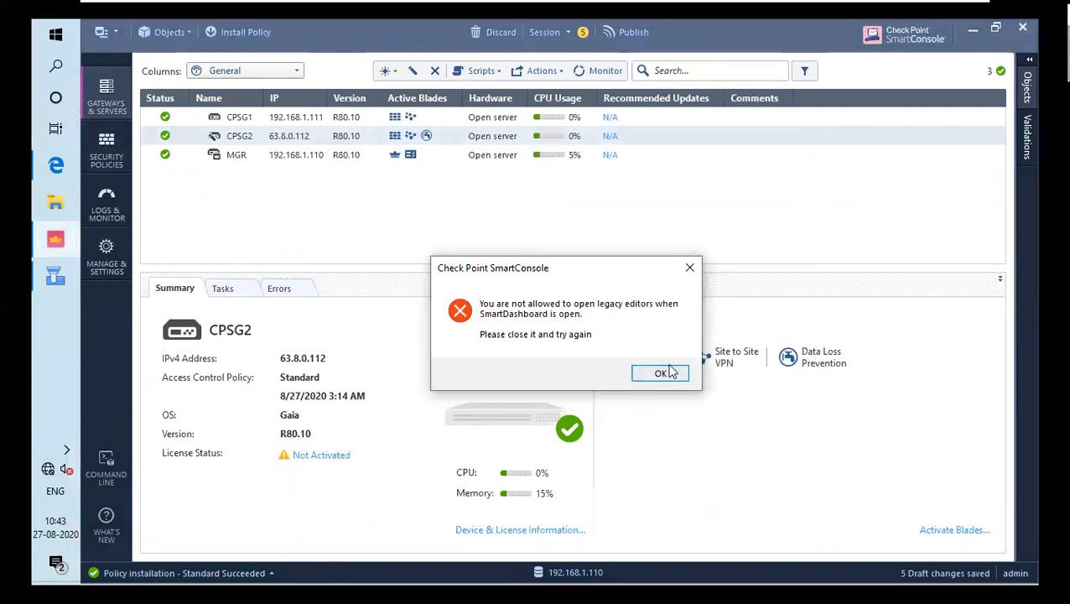
pyautogui.click(660, 373)
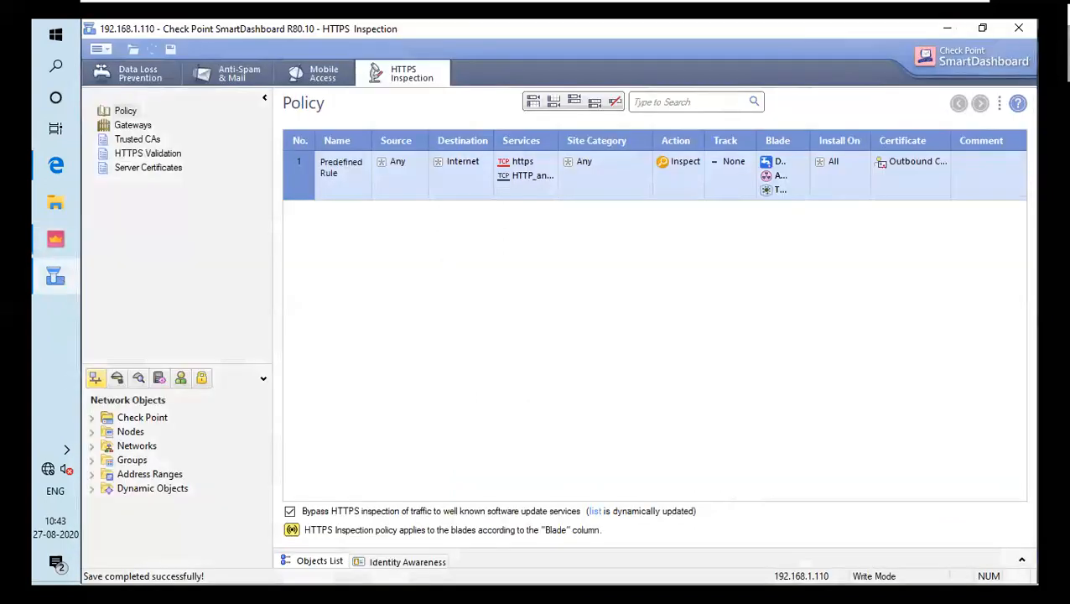
pyautogui.moveTo(1019, 28)
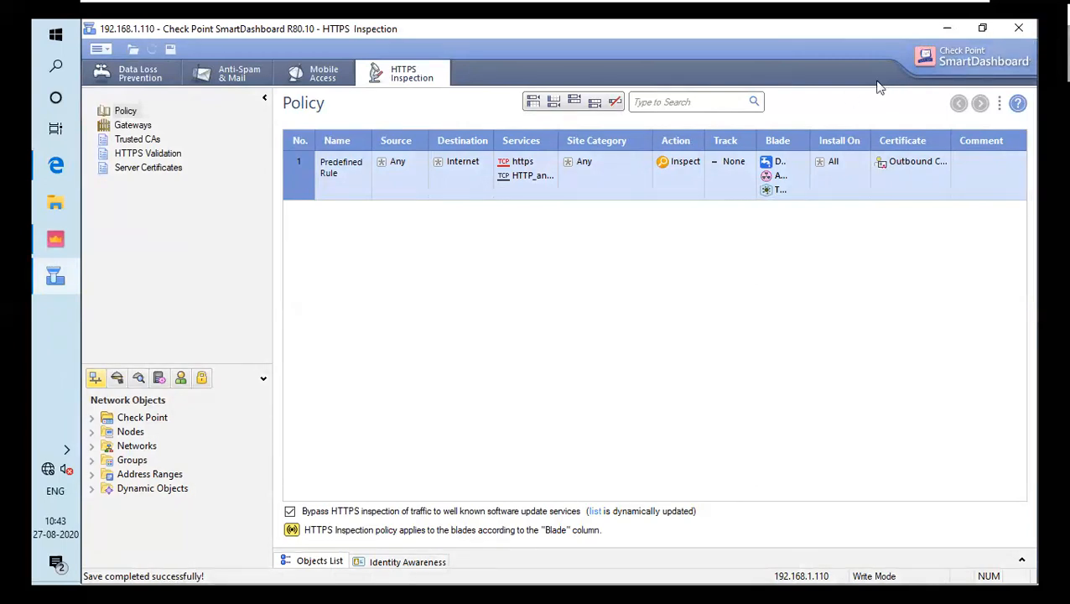
pyautogui.moveTo(134, 263)
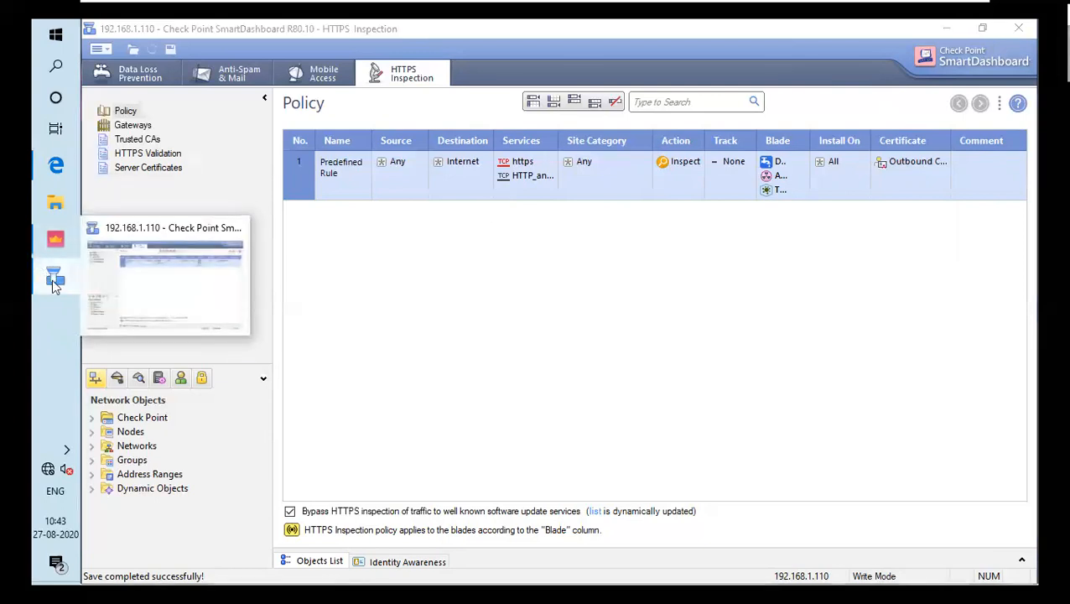
# Step: Minimize SmartDashboard from the taskbar to bring SmartConsole forward
pyautogui.click(56, 277)
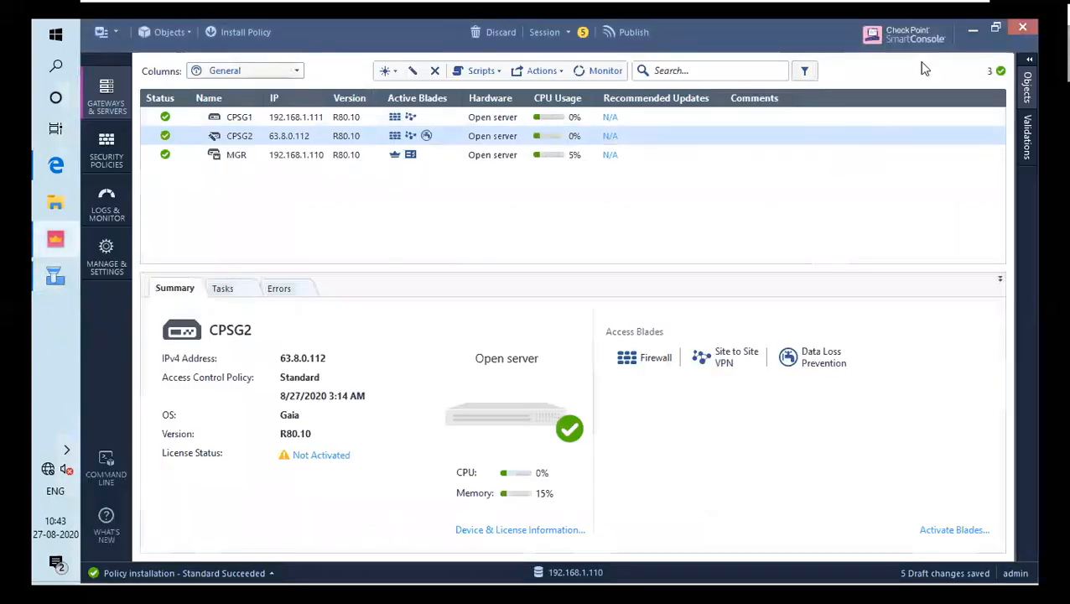
pyautogui.moveTo(1018, 336)
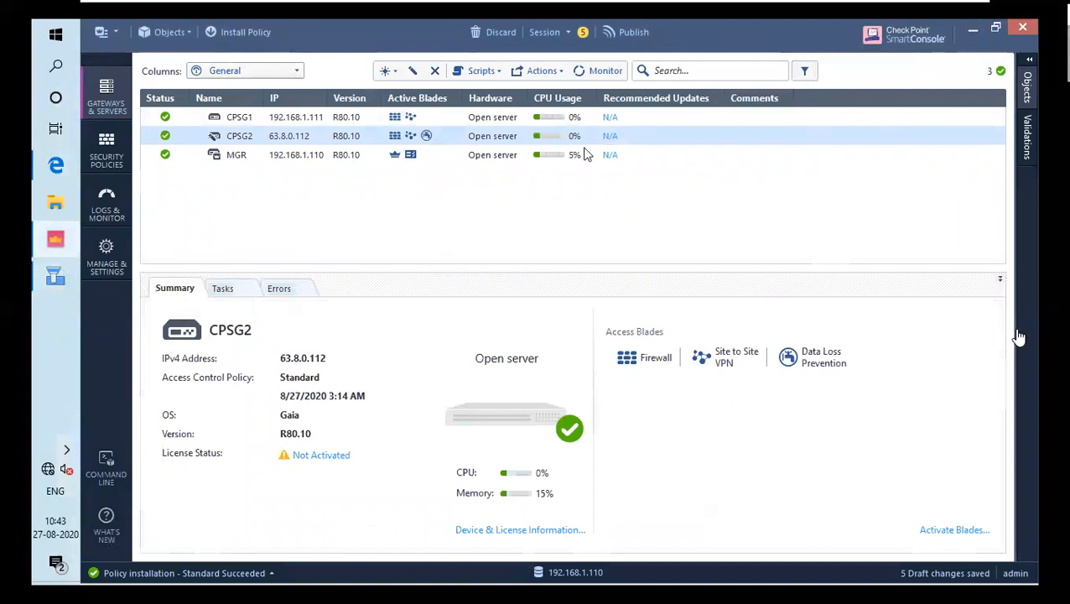
pyautogui.moveTo(114, 312)
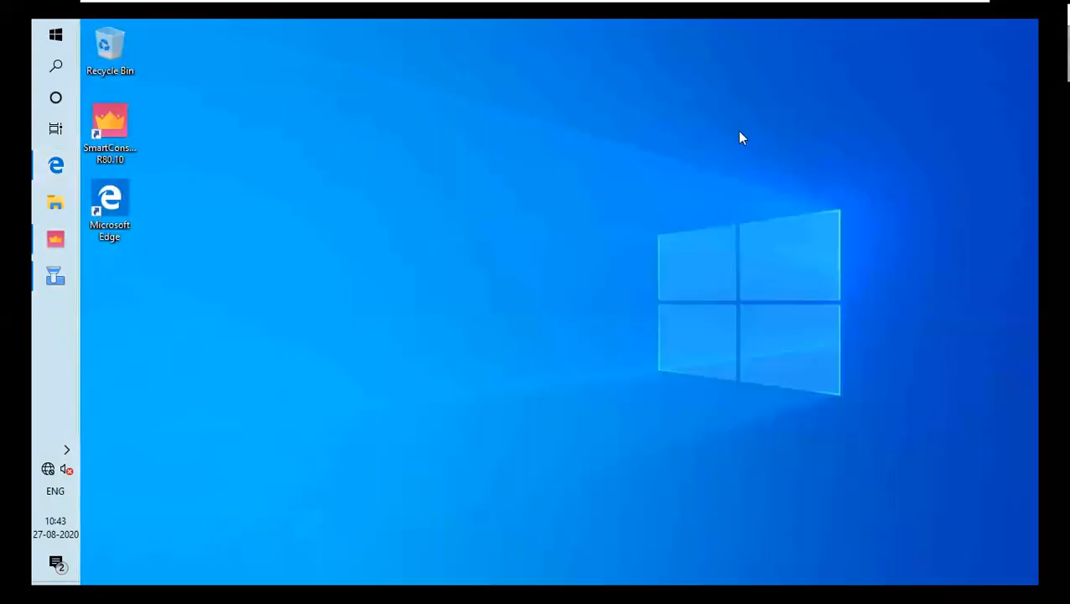
# Step: Create a desktop text document named 'o' and open it in Notepad
pyautogui.rightClick(553, 348)
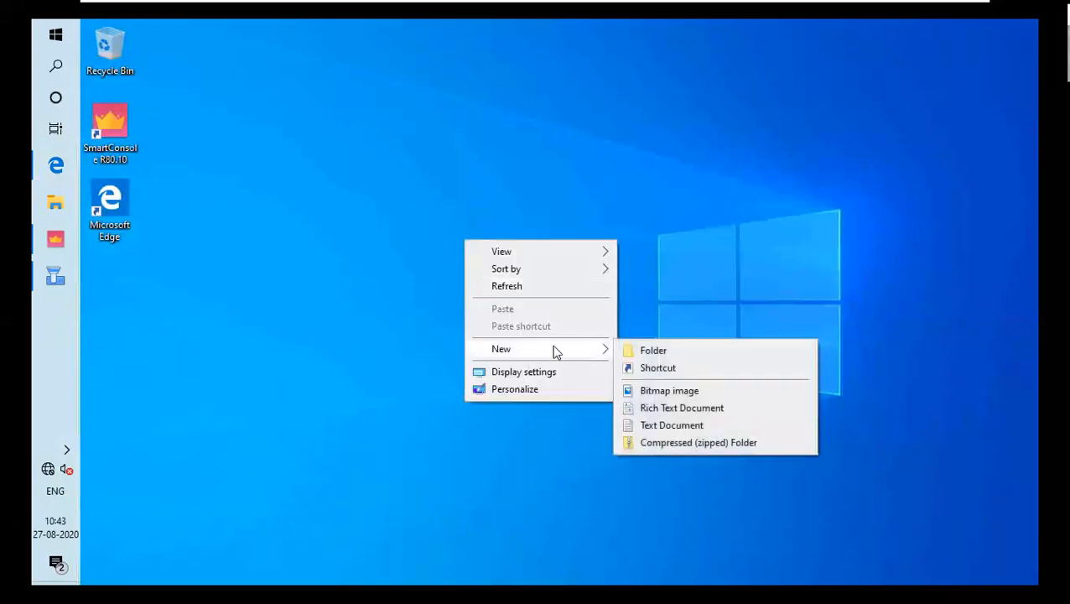
pyautogui.click(699, 442)
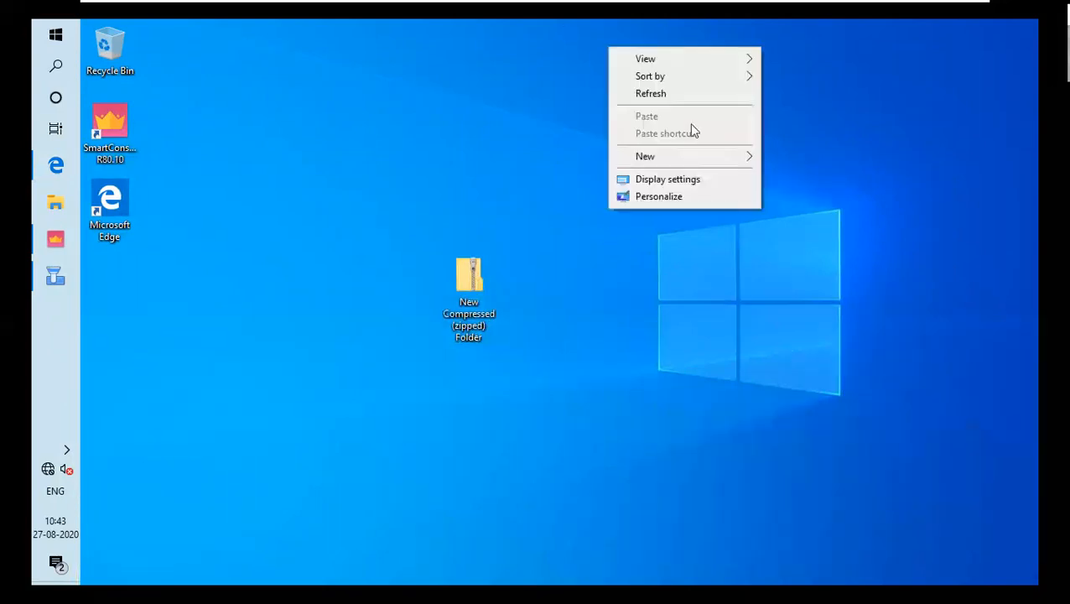
pyautogui.click(646, 156)
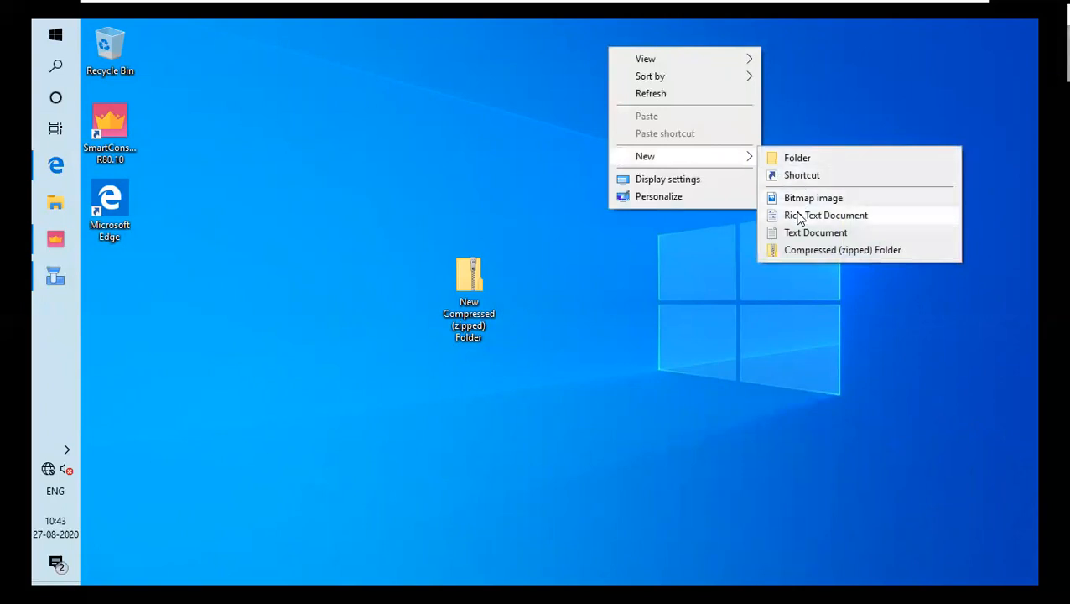
pyautogui.click(815, 232)
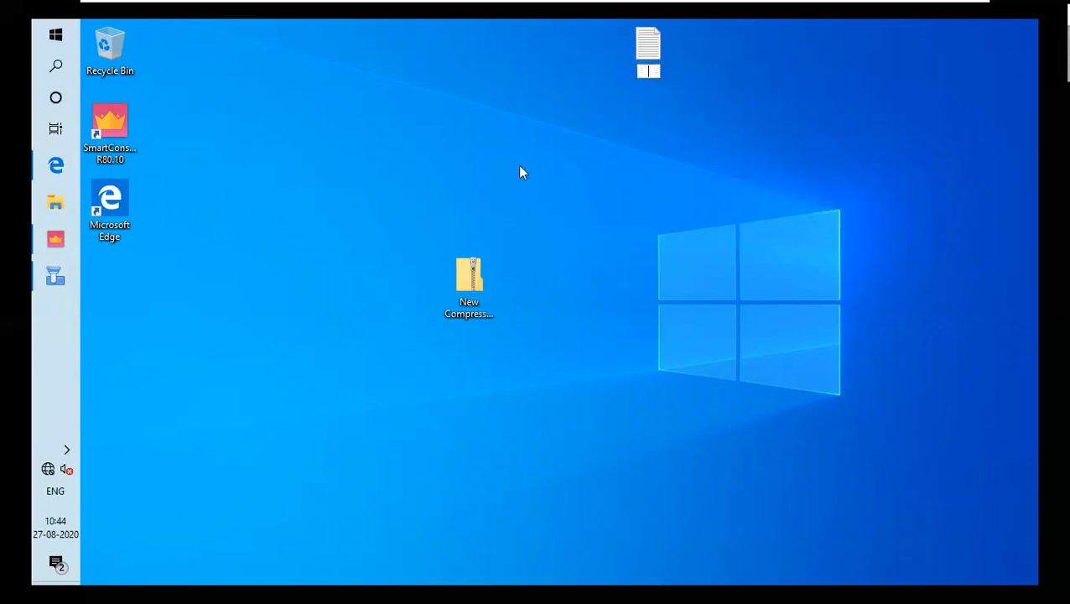
pyautogui.click(648, 49)
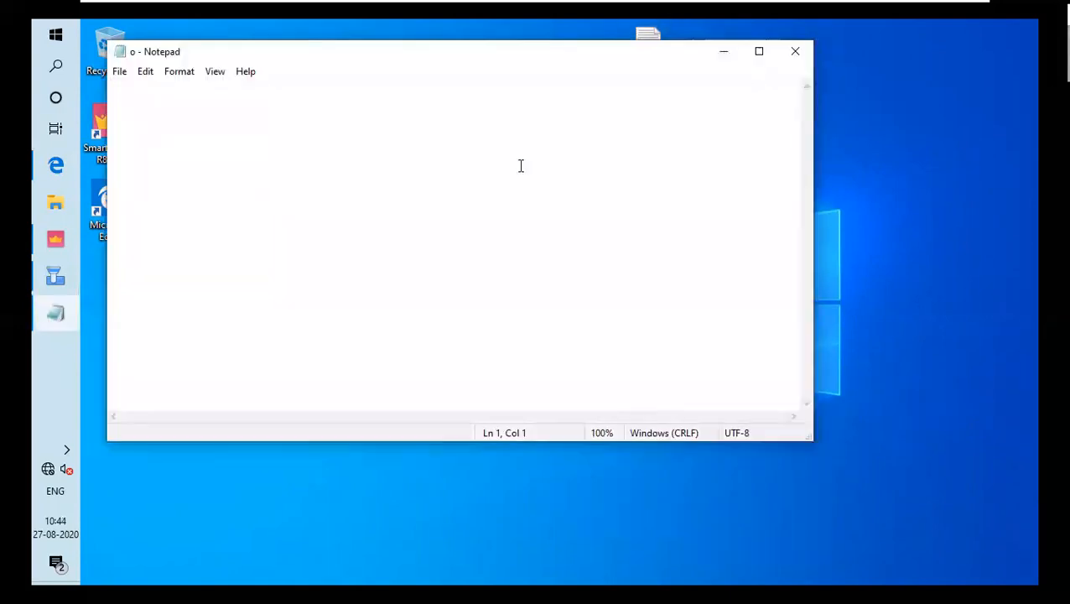
# Step: Write 'this firewall is secure.' in o, fix the typo, save, and close Notepad
pyautogui.write('this firewll is')
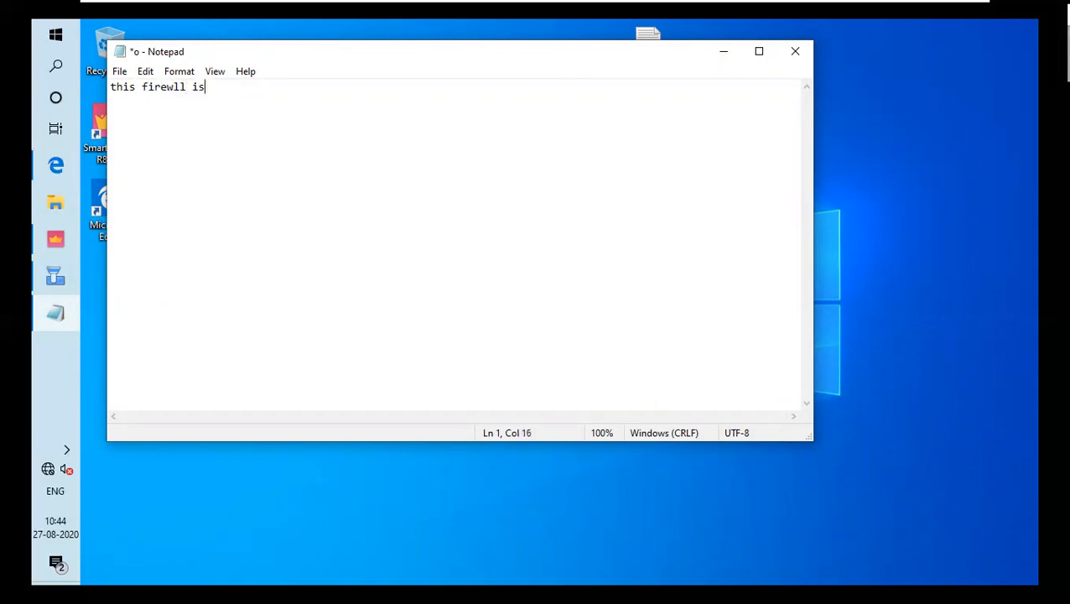
pyautogui.click(173, 87)
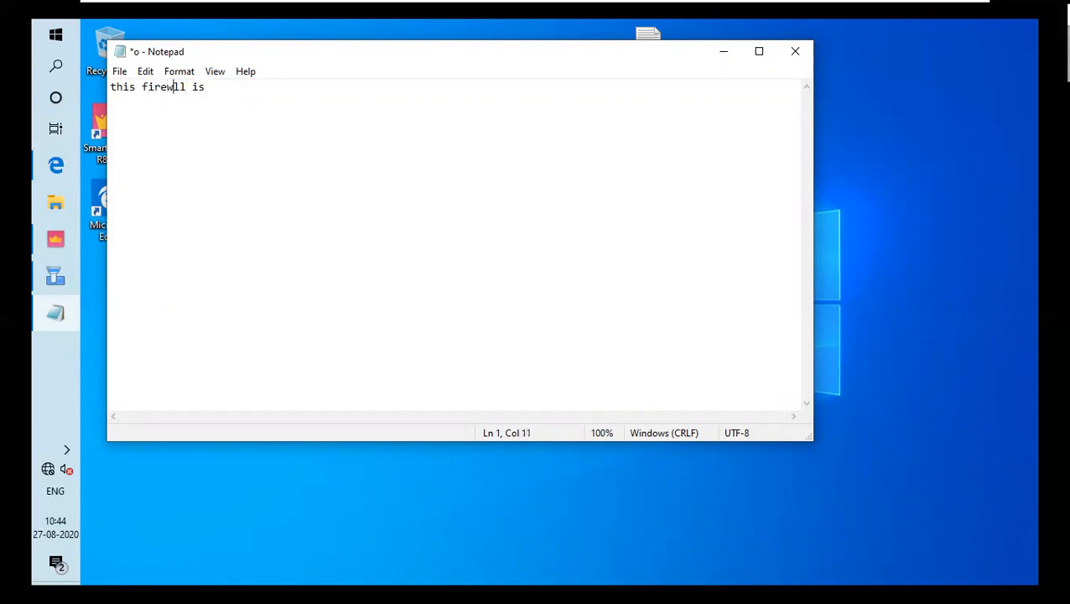
pyautogui.write('al')
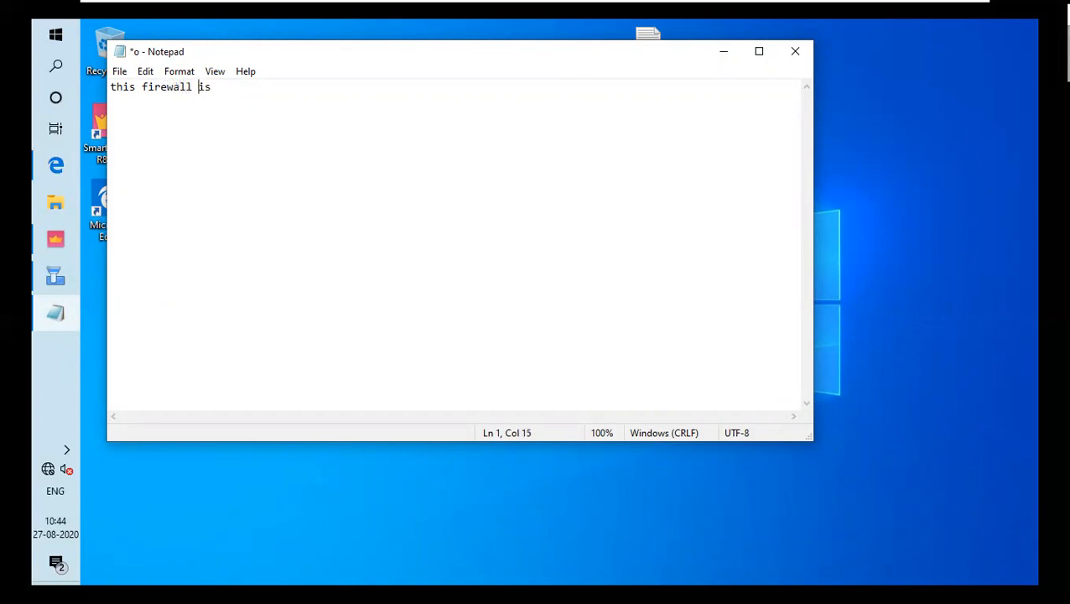
pyautogui.write('s')
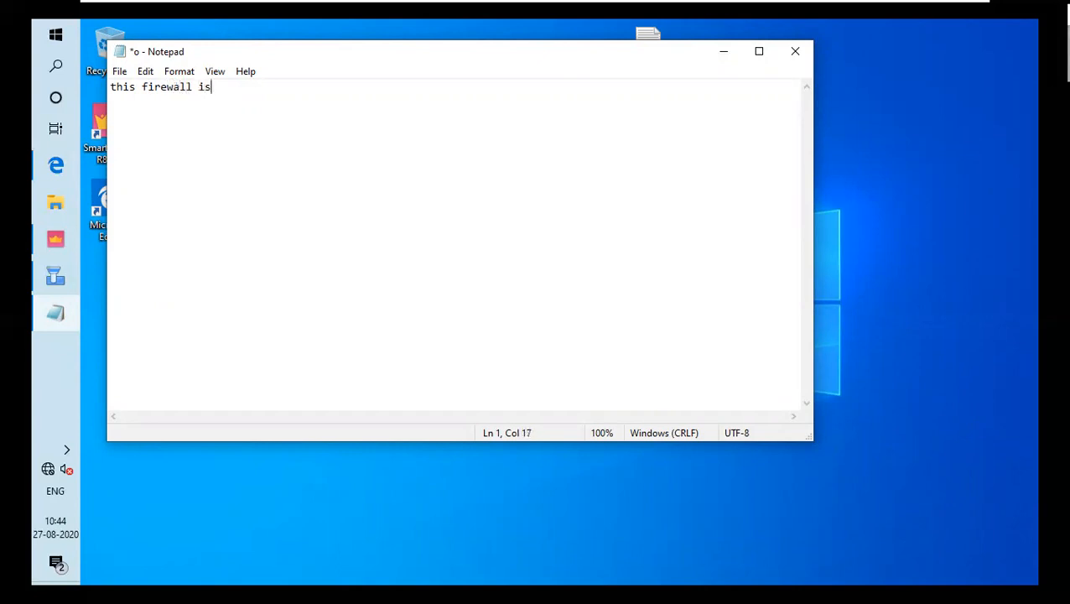
pyautogui.write('secure a')
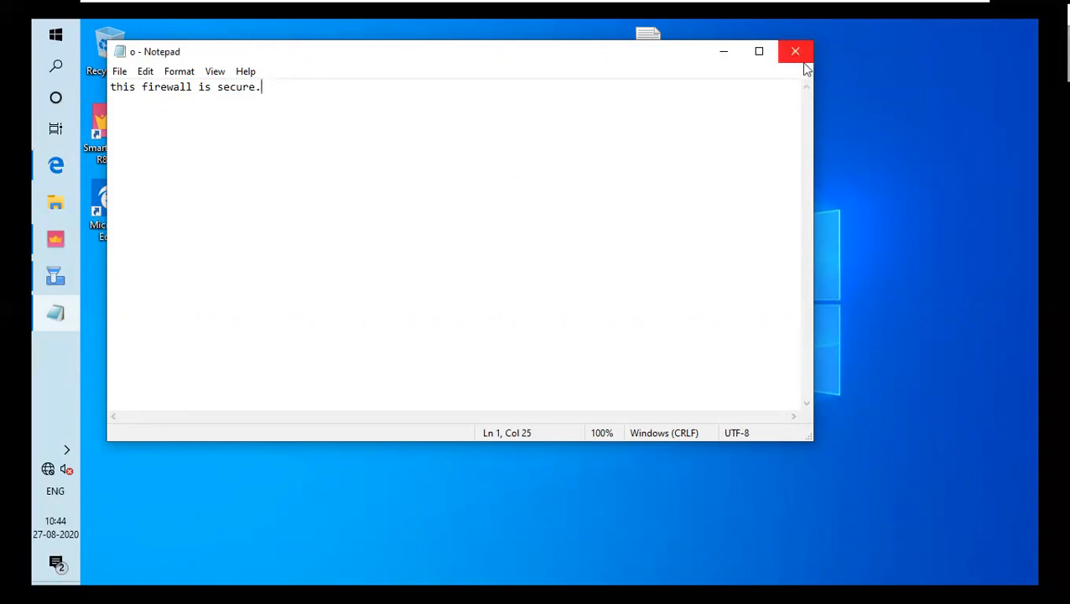
pyautogui.click(796, 51)
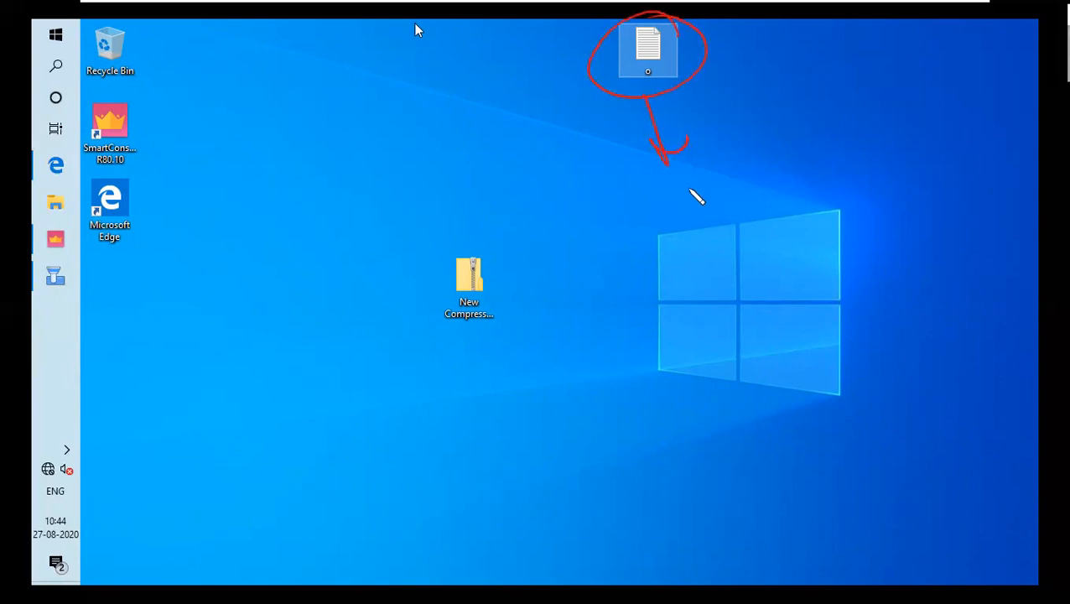
pyautogui.moveTo(755, 137)
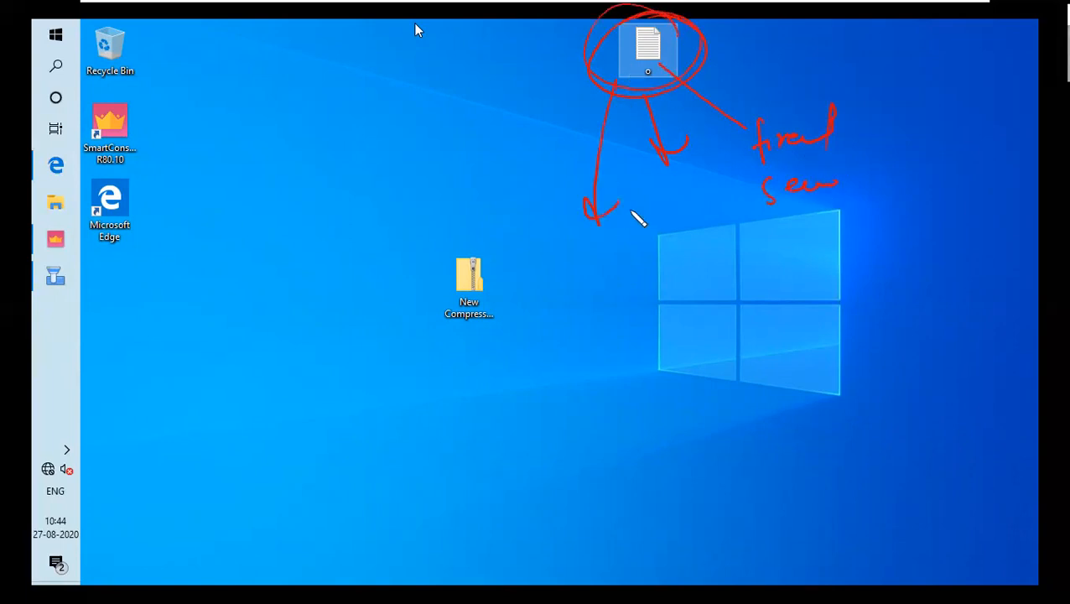
pyautogui.moveTo(625, 252); pyautogui.dragTo(671, 294)
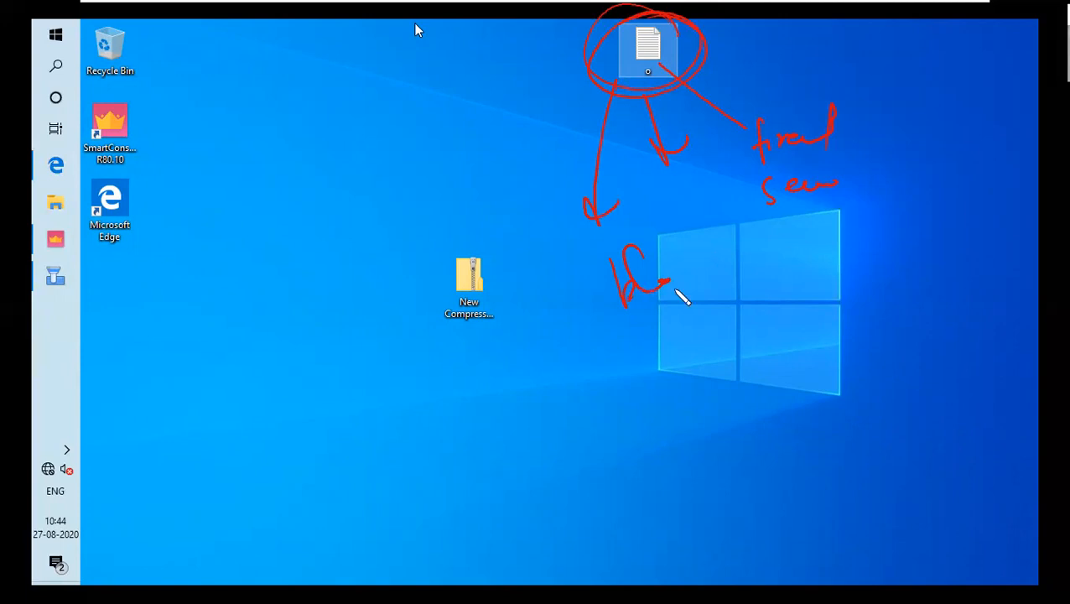
pyautogui.moveTo(638, 331); pyautogui.dragTo(717, 277)
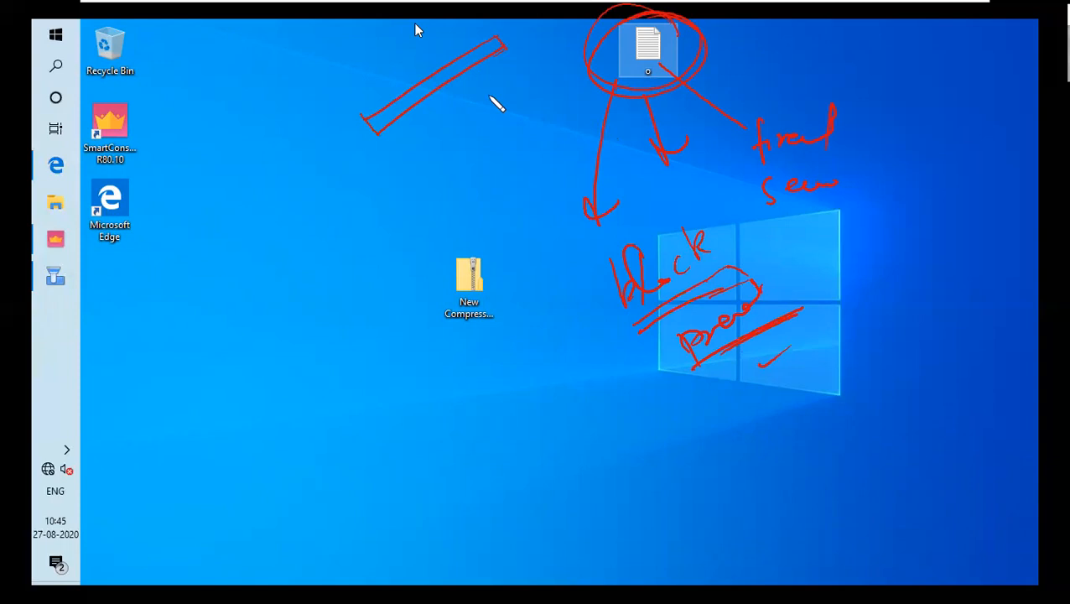
pyautogui.moveTo(502, 172)
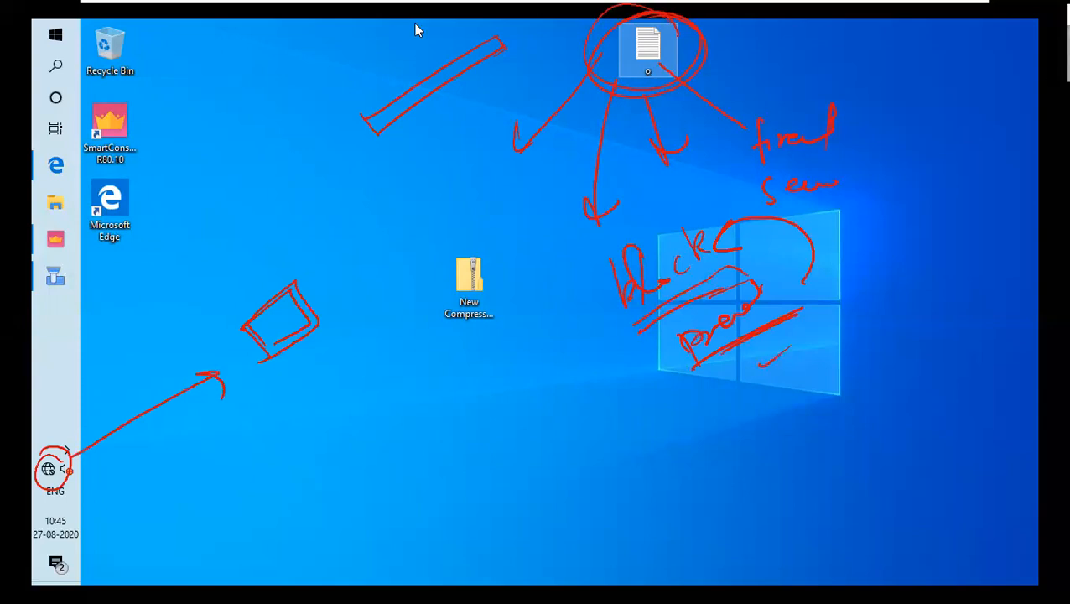
pyautogui.moveTo(864, 566)
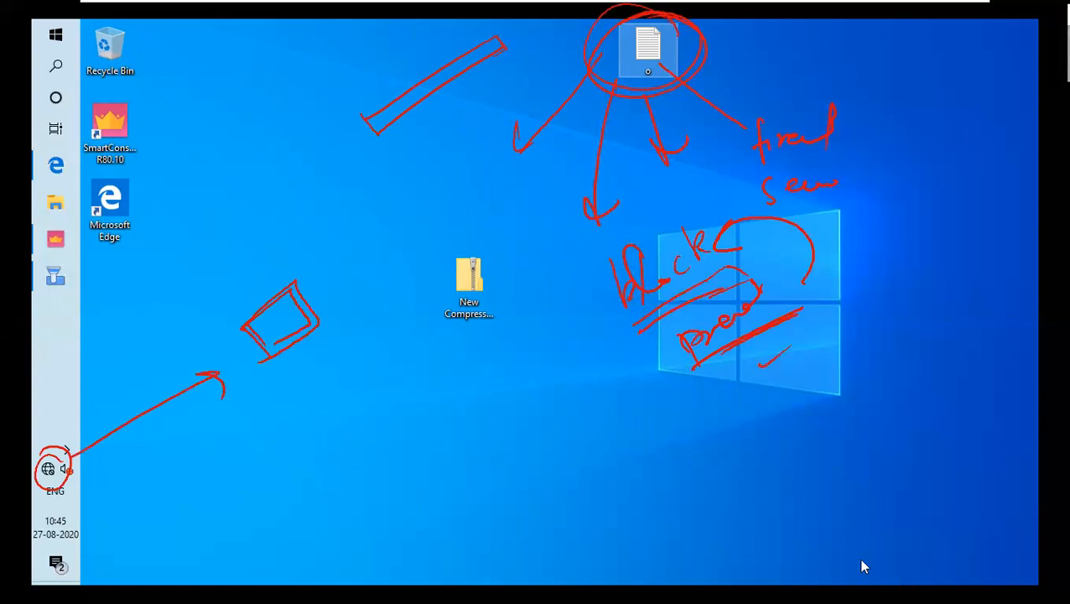